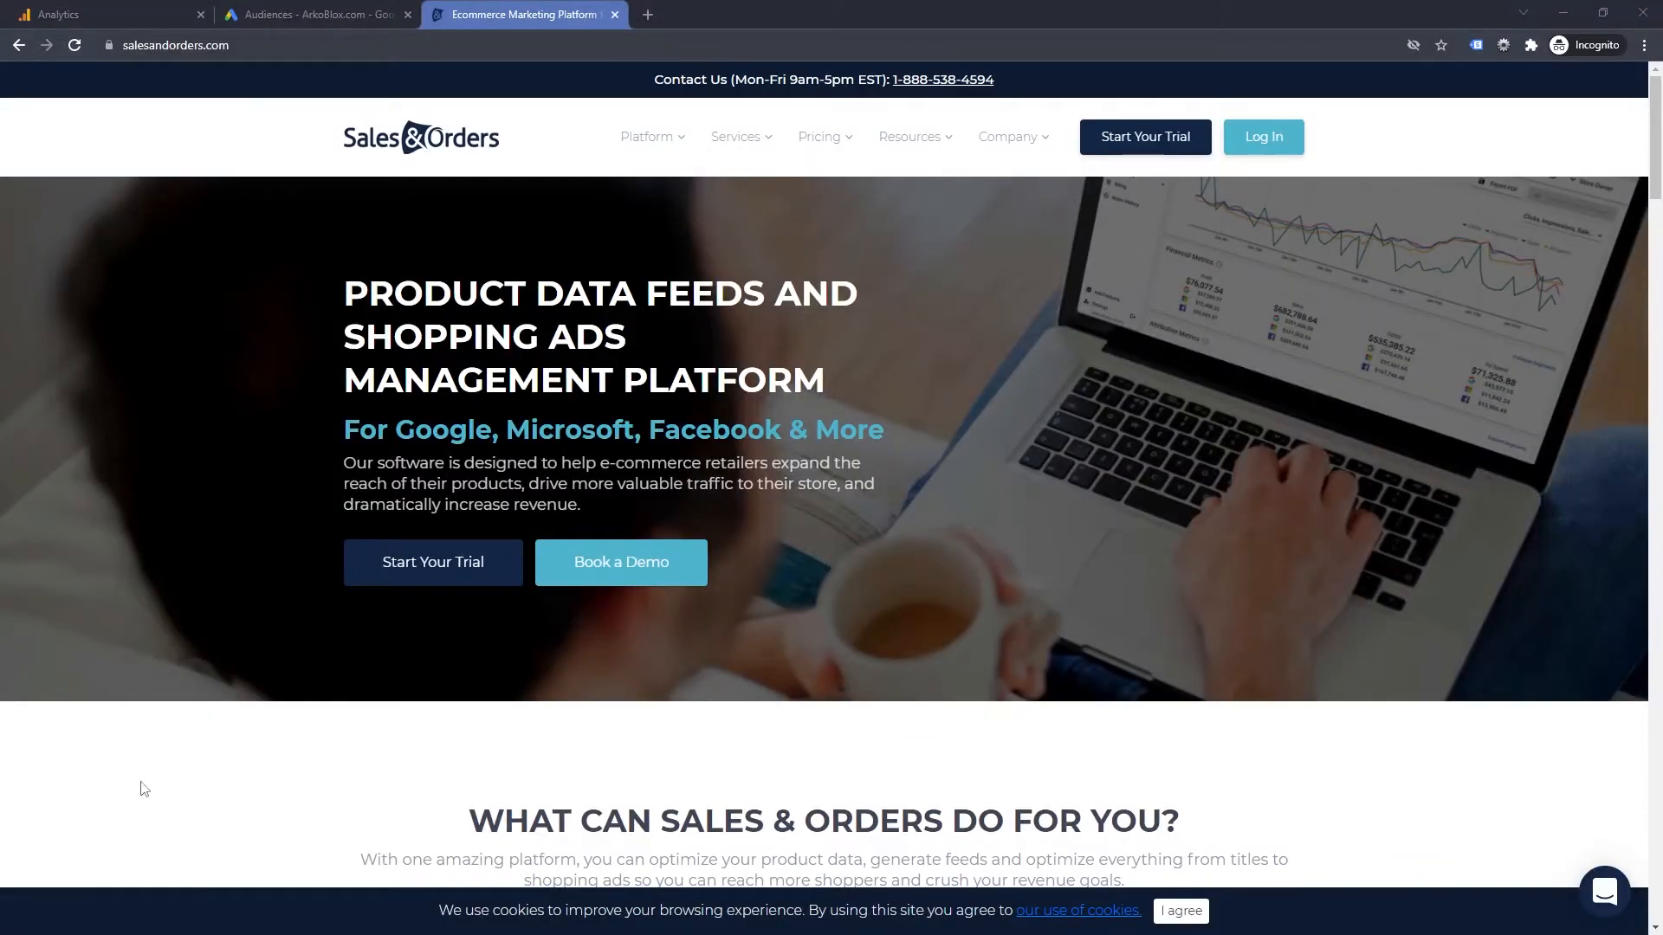
mouse_move(1370, 273)
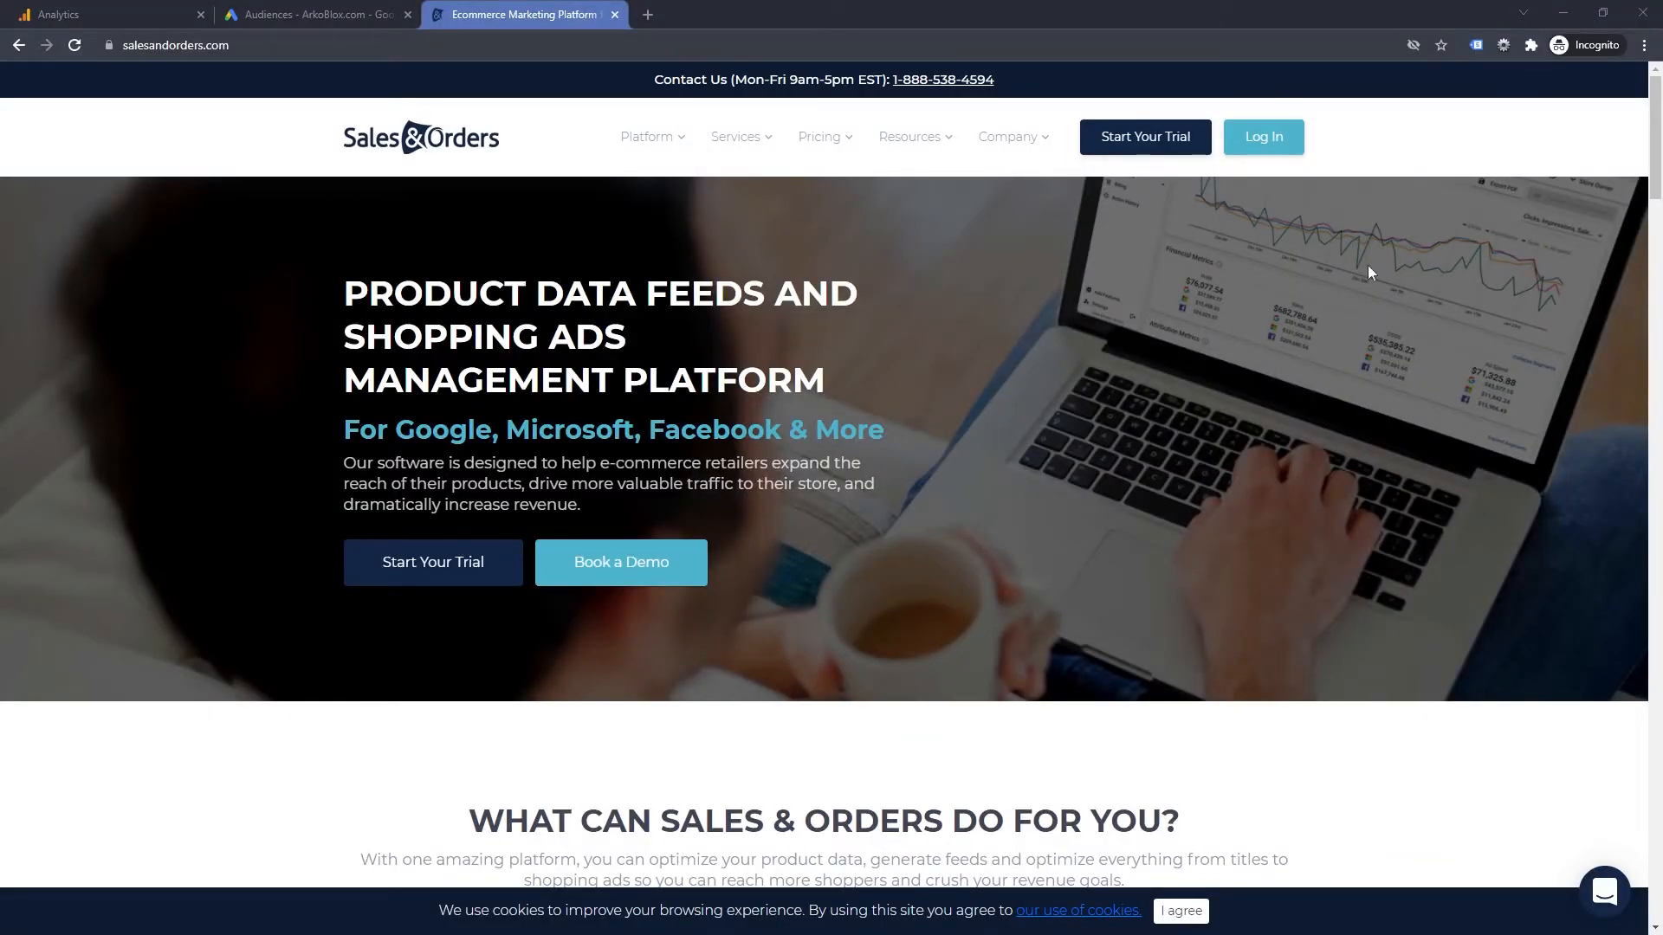
- Check the site's Google tags, then reach the property's Data Collection settings under Admin Tracking Info
click(1475, 44)
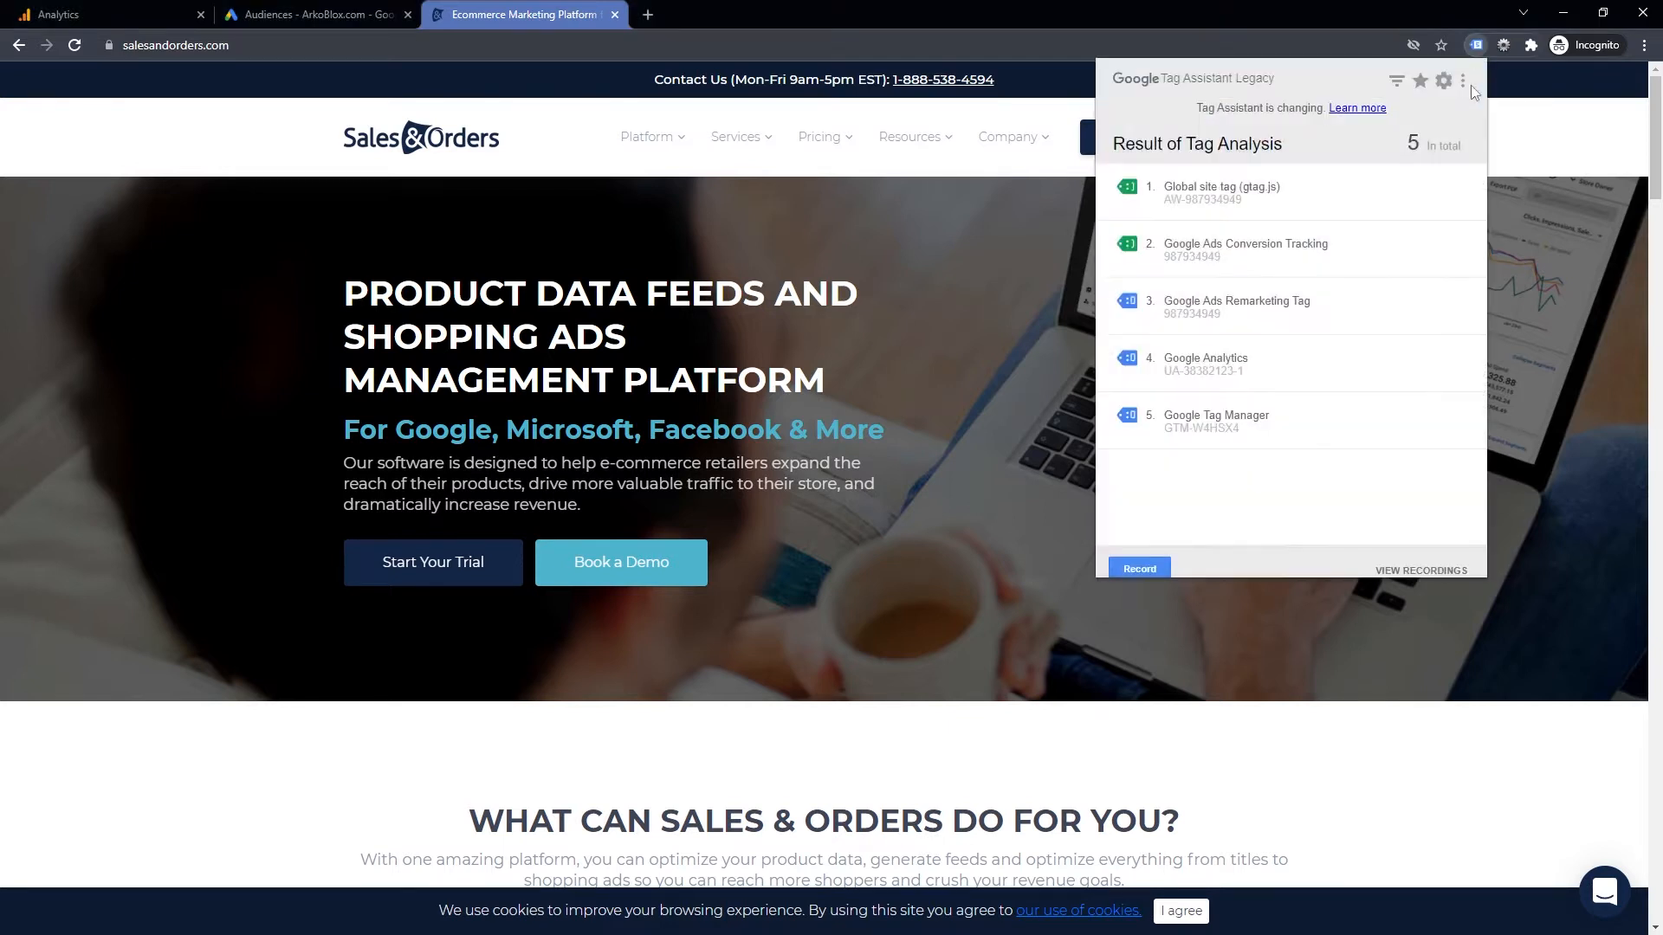
mouse_move(1320, 205)
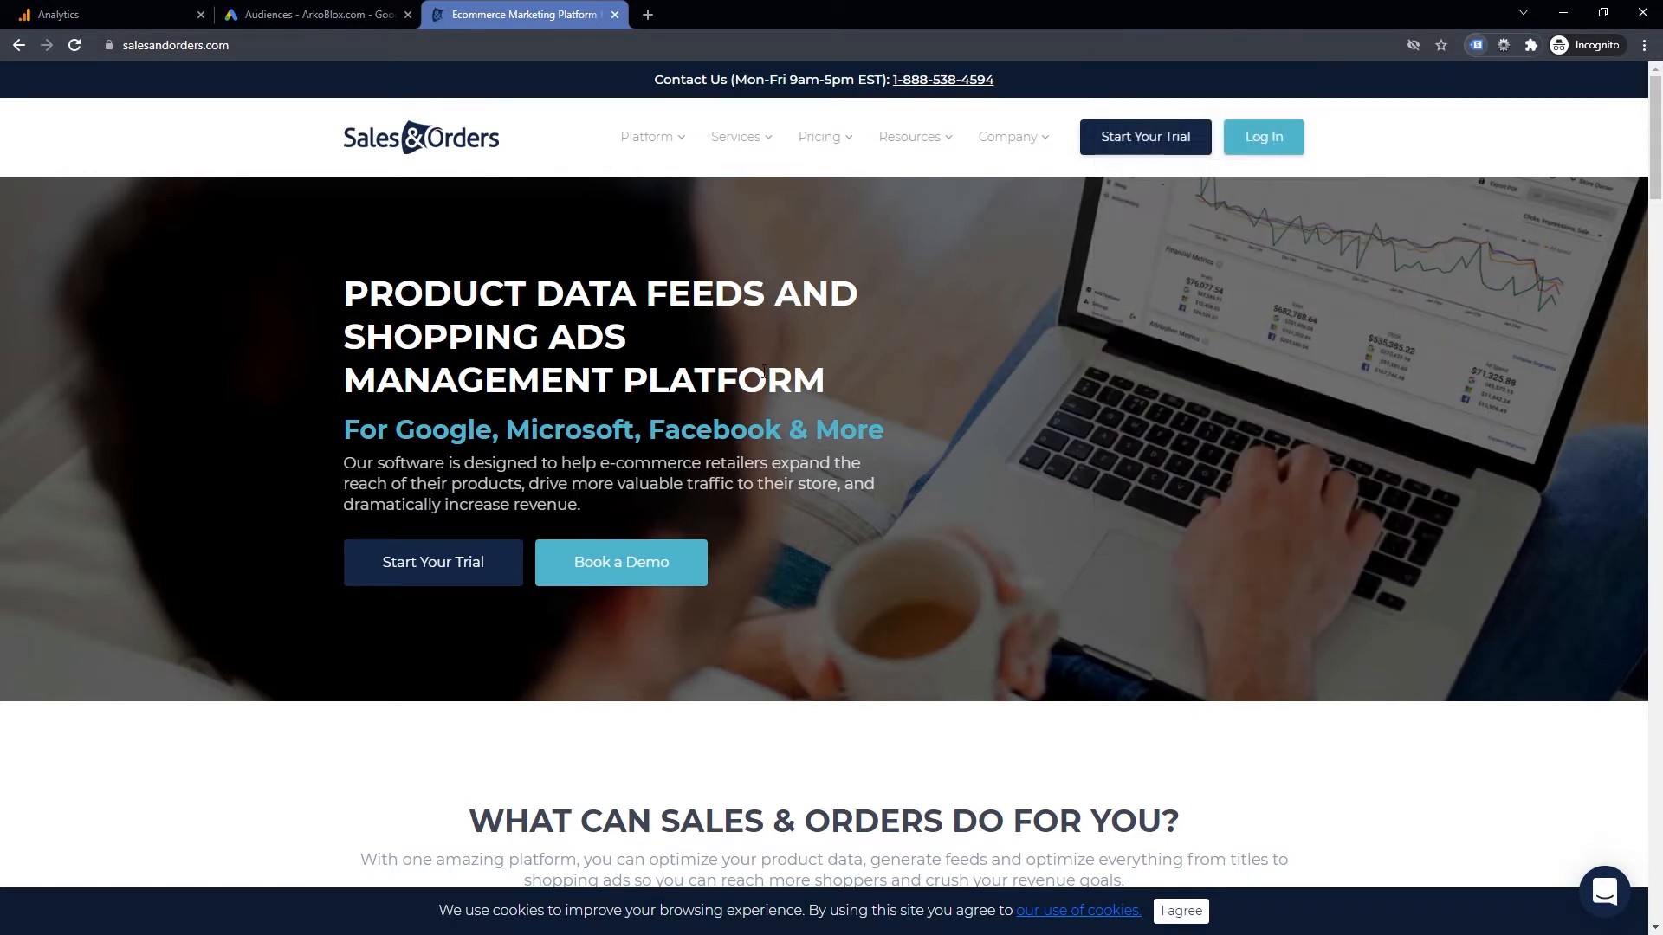
click(101, 14)
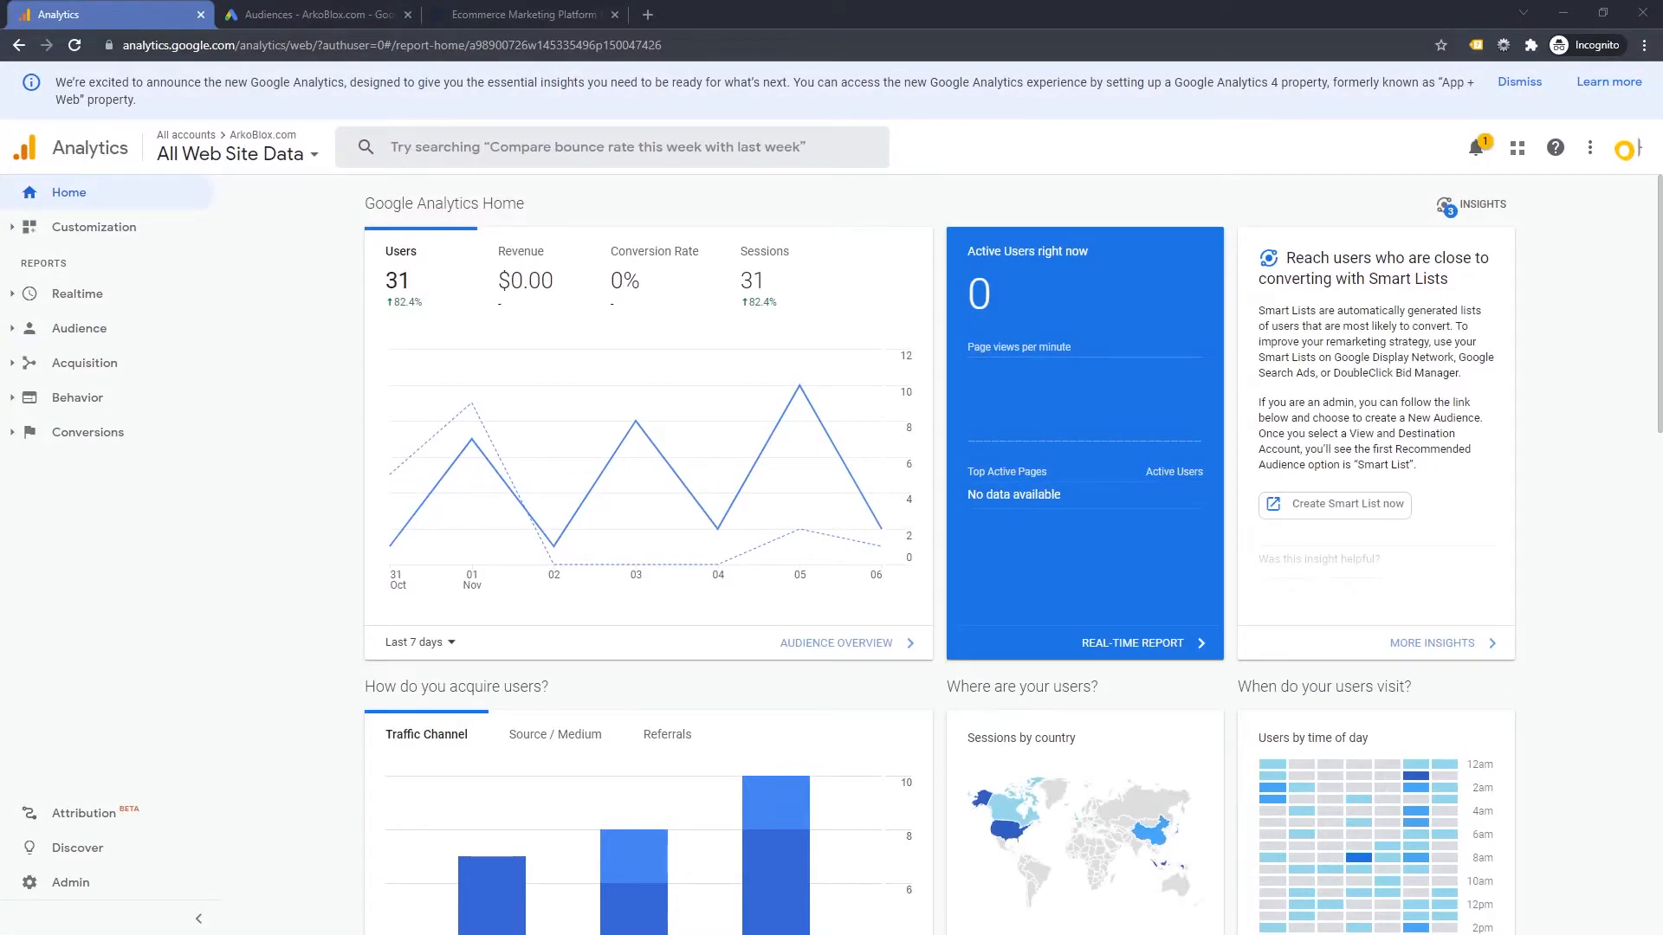
mouse_move(174, 647)
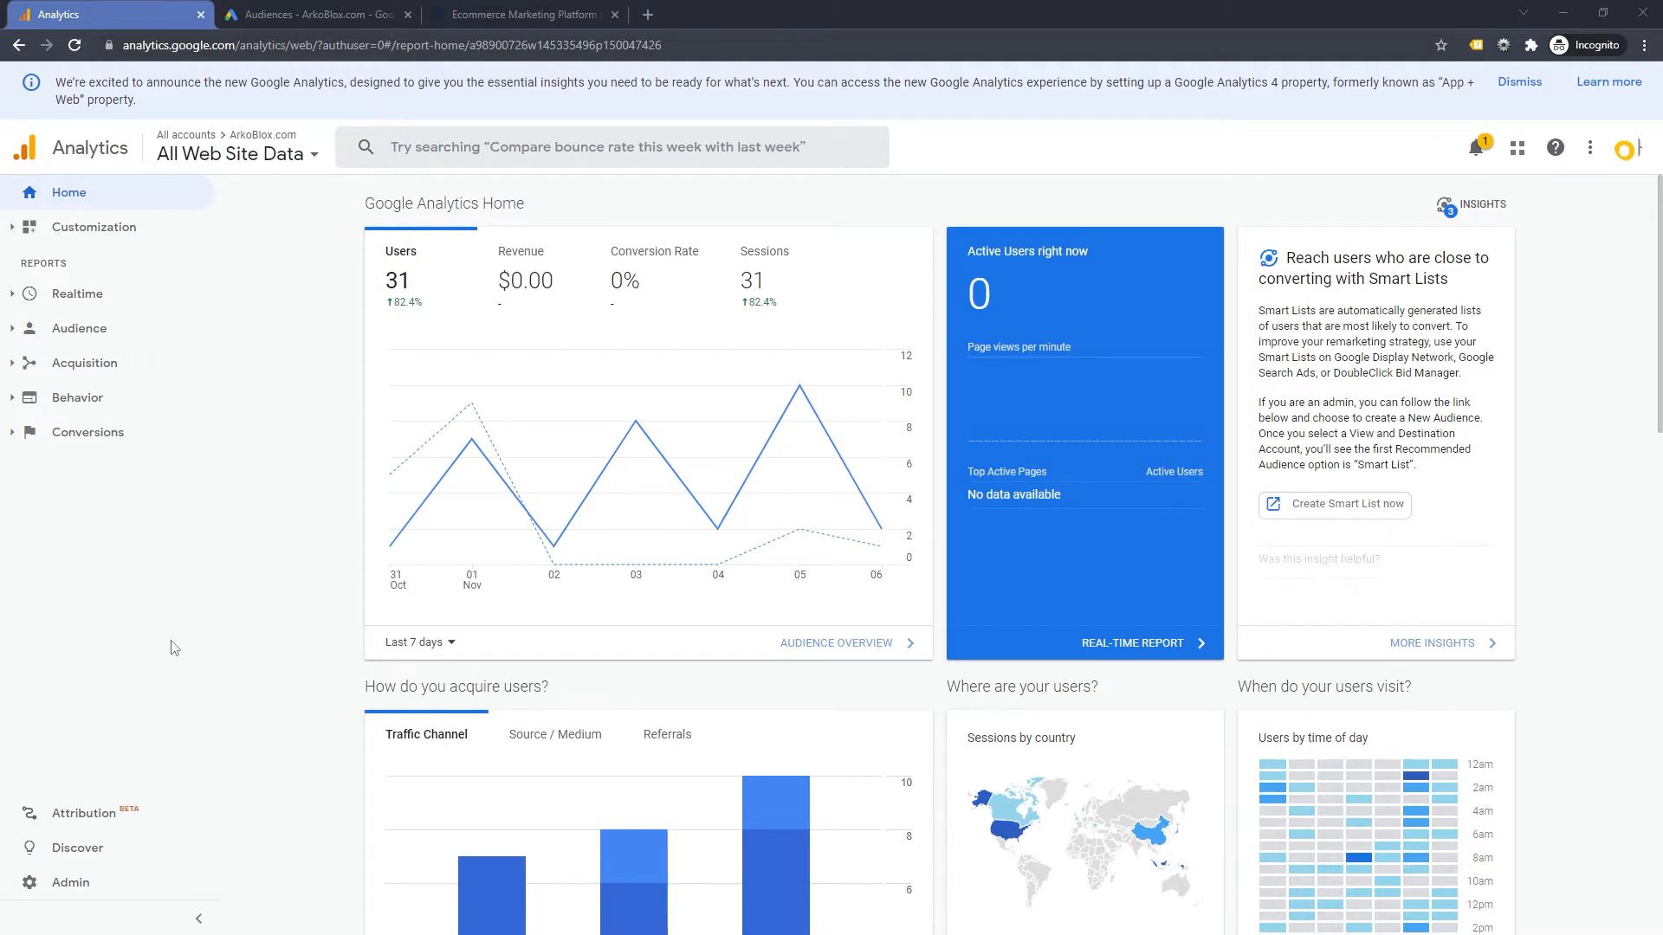
mouse_move(70, 882)
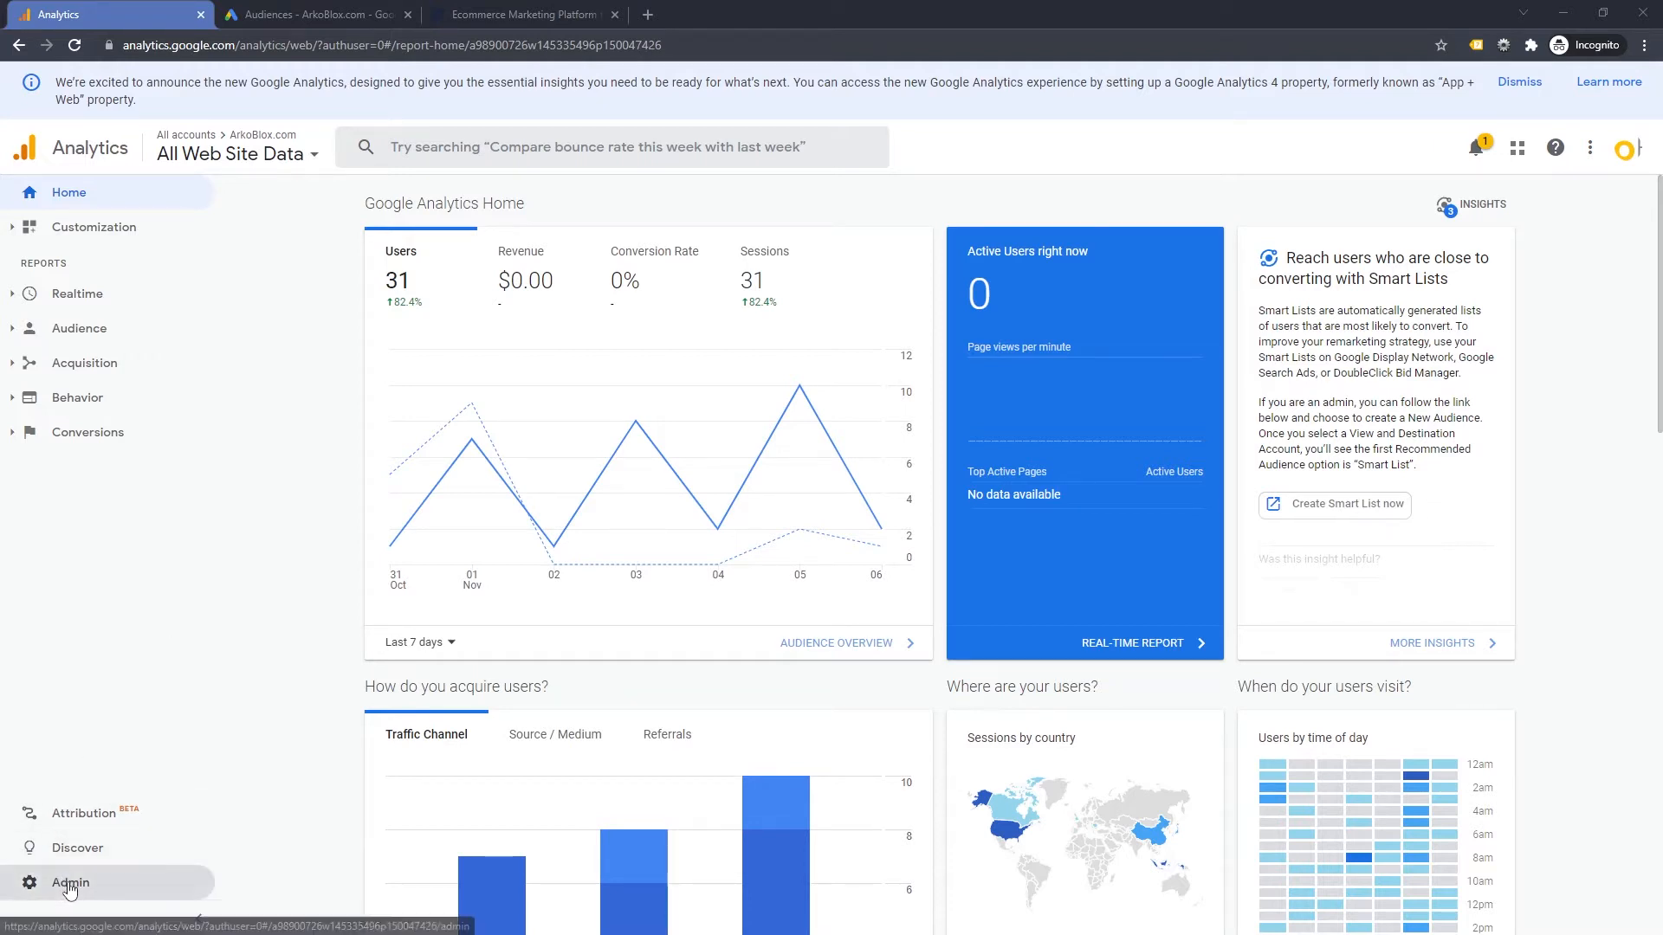
click(71, 881)
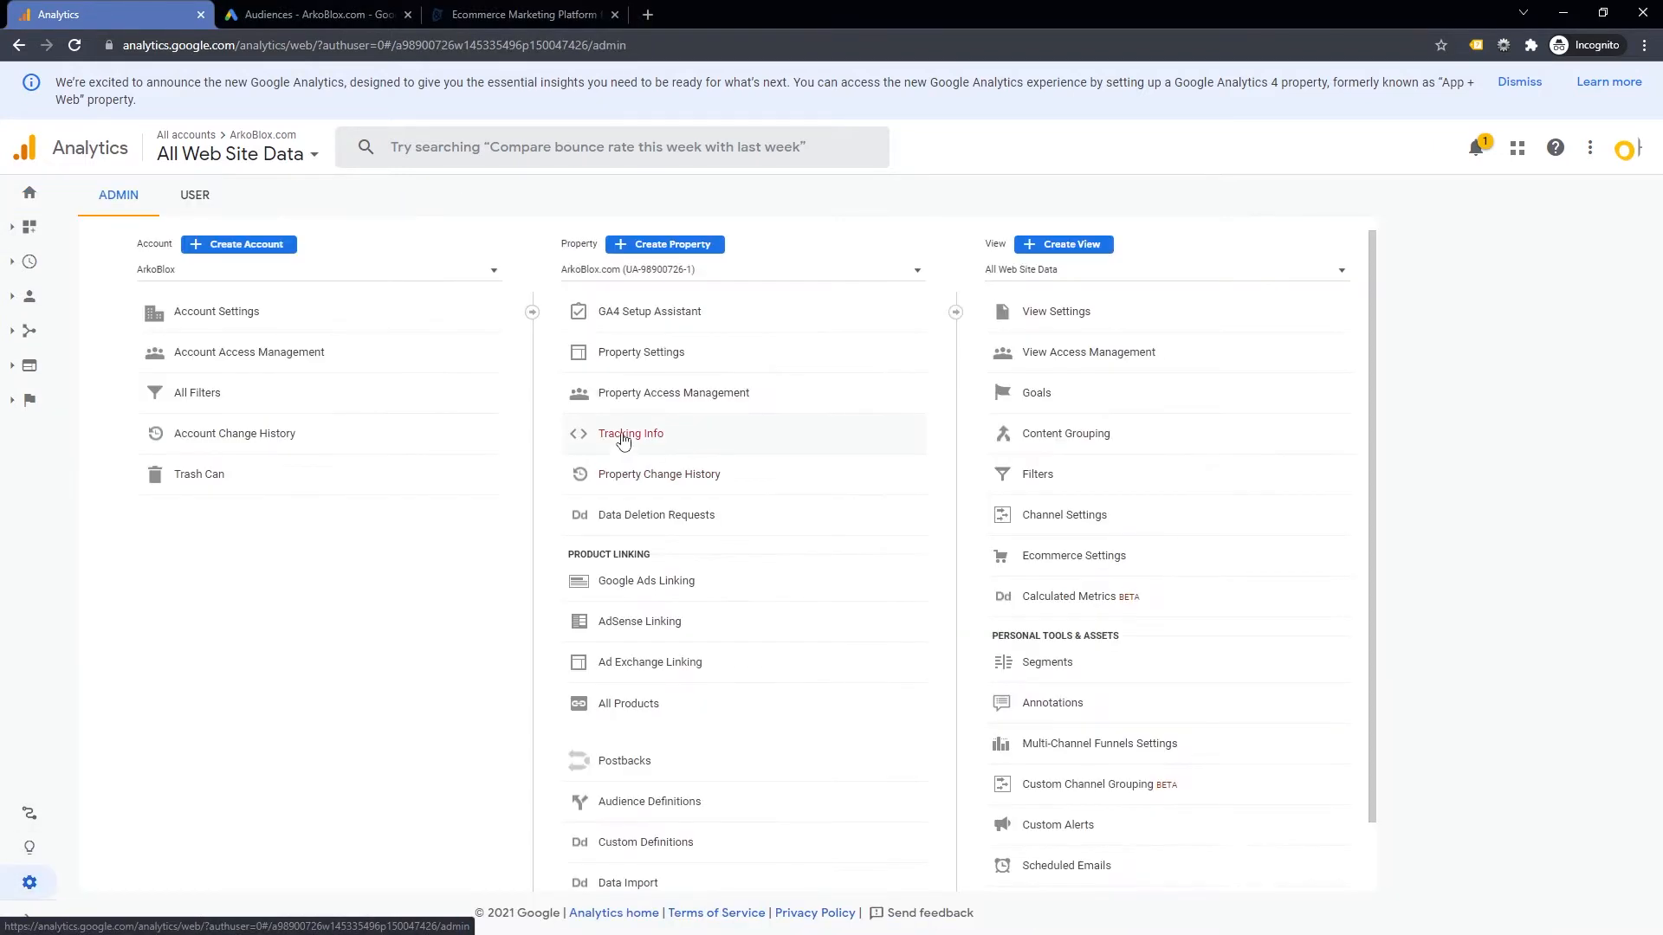
click(630, 433)
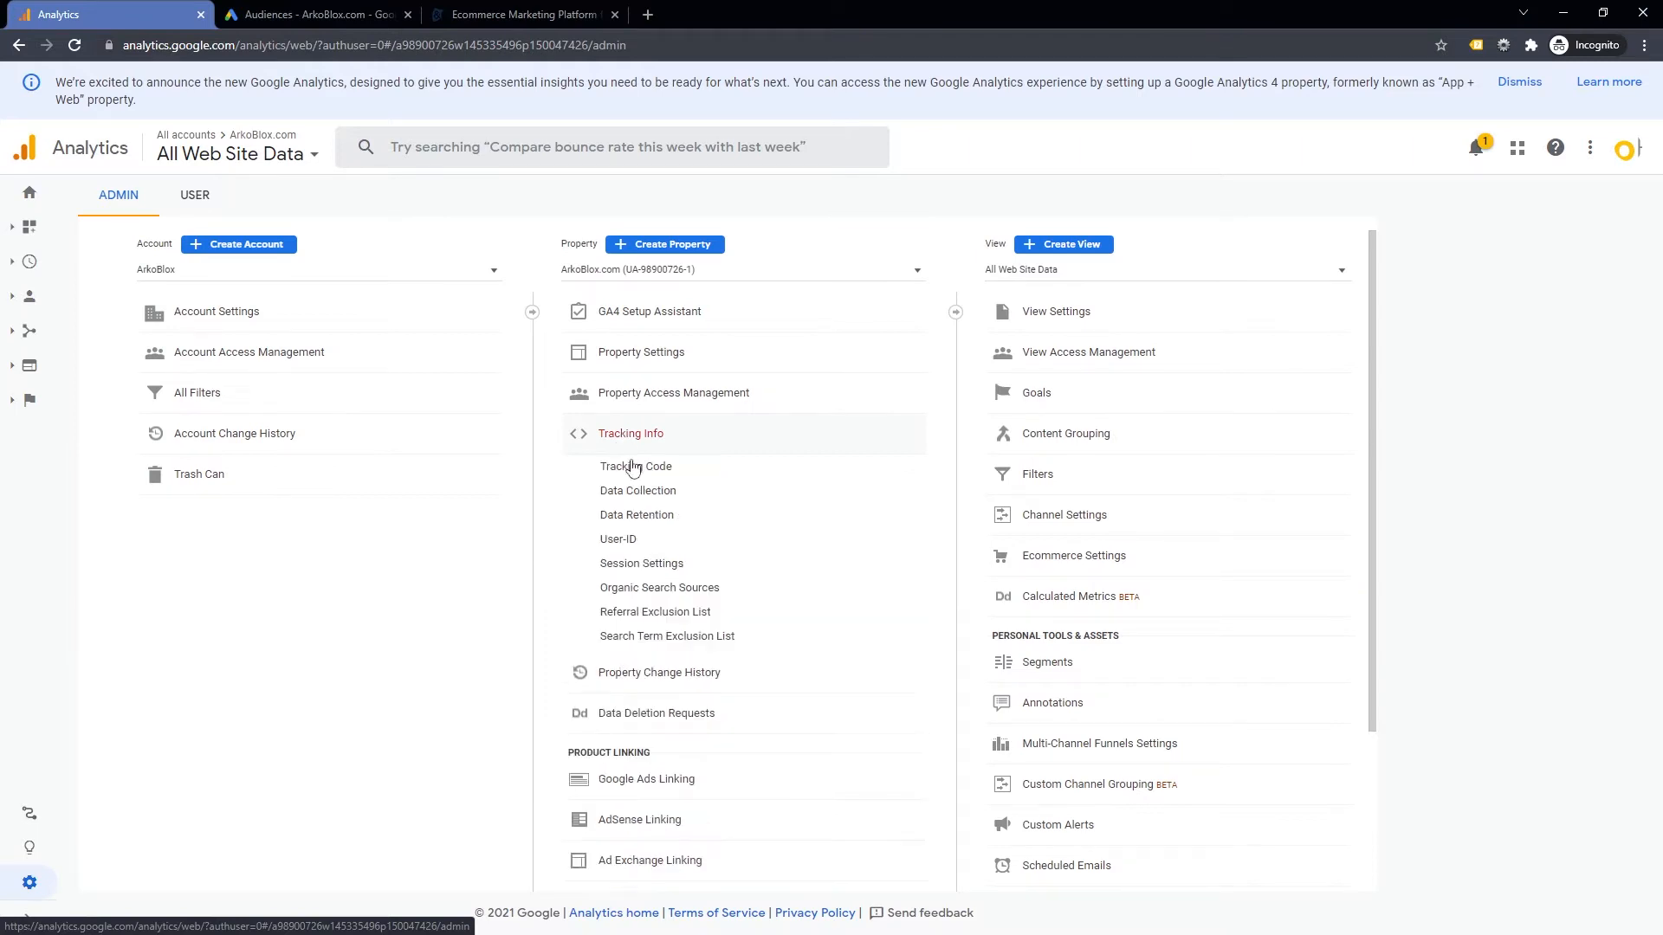
click(638, 490)
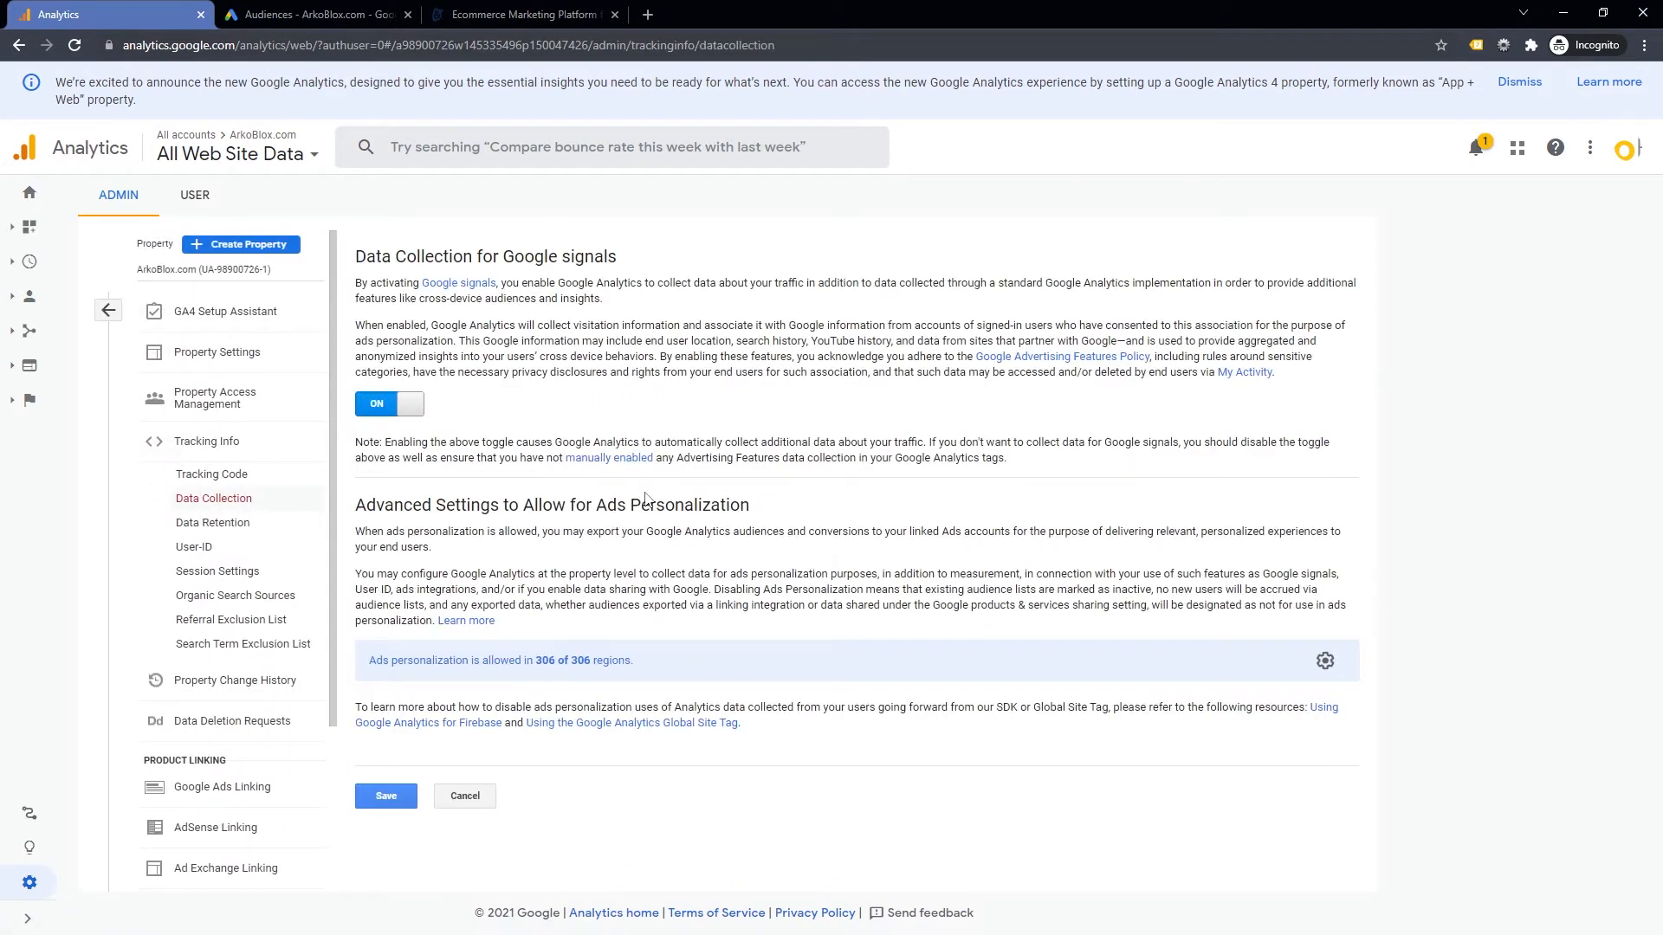
- Toggle Google signals off and back on, leaving it enabled, and save the settings
click(389, 404)
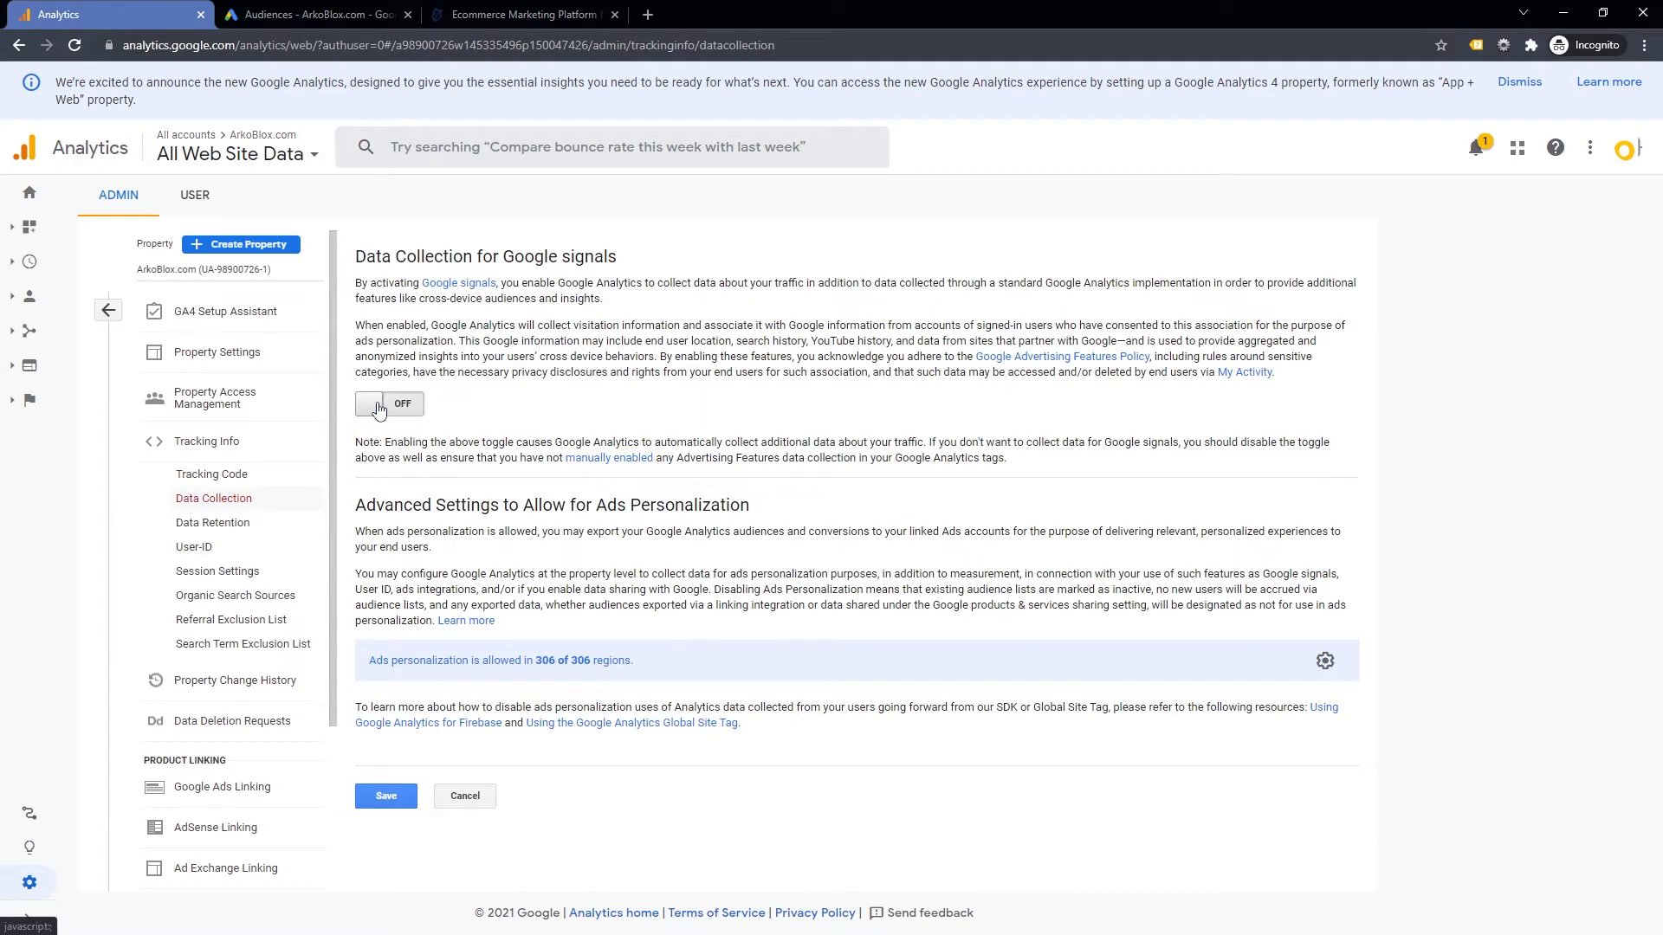
click(389, 403)
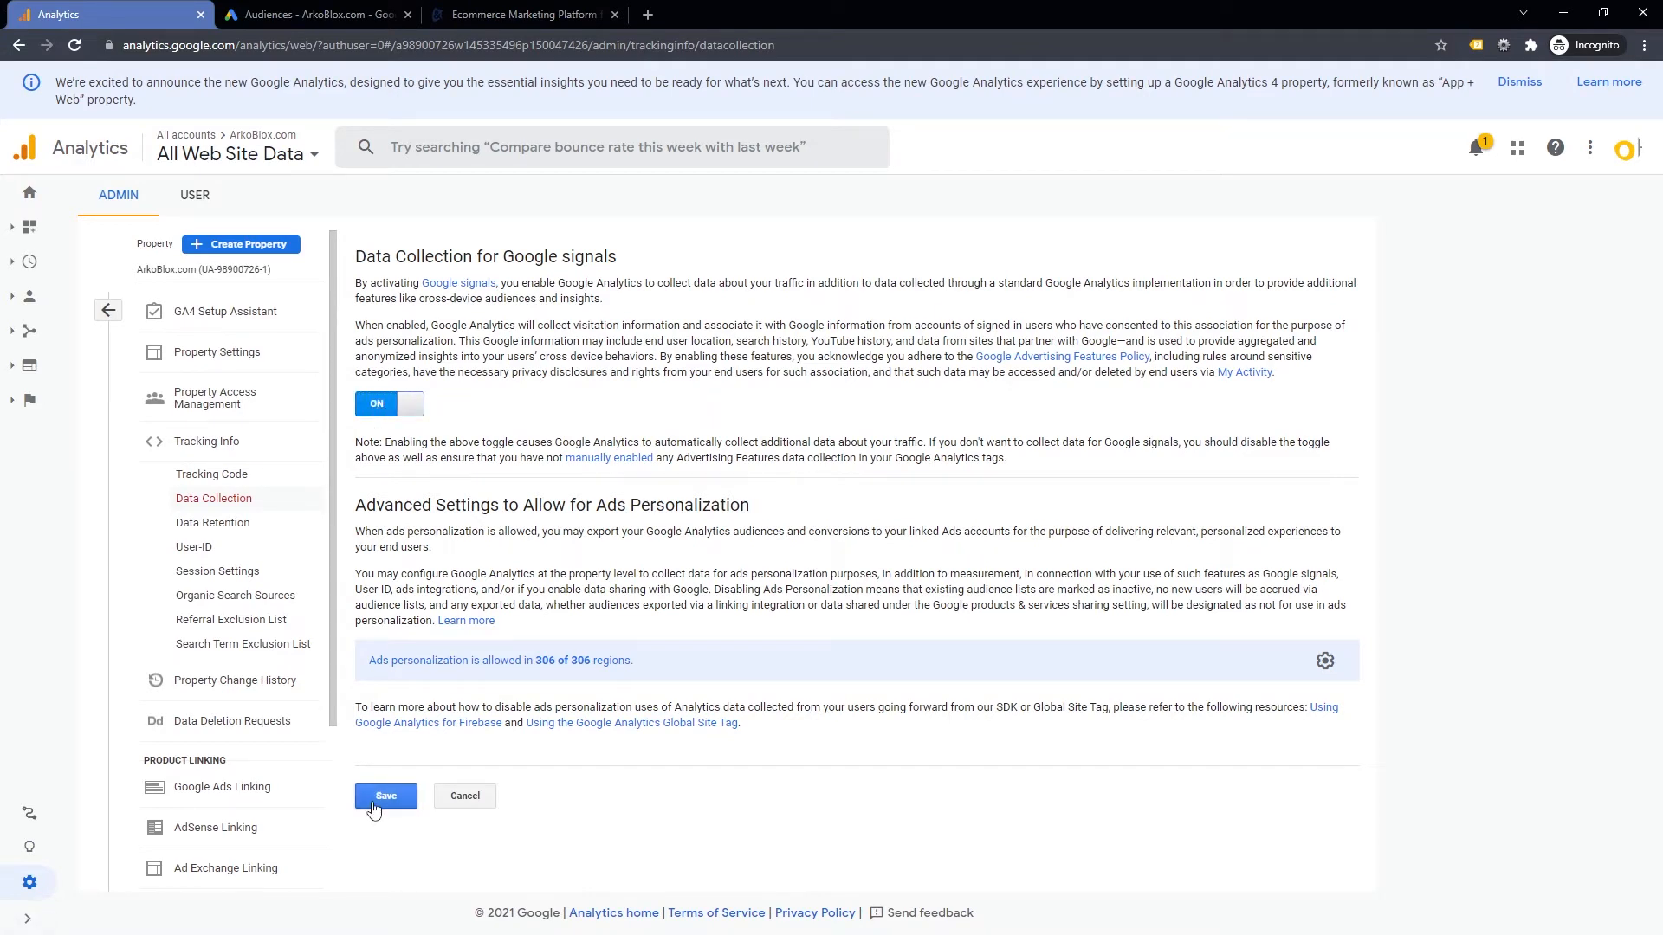
click(384, 795)
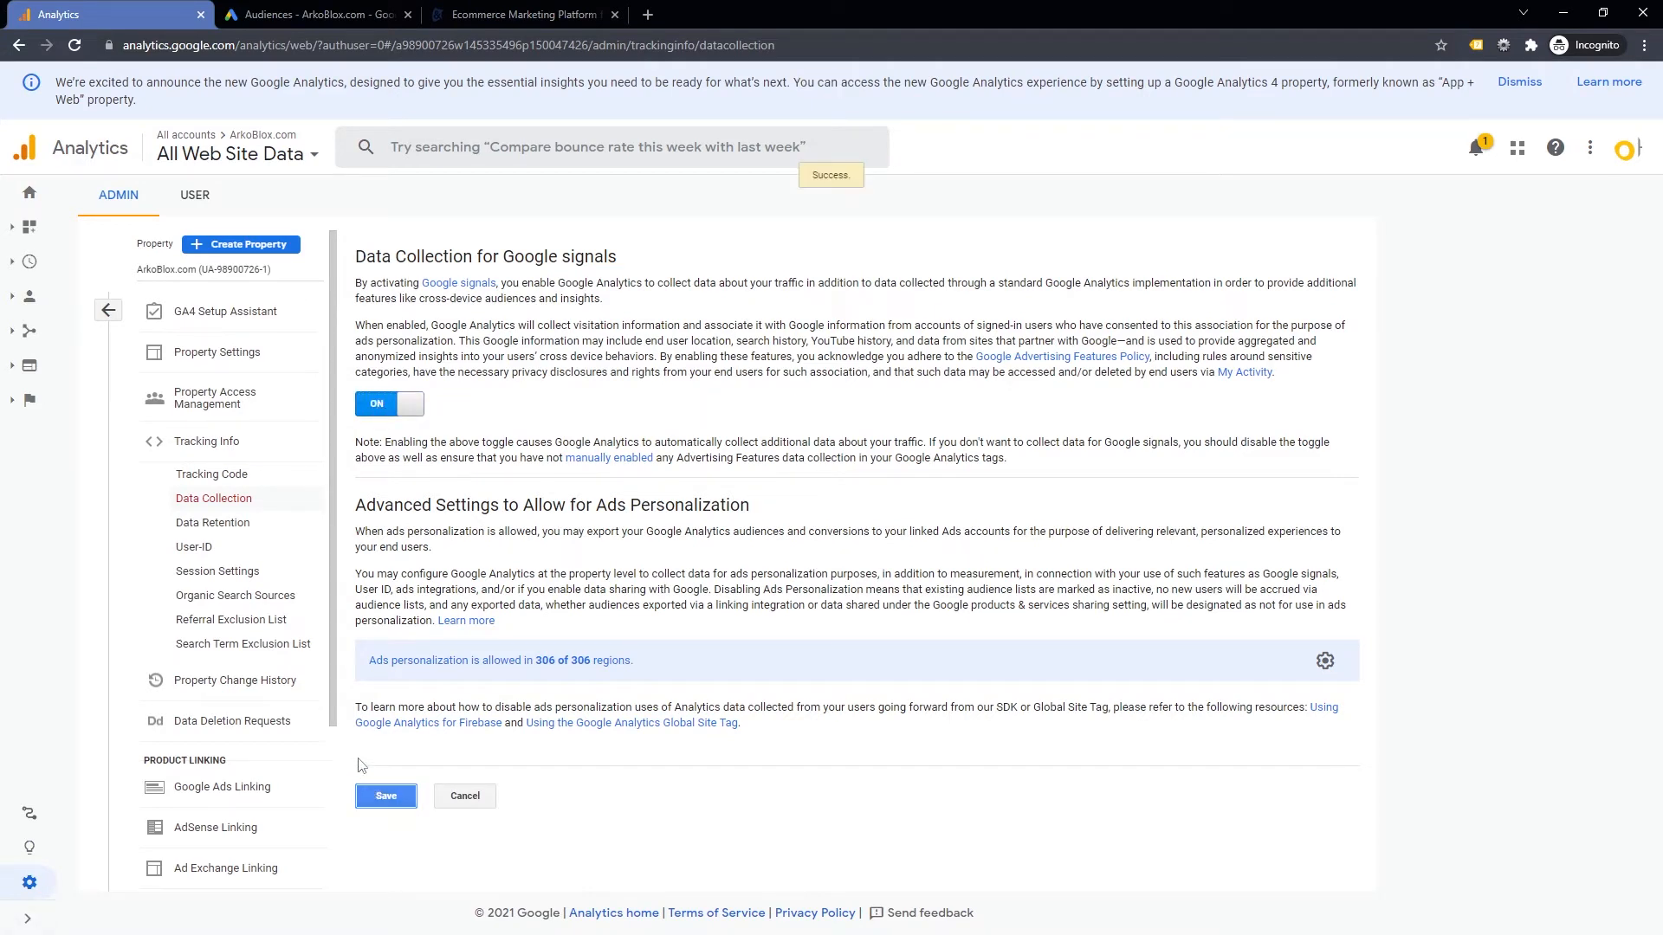
mouse_move(222, 787)
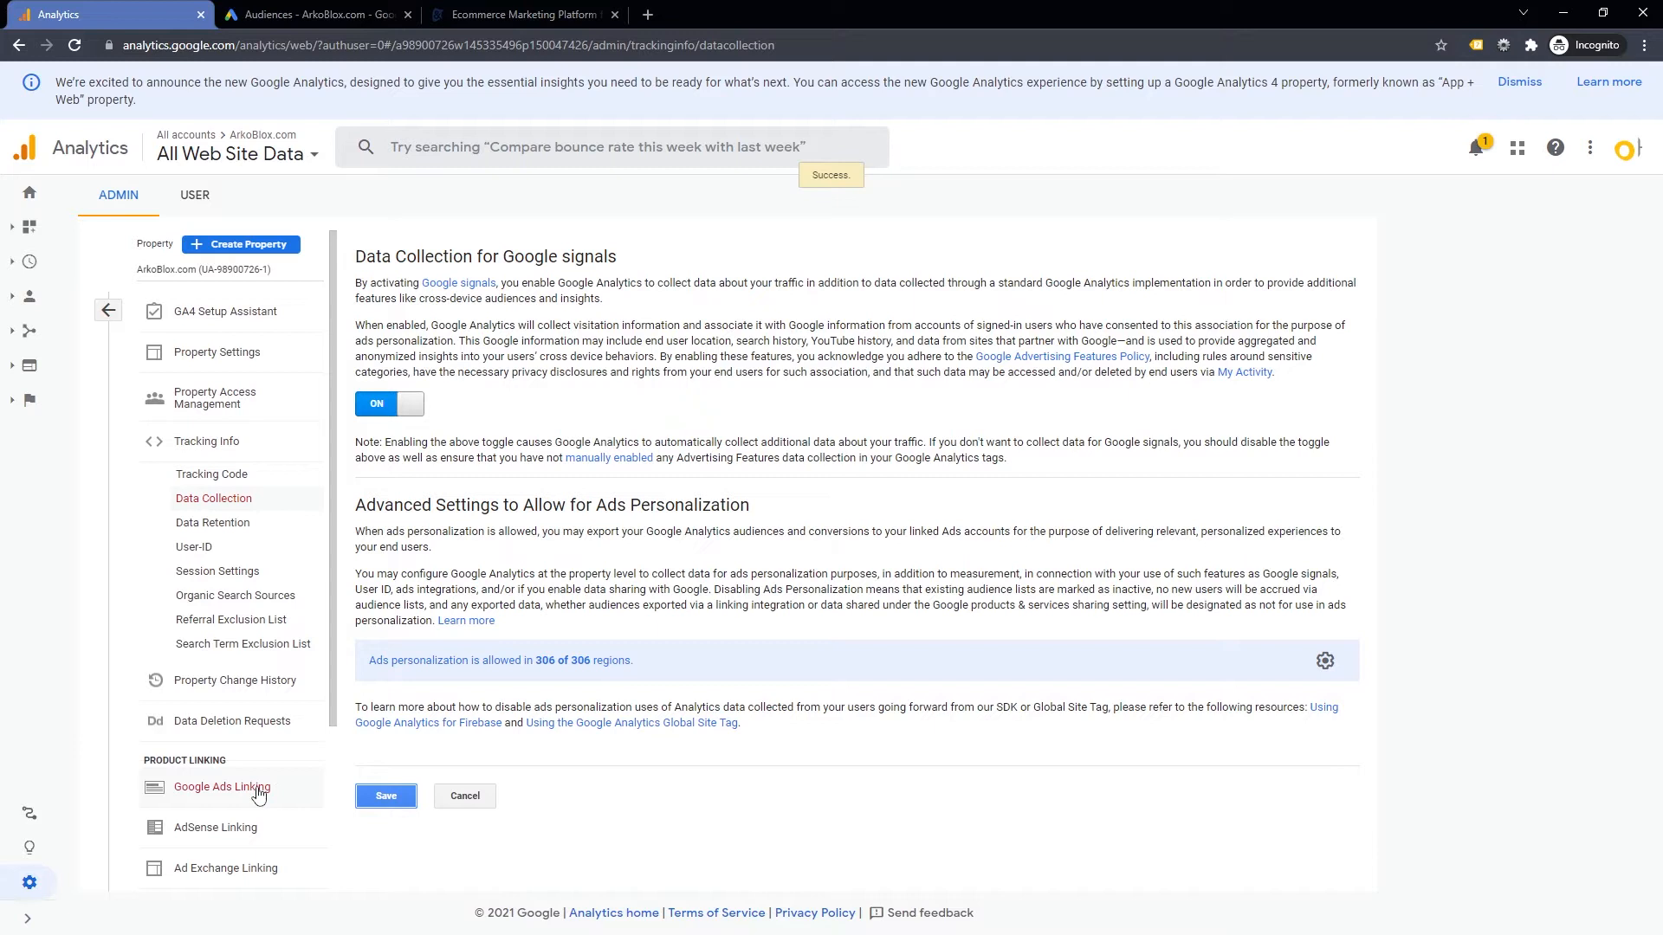
- Review the Google Ads Linking page, then show the Audiences list under Audience Definitions
click(222, 786)
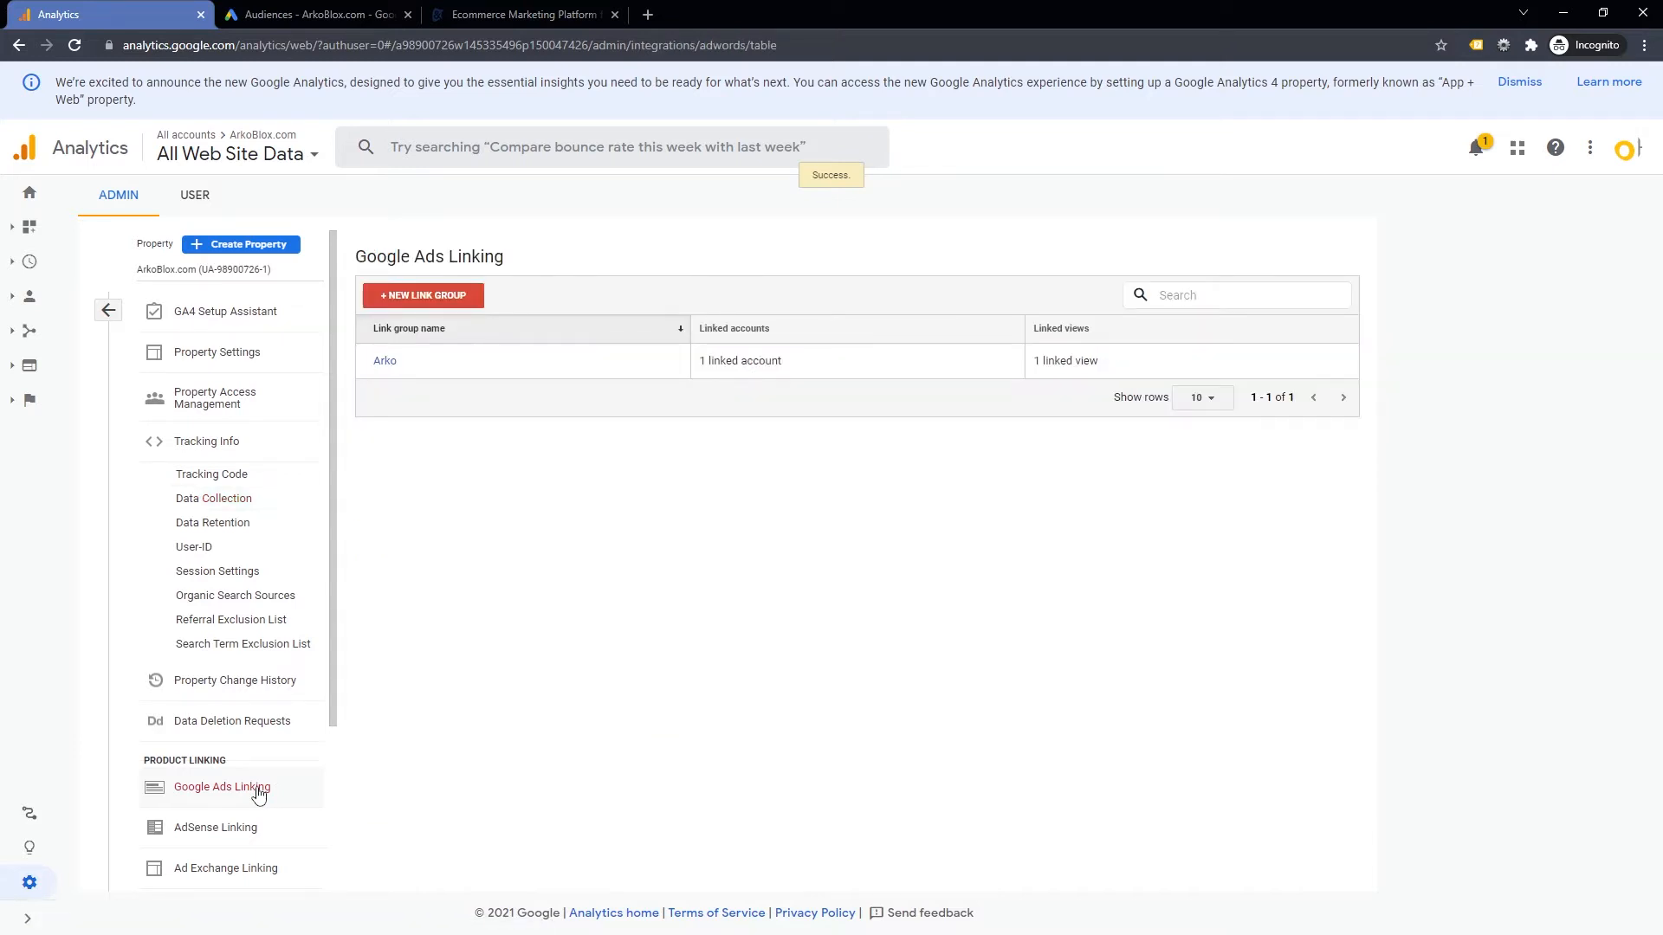
mouse_move(757, 408)
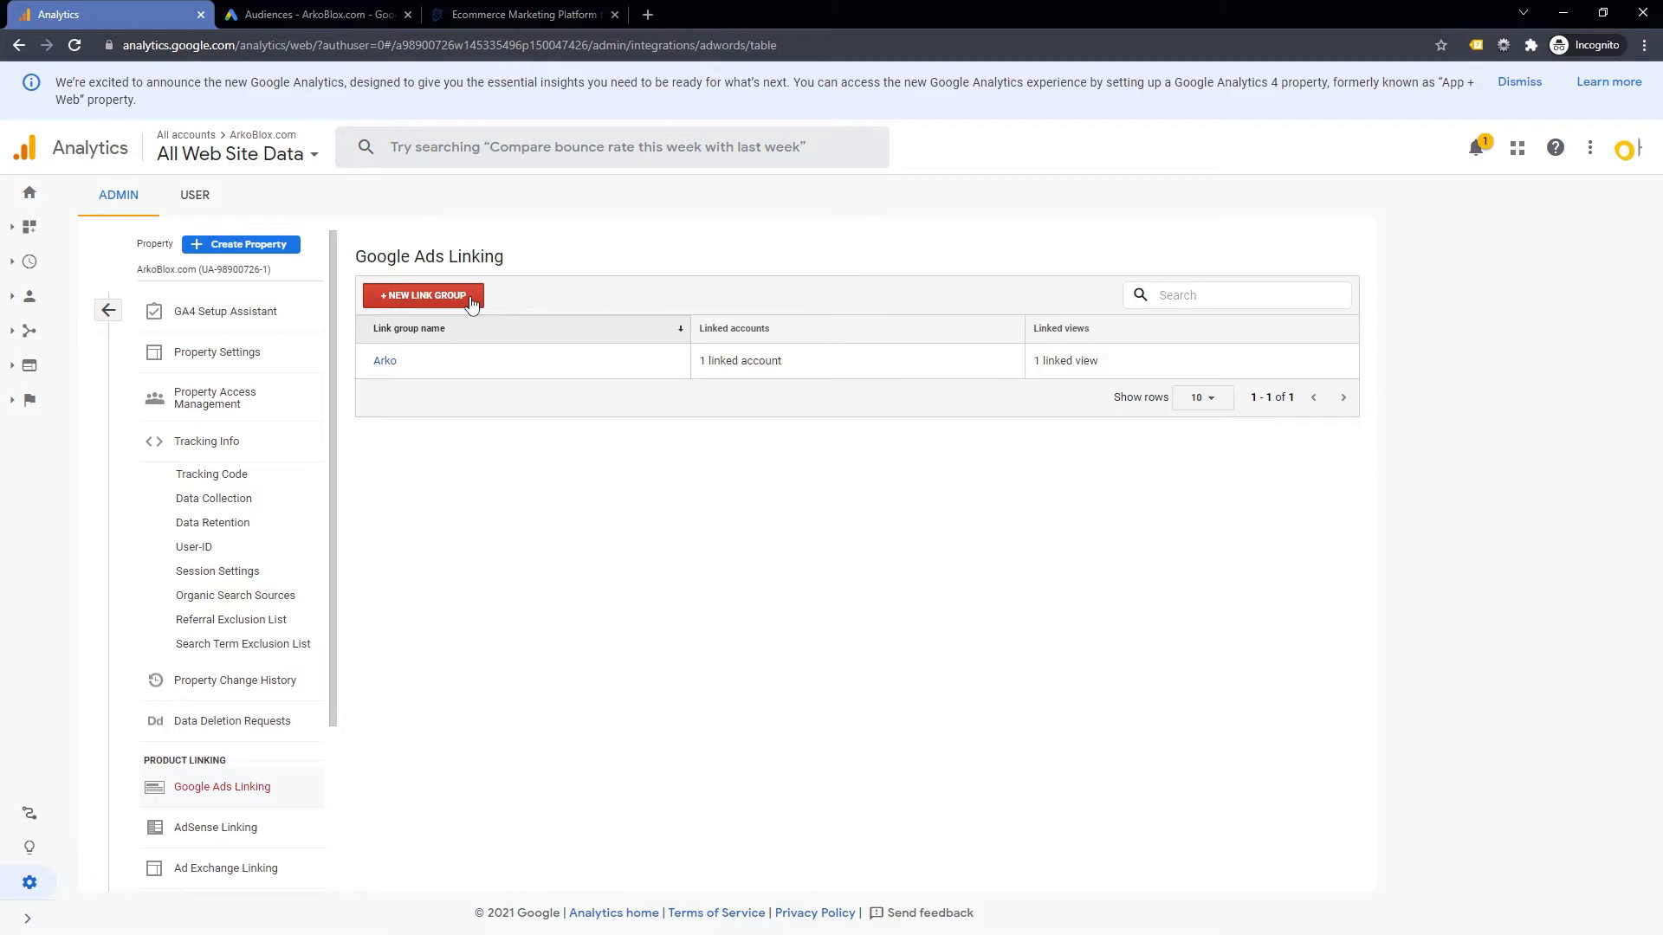
mouse_move(242, 644)
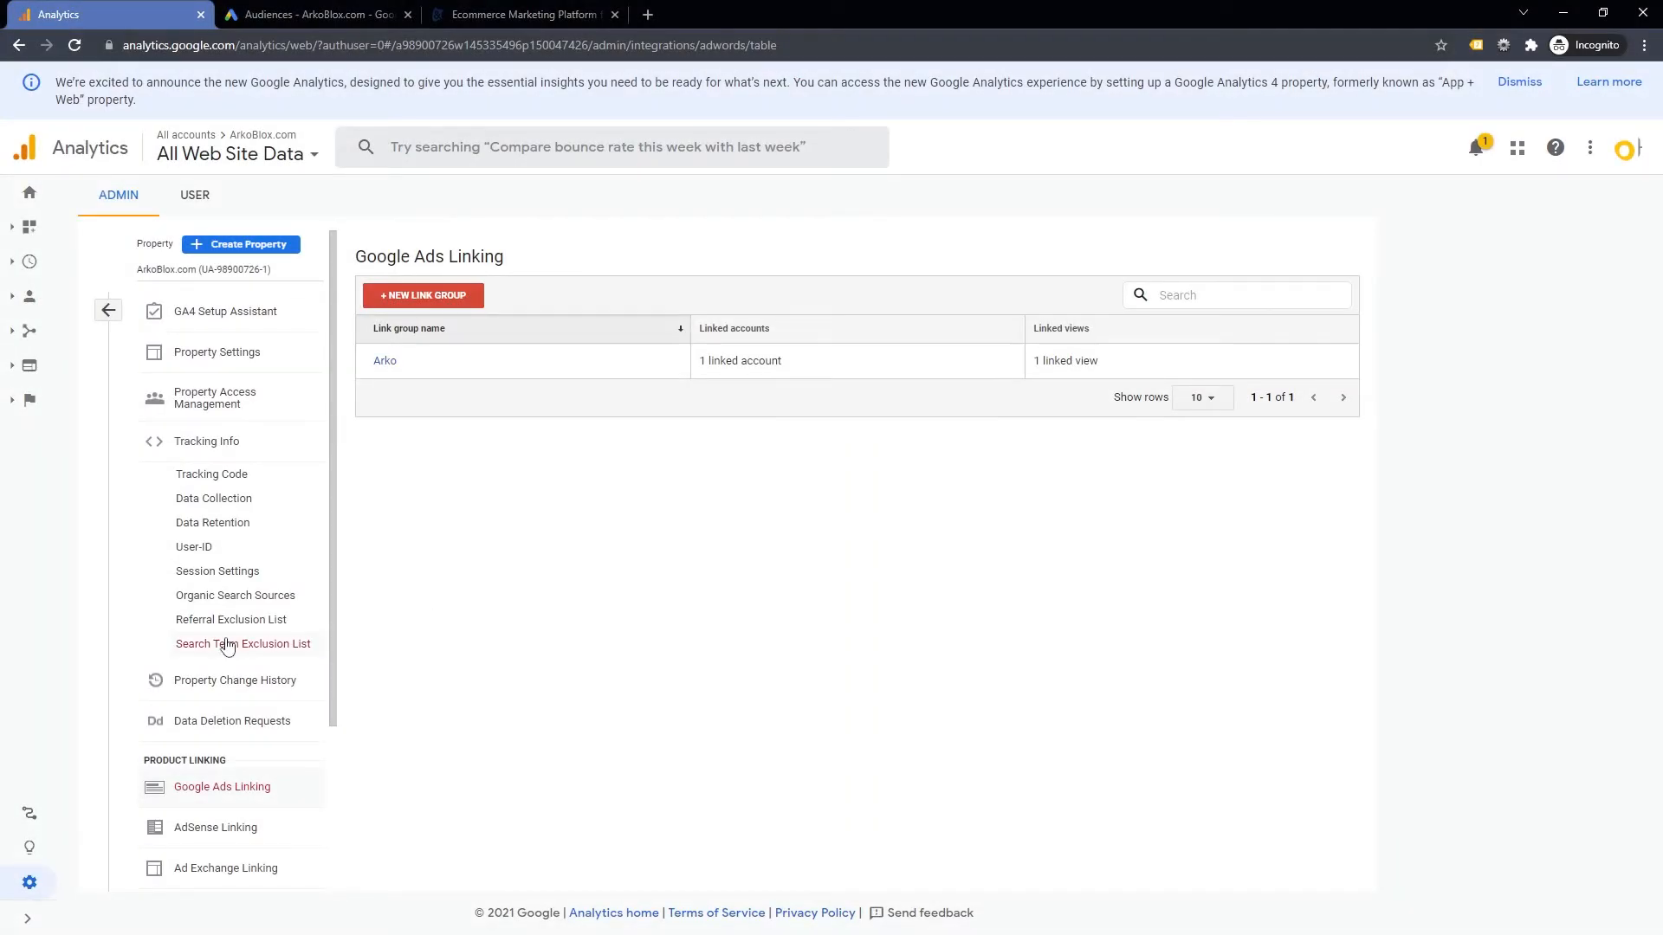
scroll(down, 3)
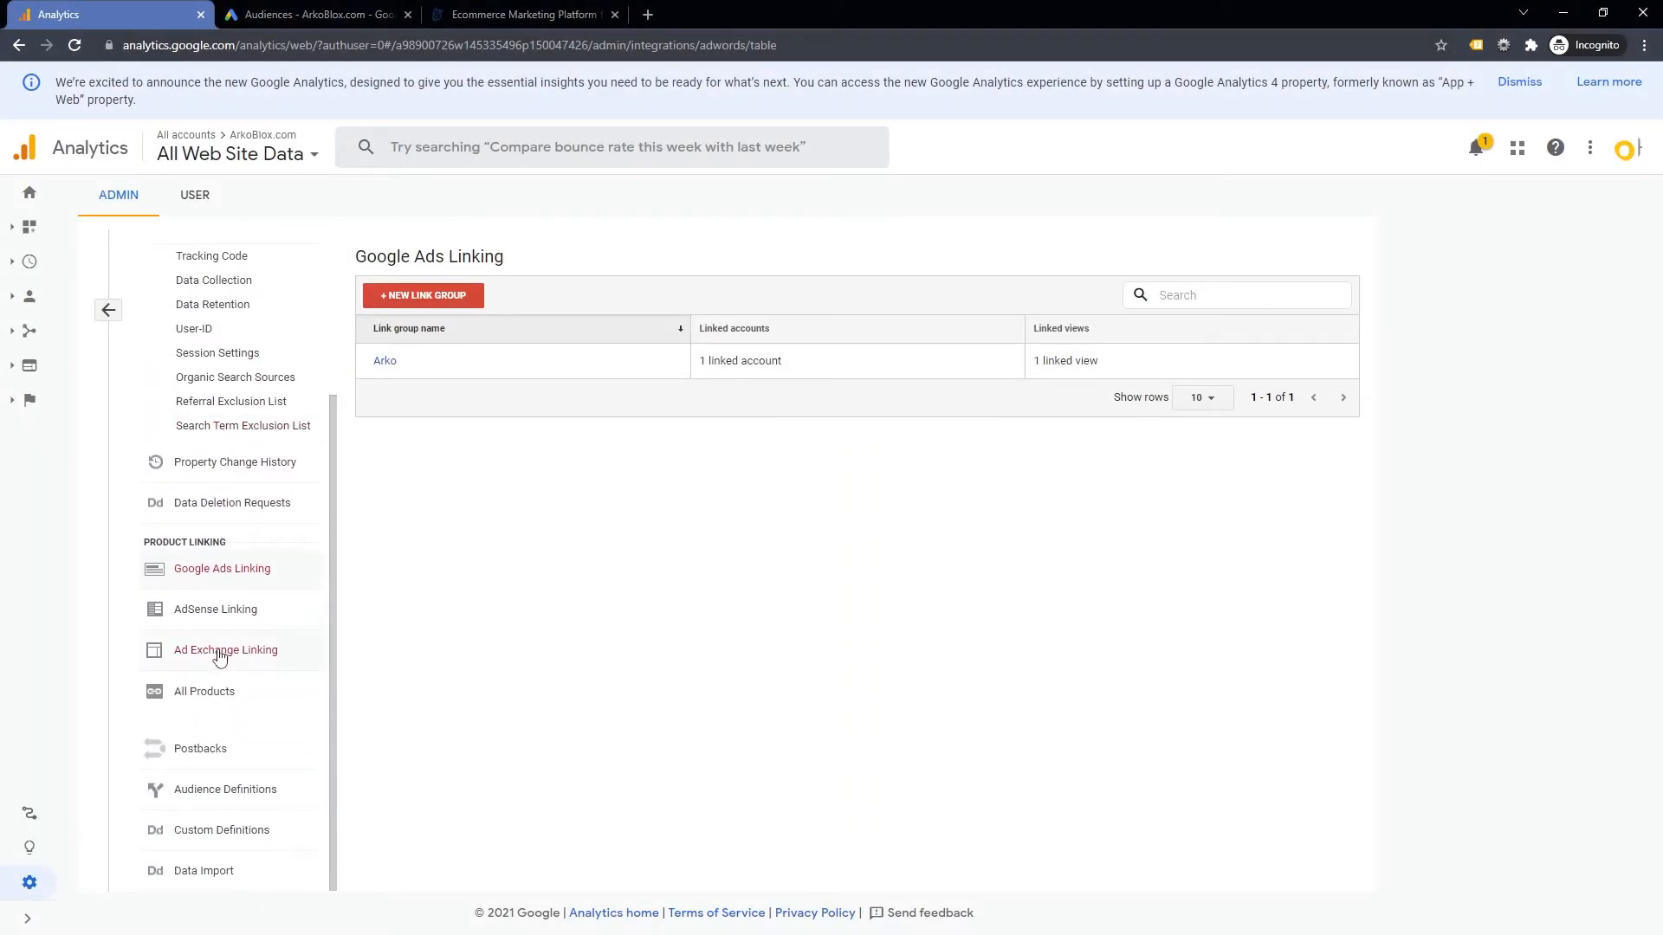
click(224, 789)
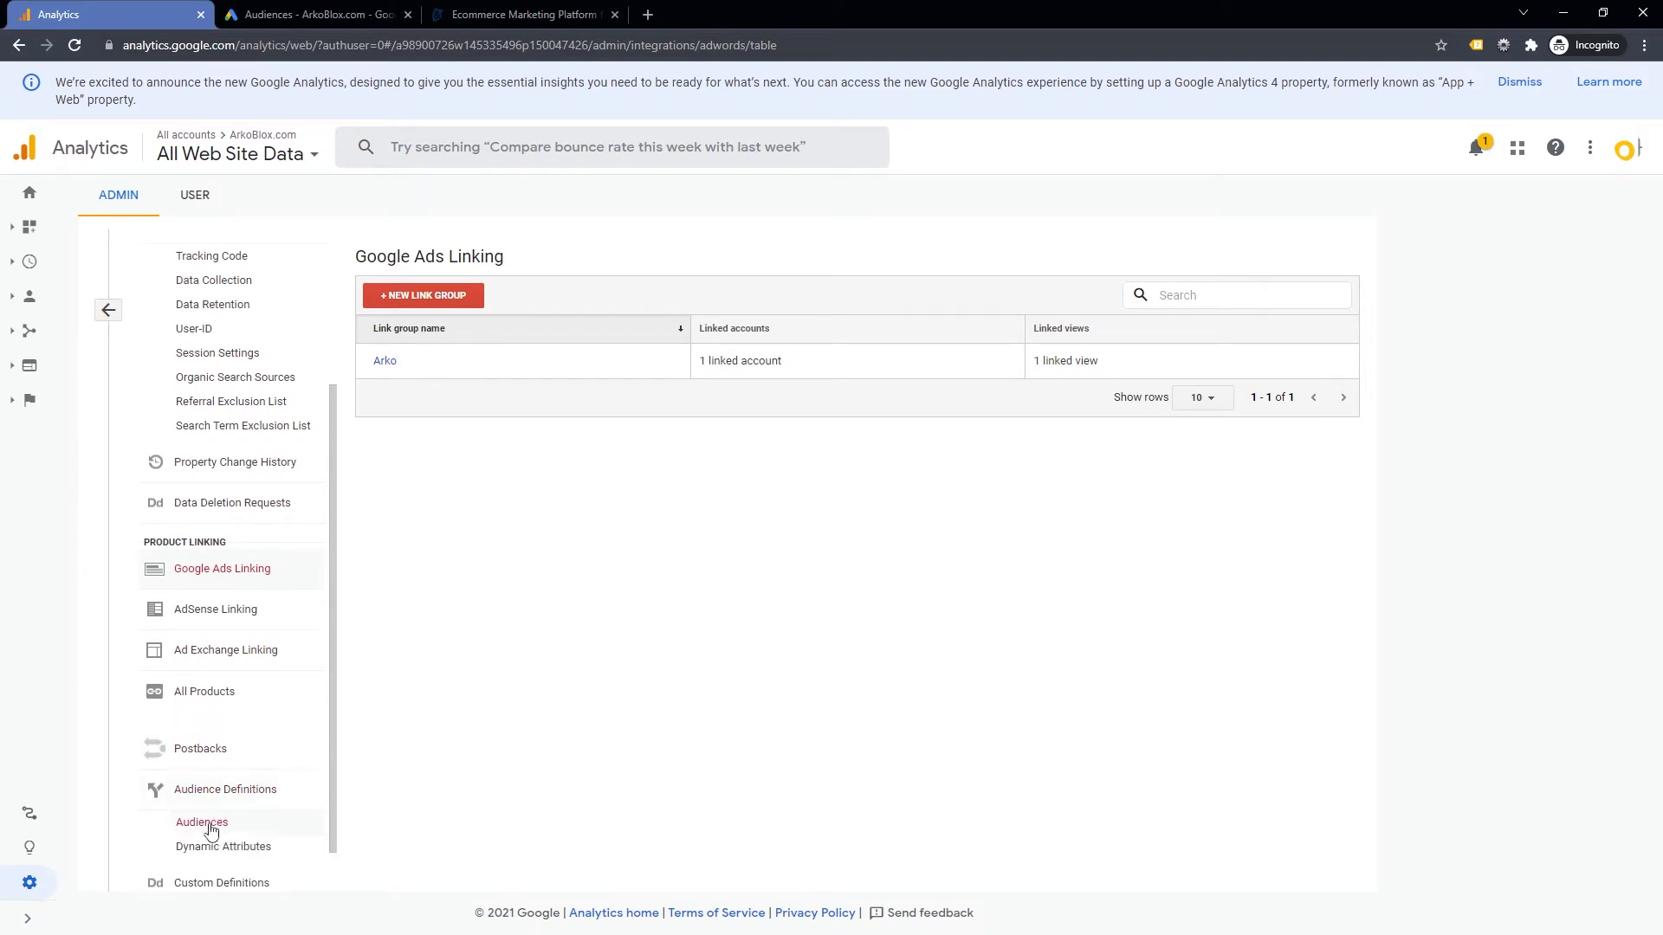
click(200, 822)
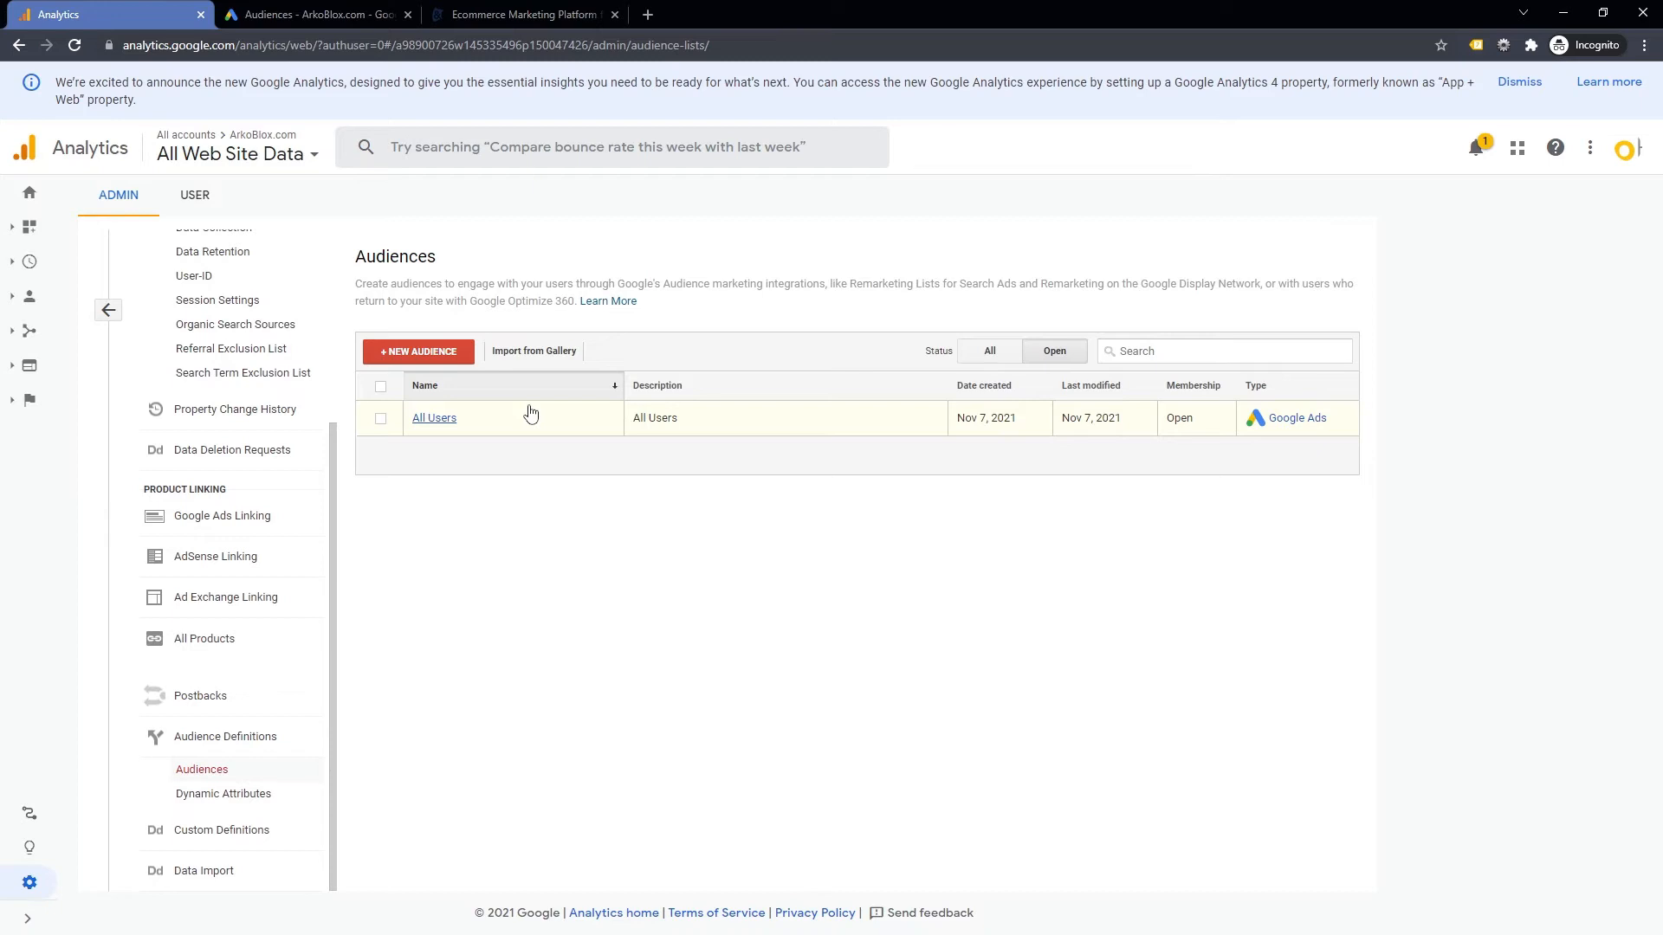
click(534, 351)
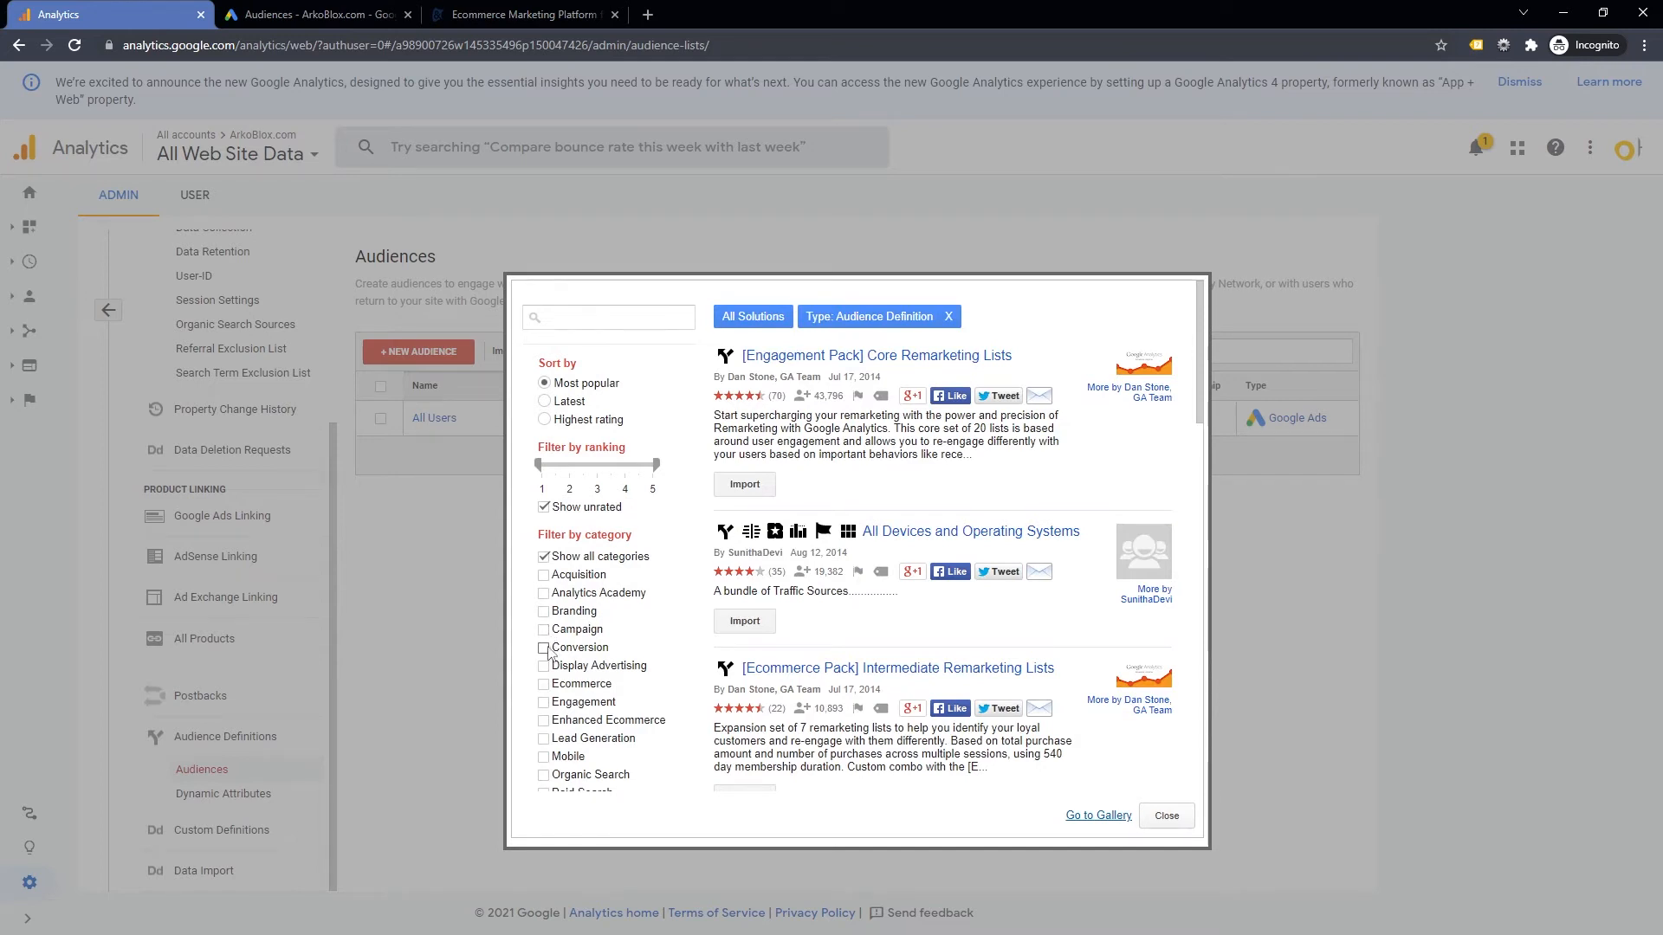
click(543, 647)
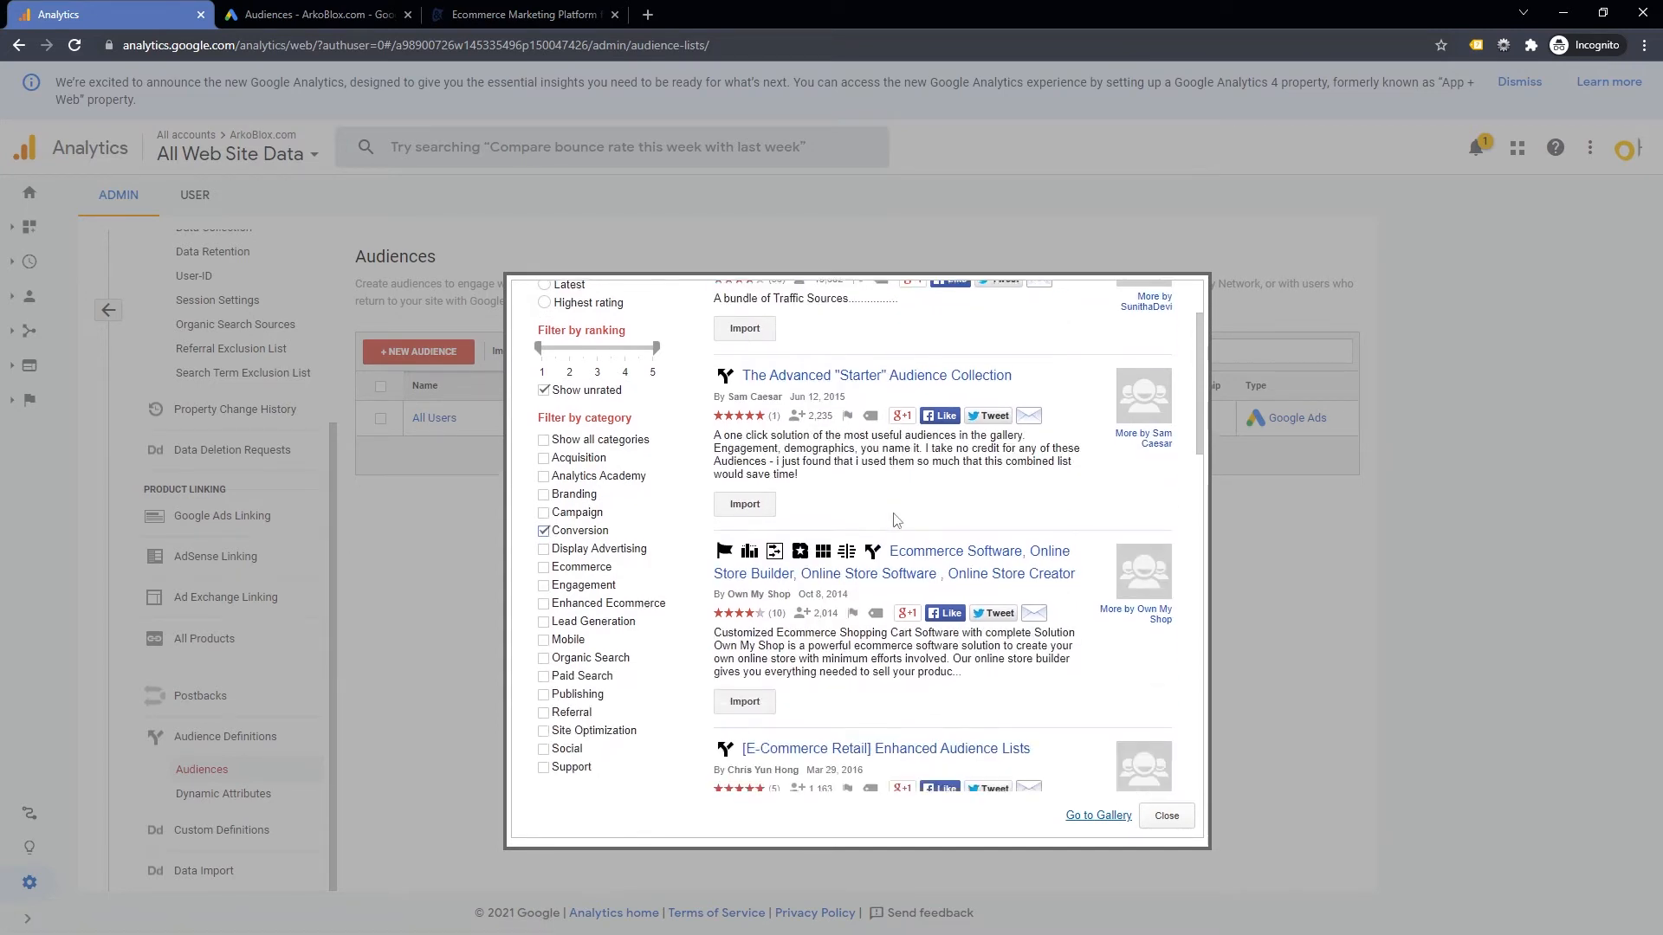
scroll(down, 3)
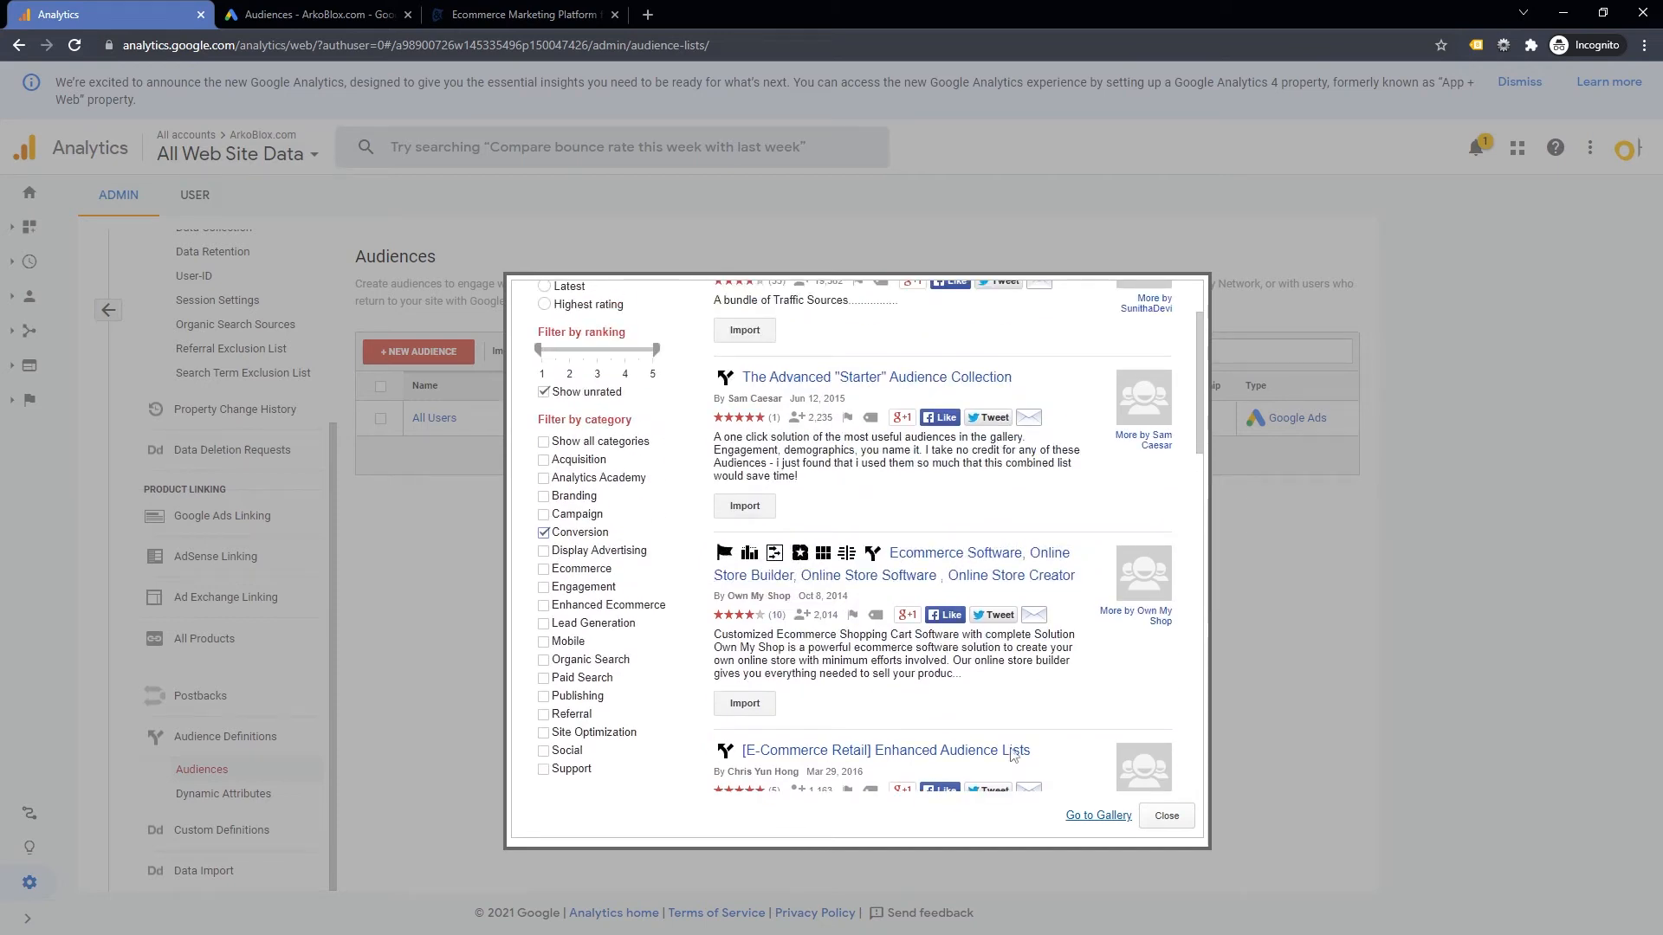
click(1166, 814)
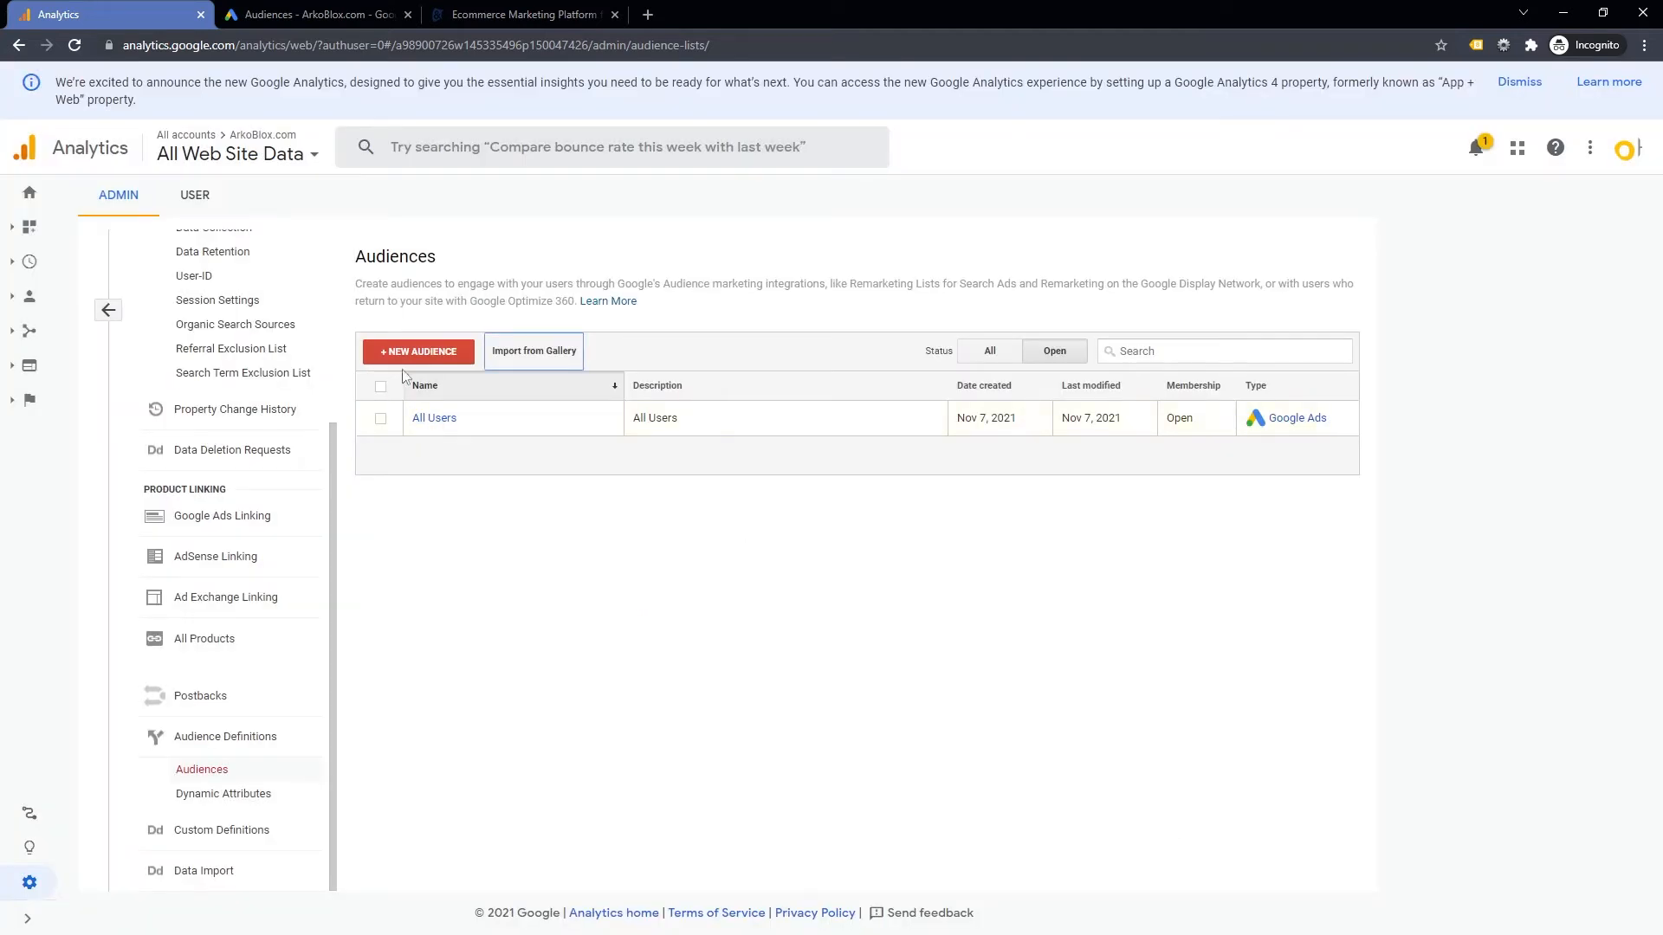
mouse_move(417, 358)
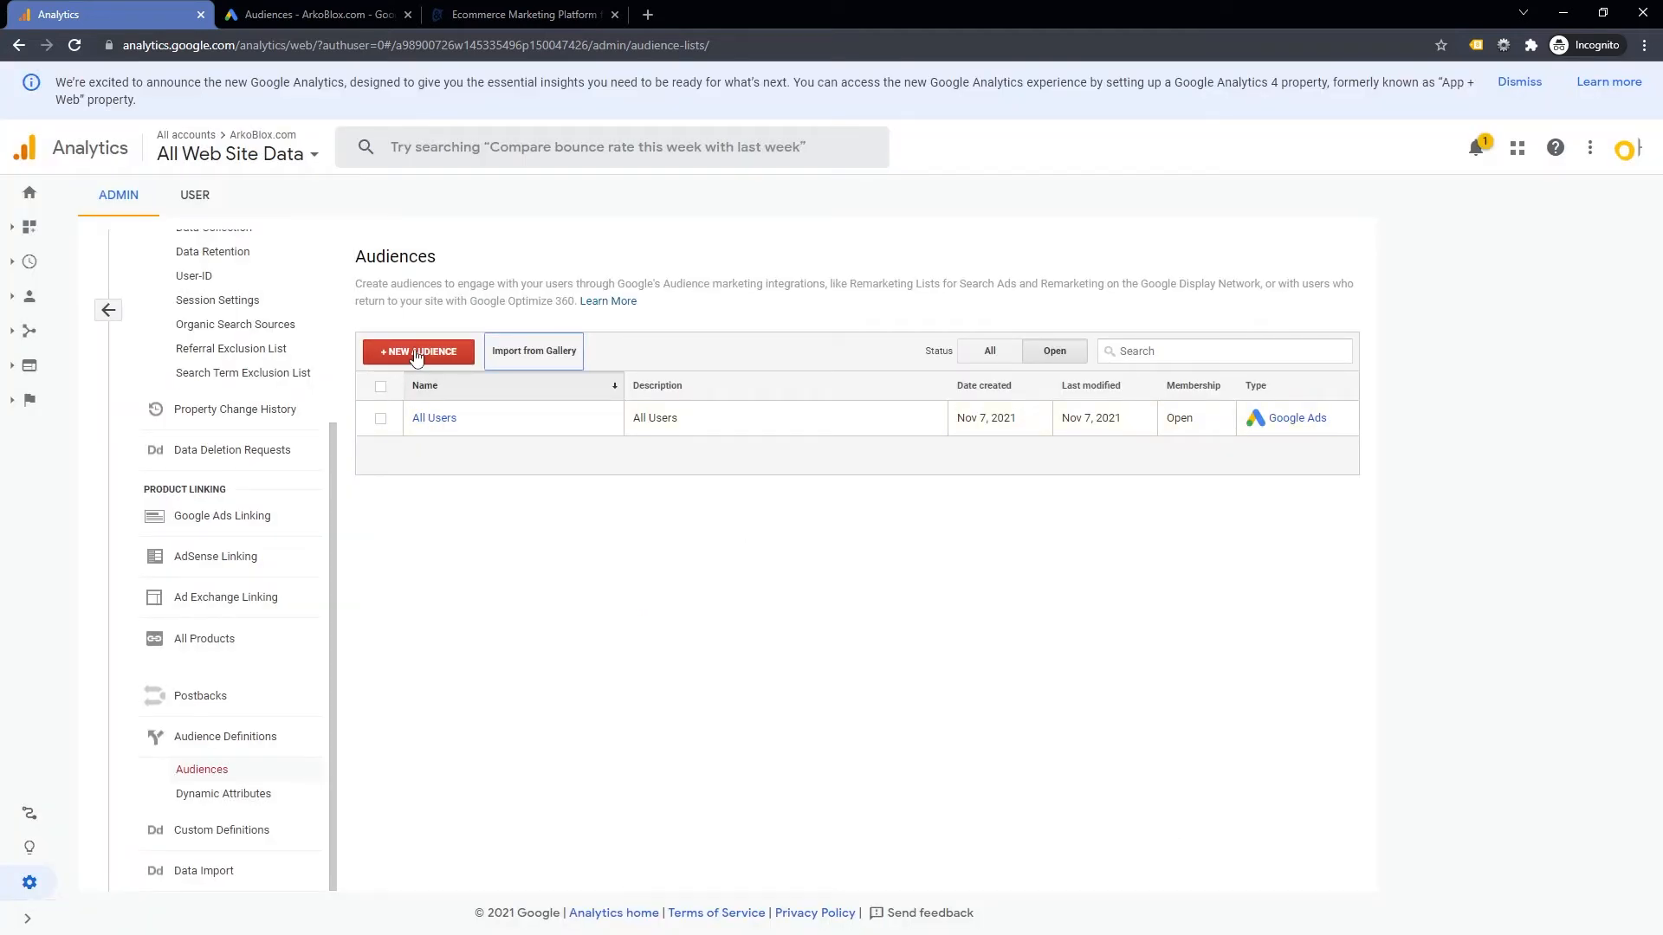
- Start a new custom audience from the view and go to its Conditions
click(417, 351)
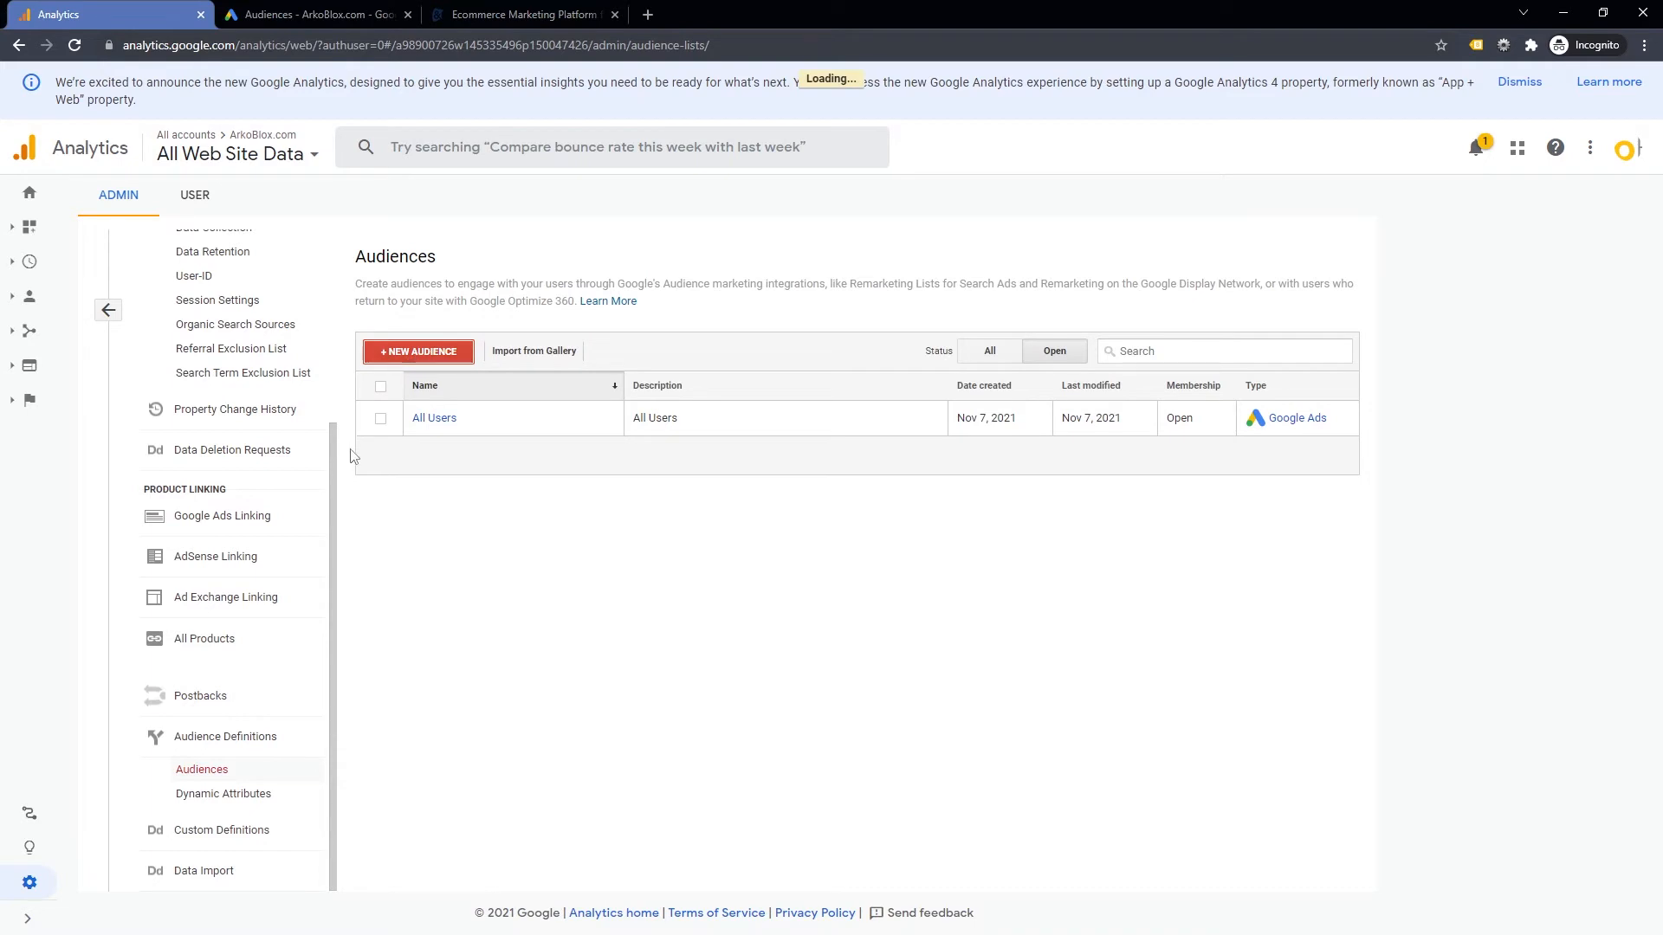
click(417, 351)
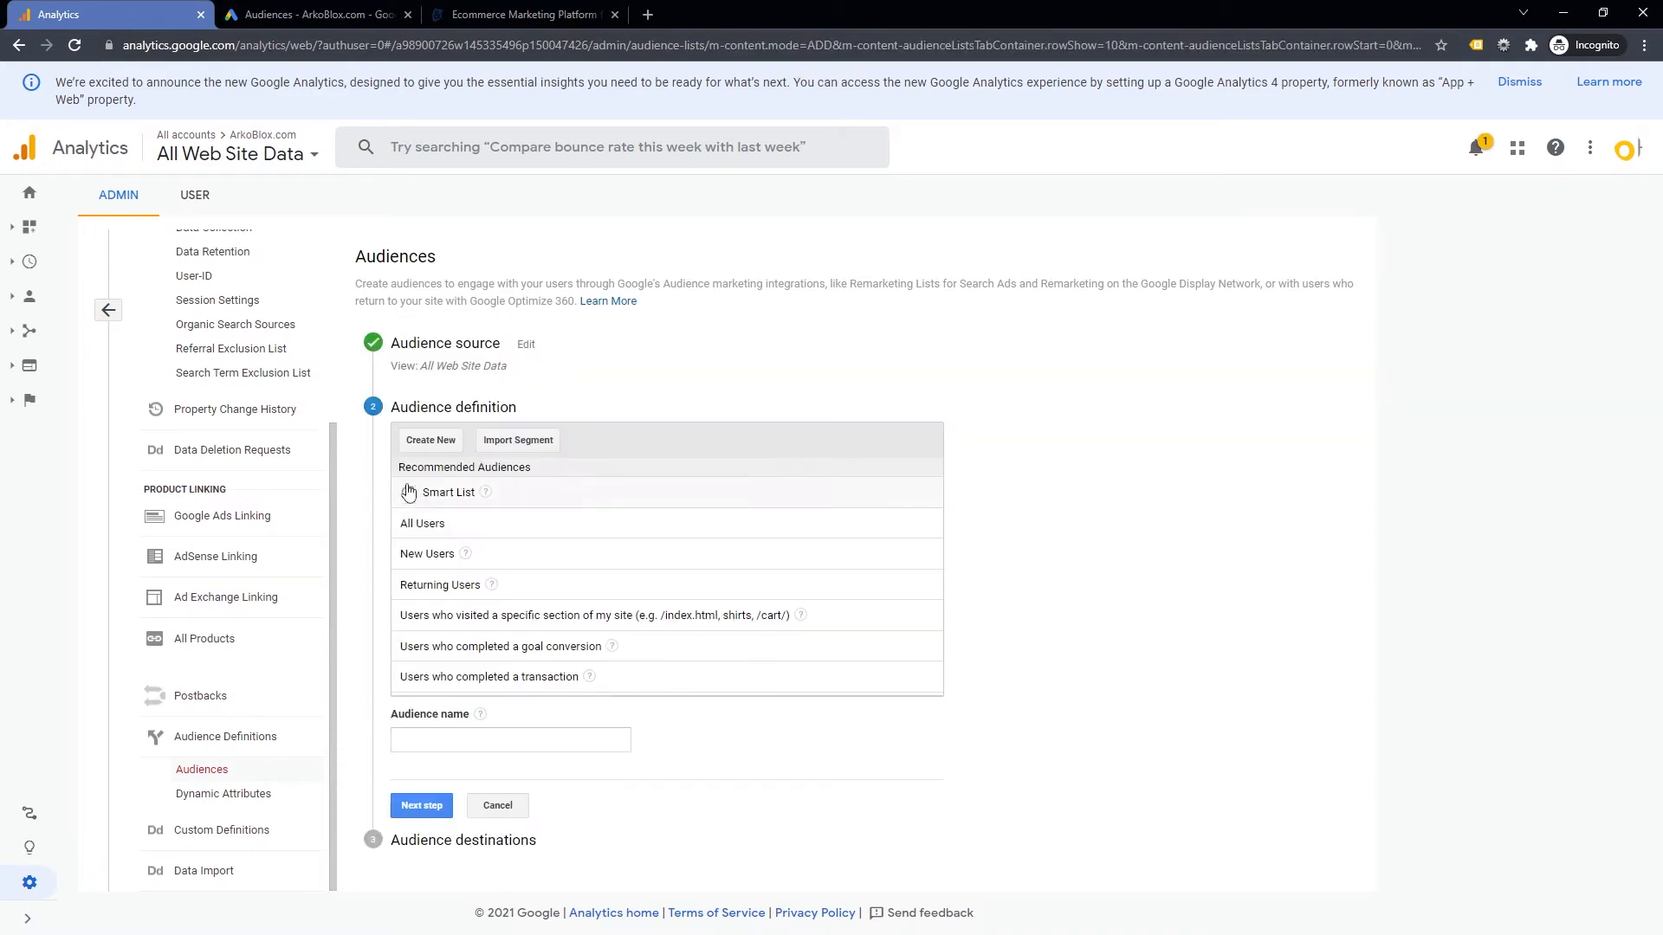
click(431, 440)
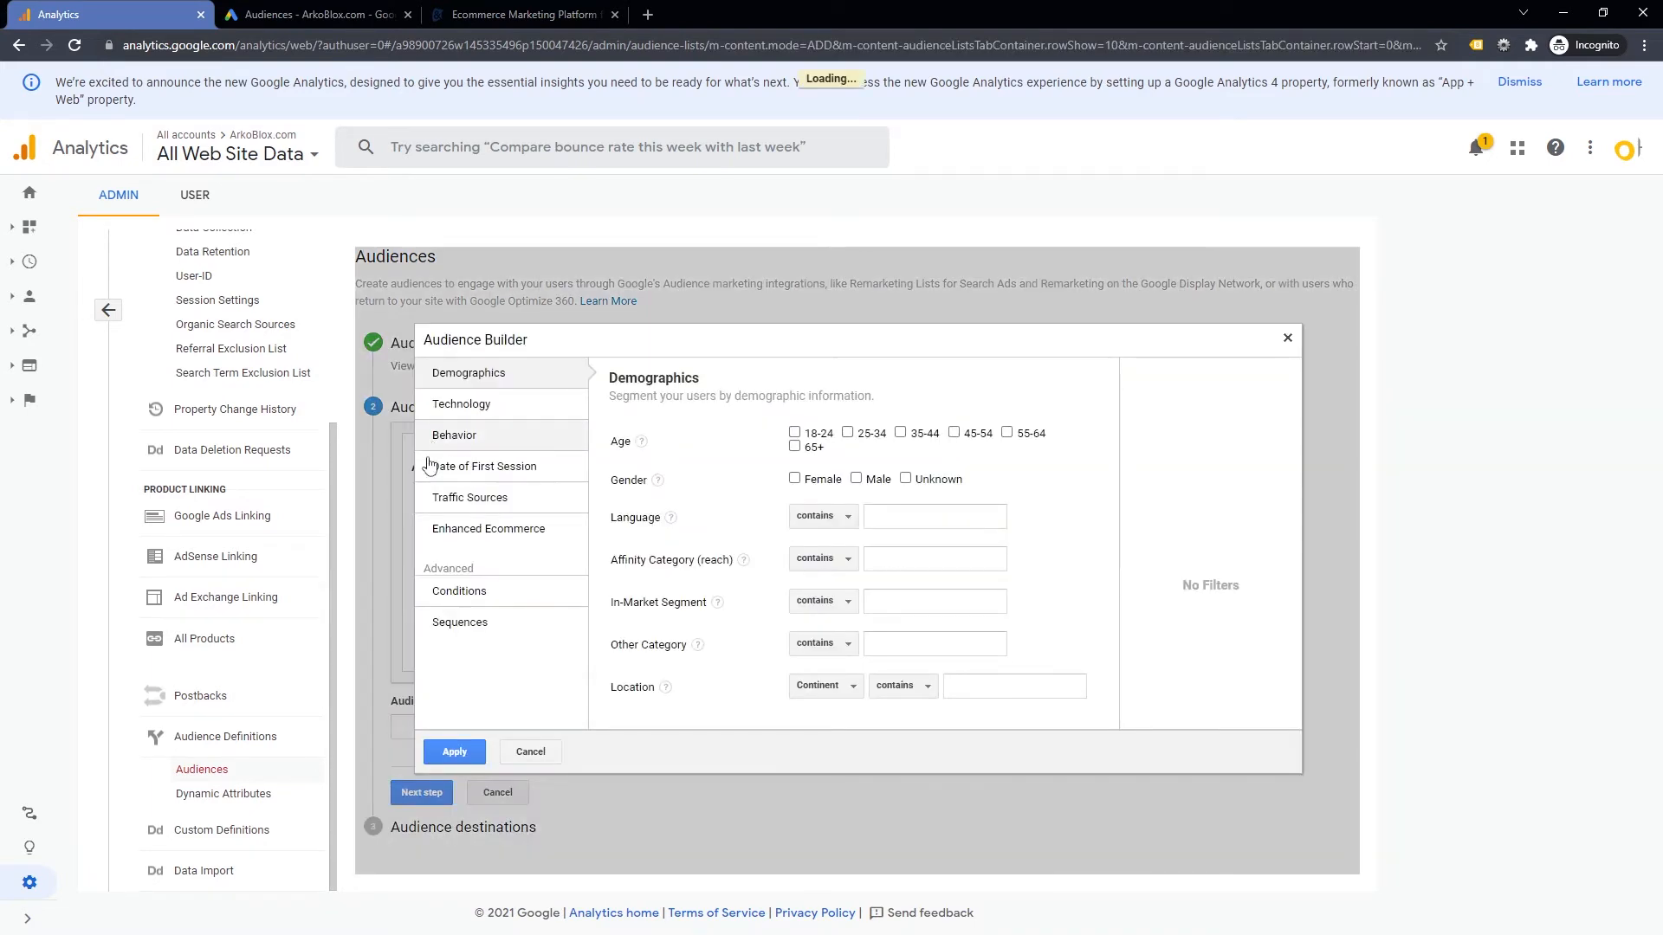
click(458, 591)
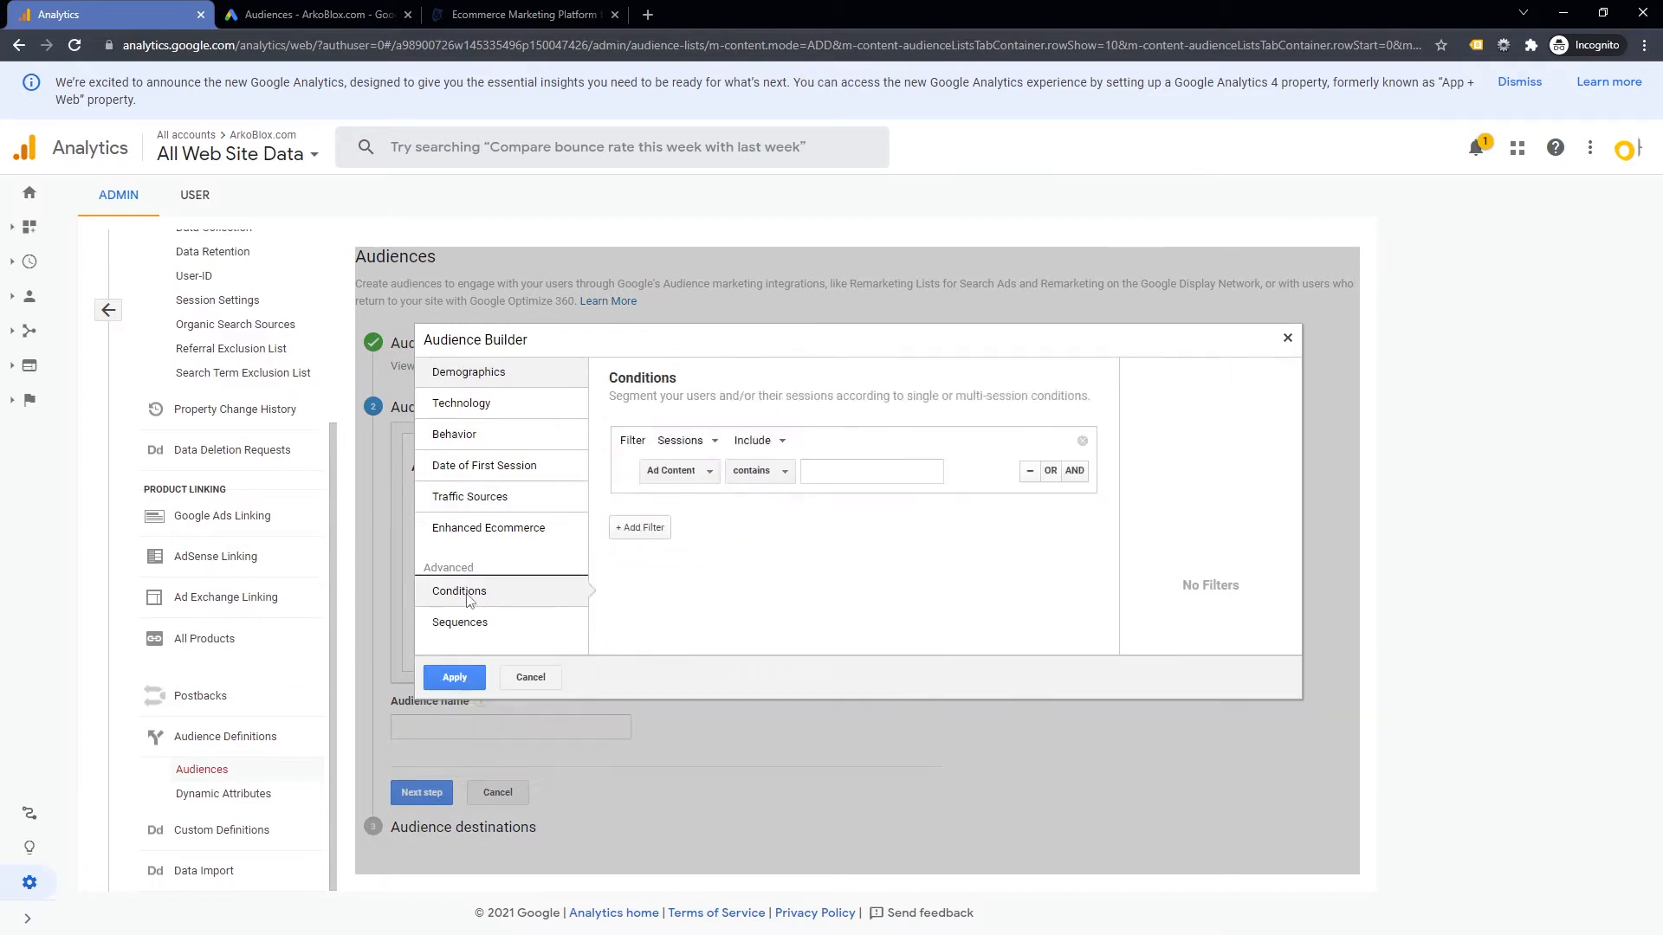
- Apply a session condition of Bounces = 100
click(675, 470)
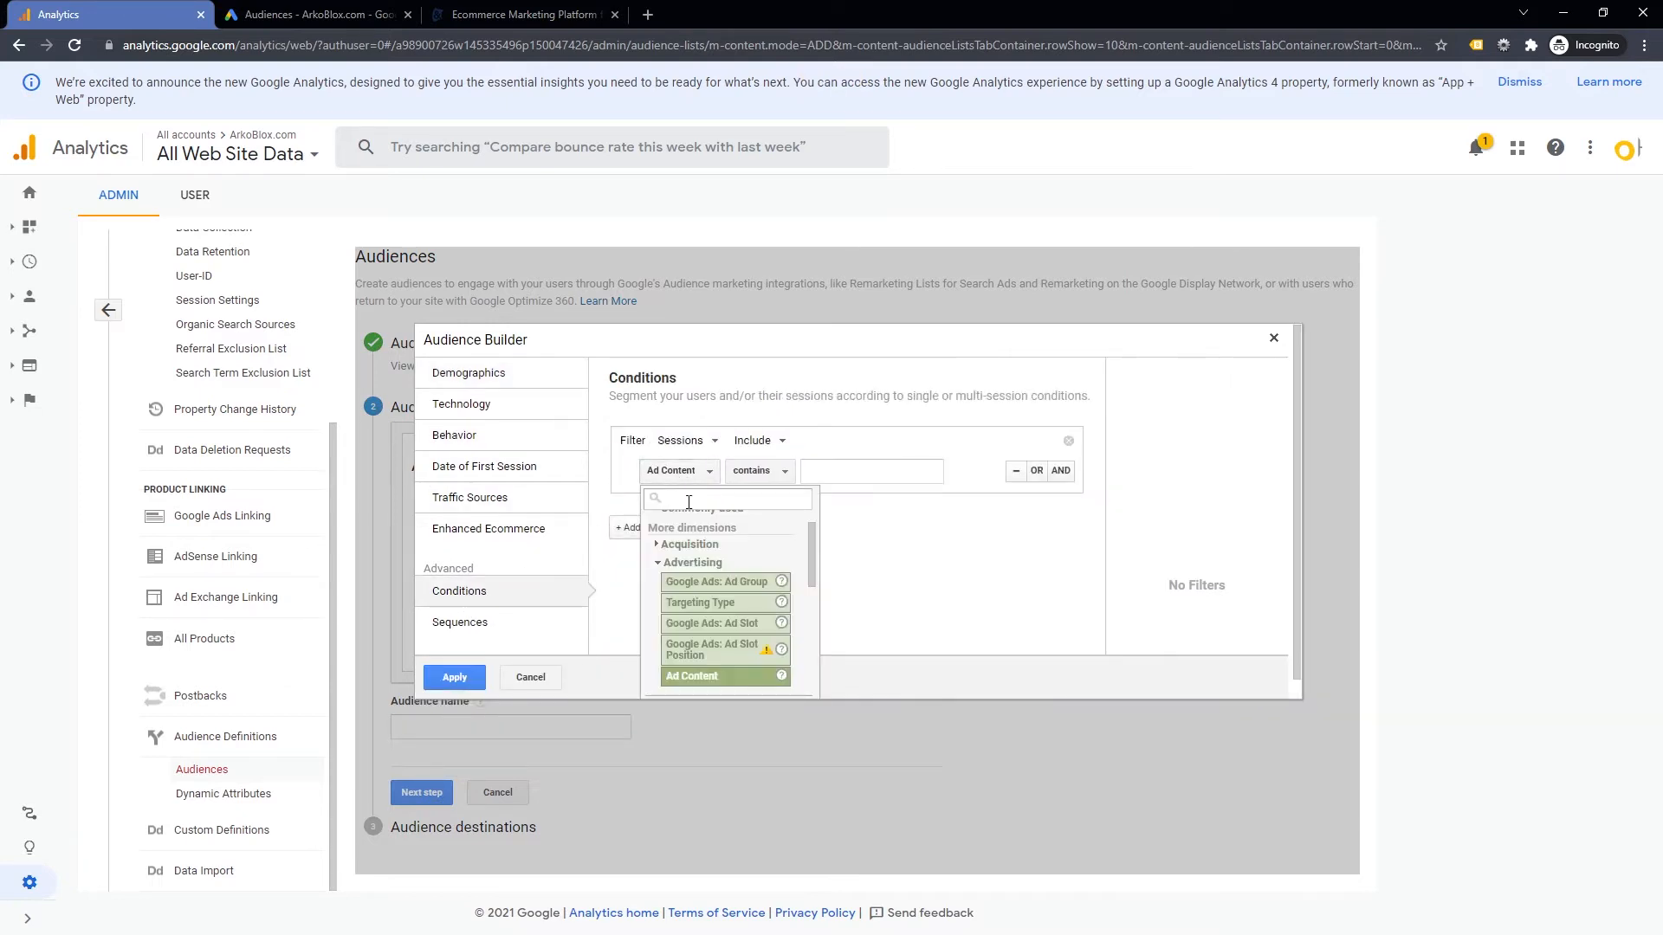
text(boun)
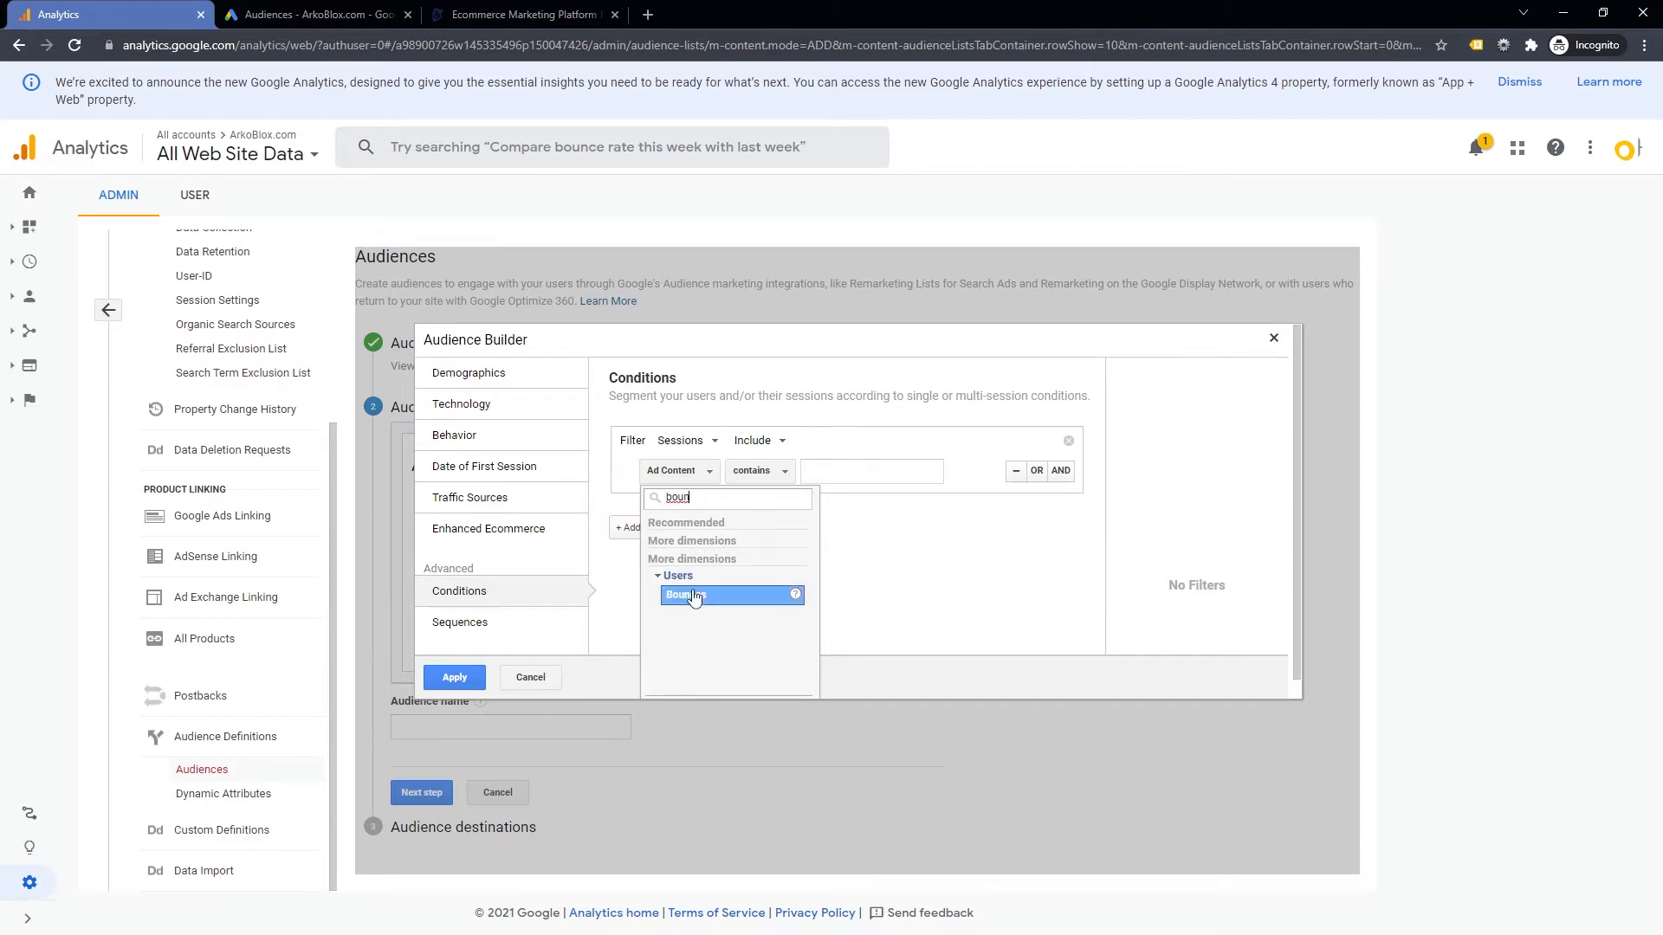
click(681, 595)
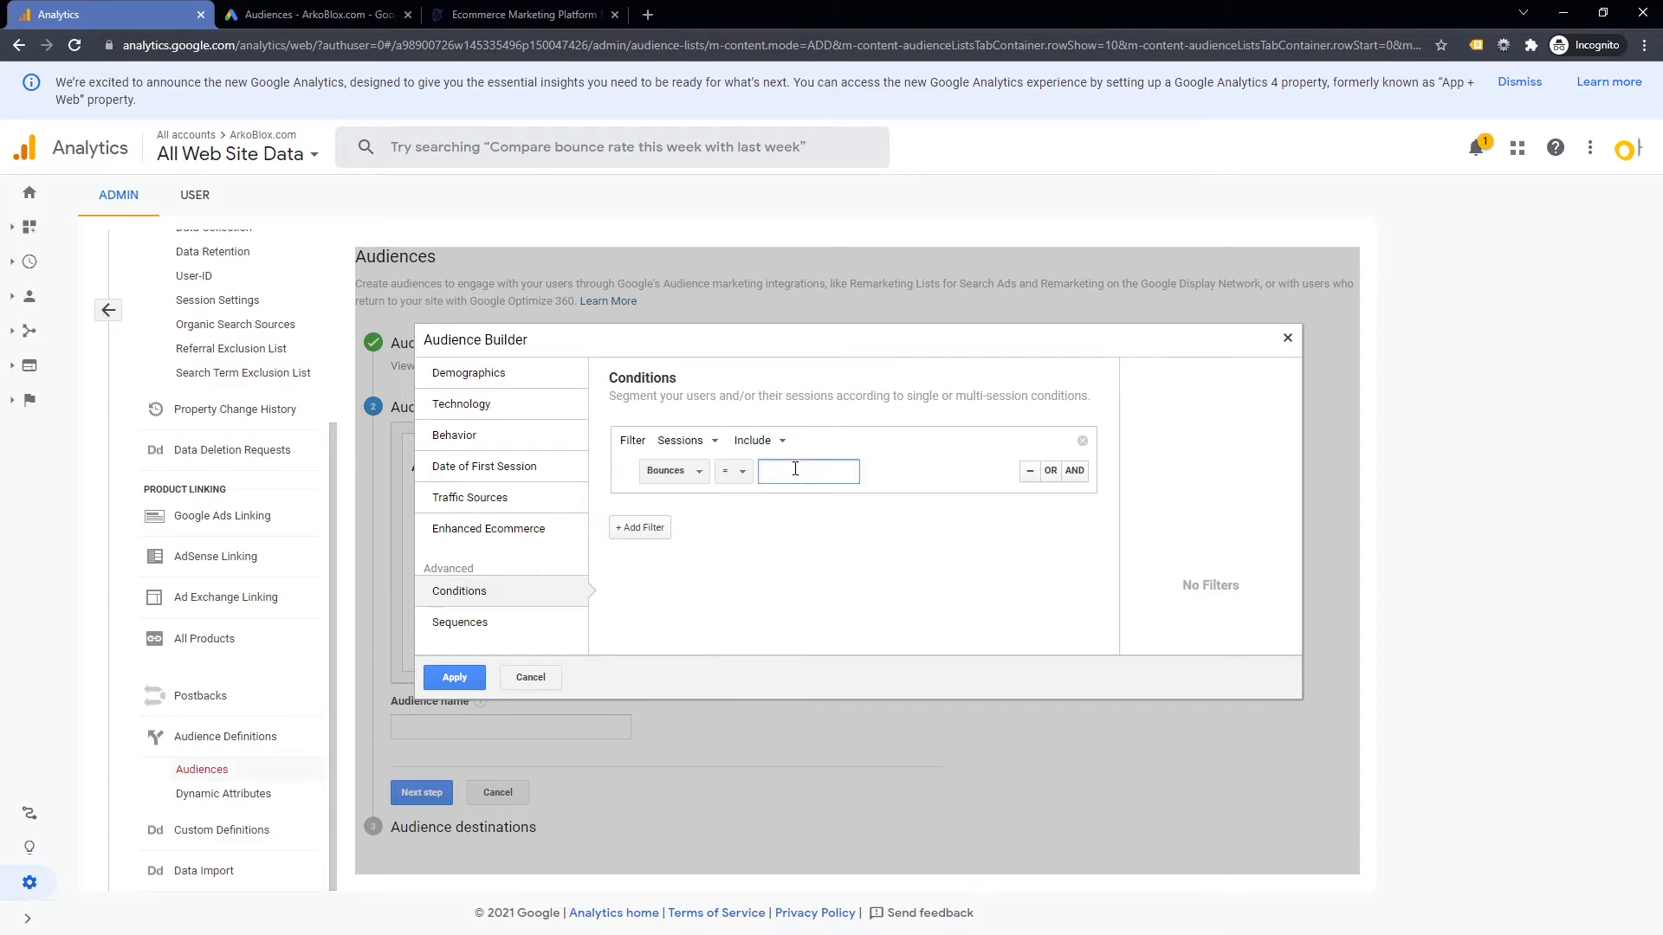
text(100)
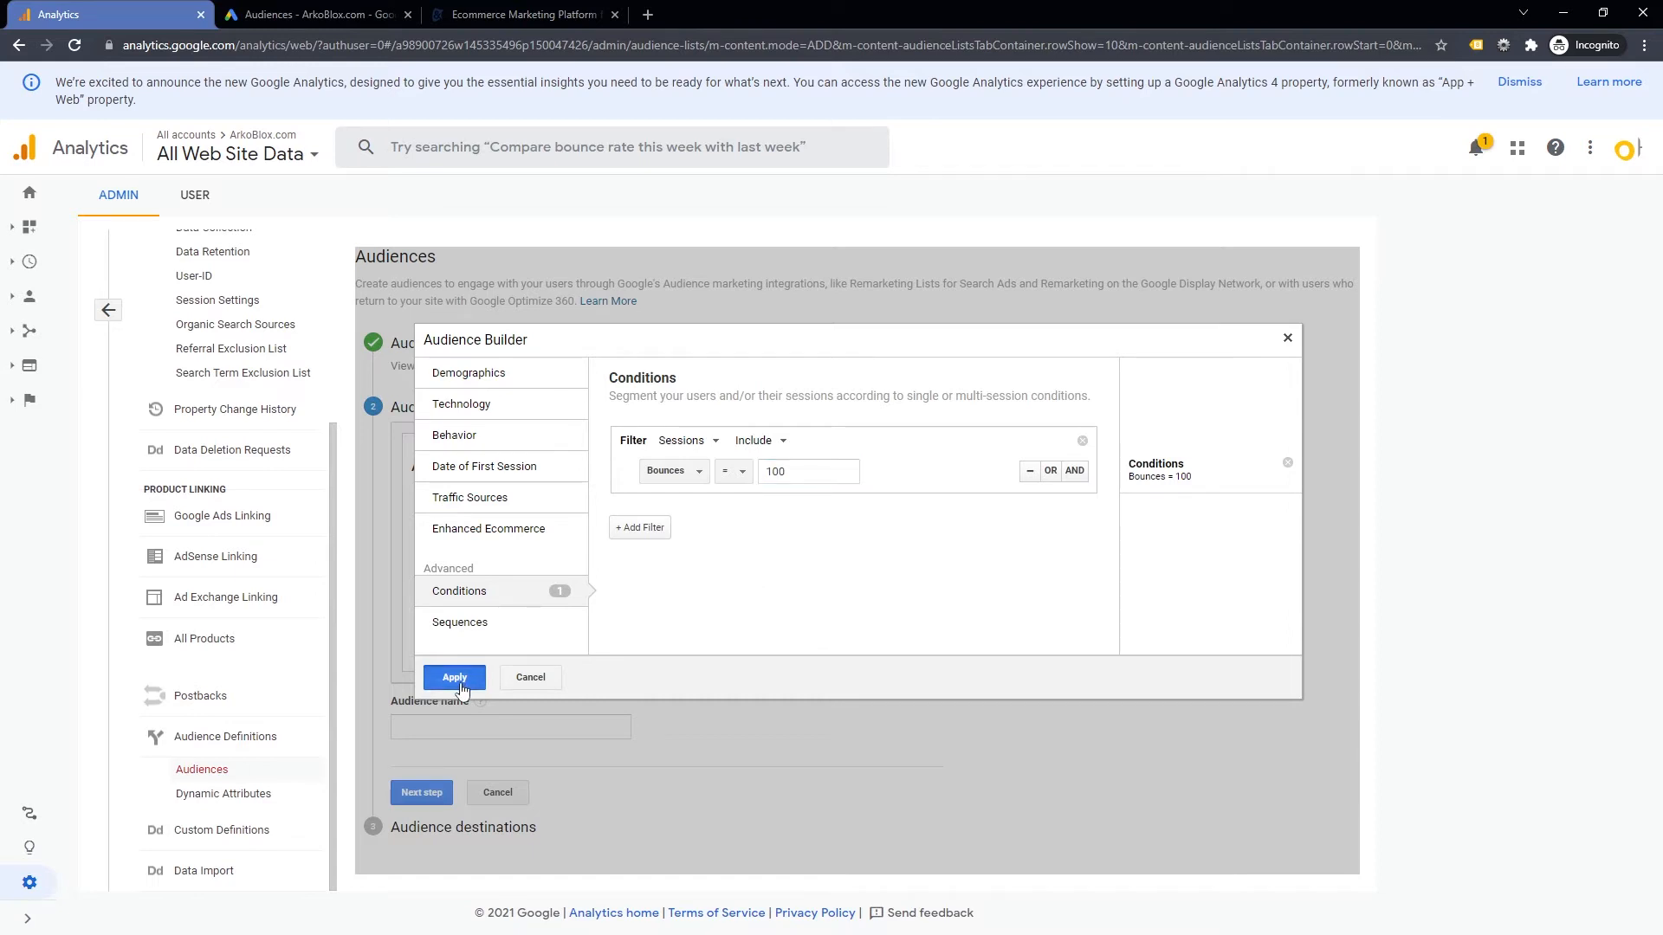
click(454, 676)
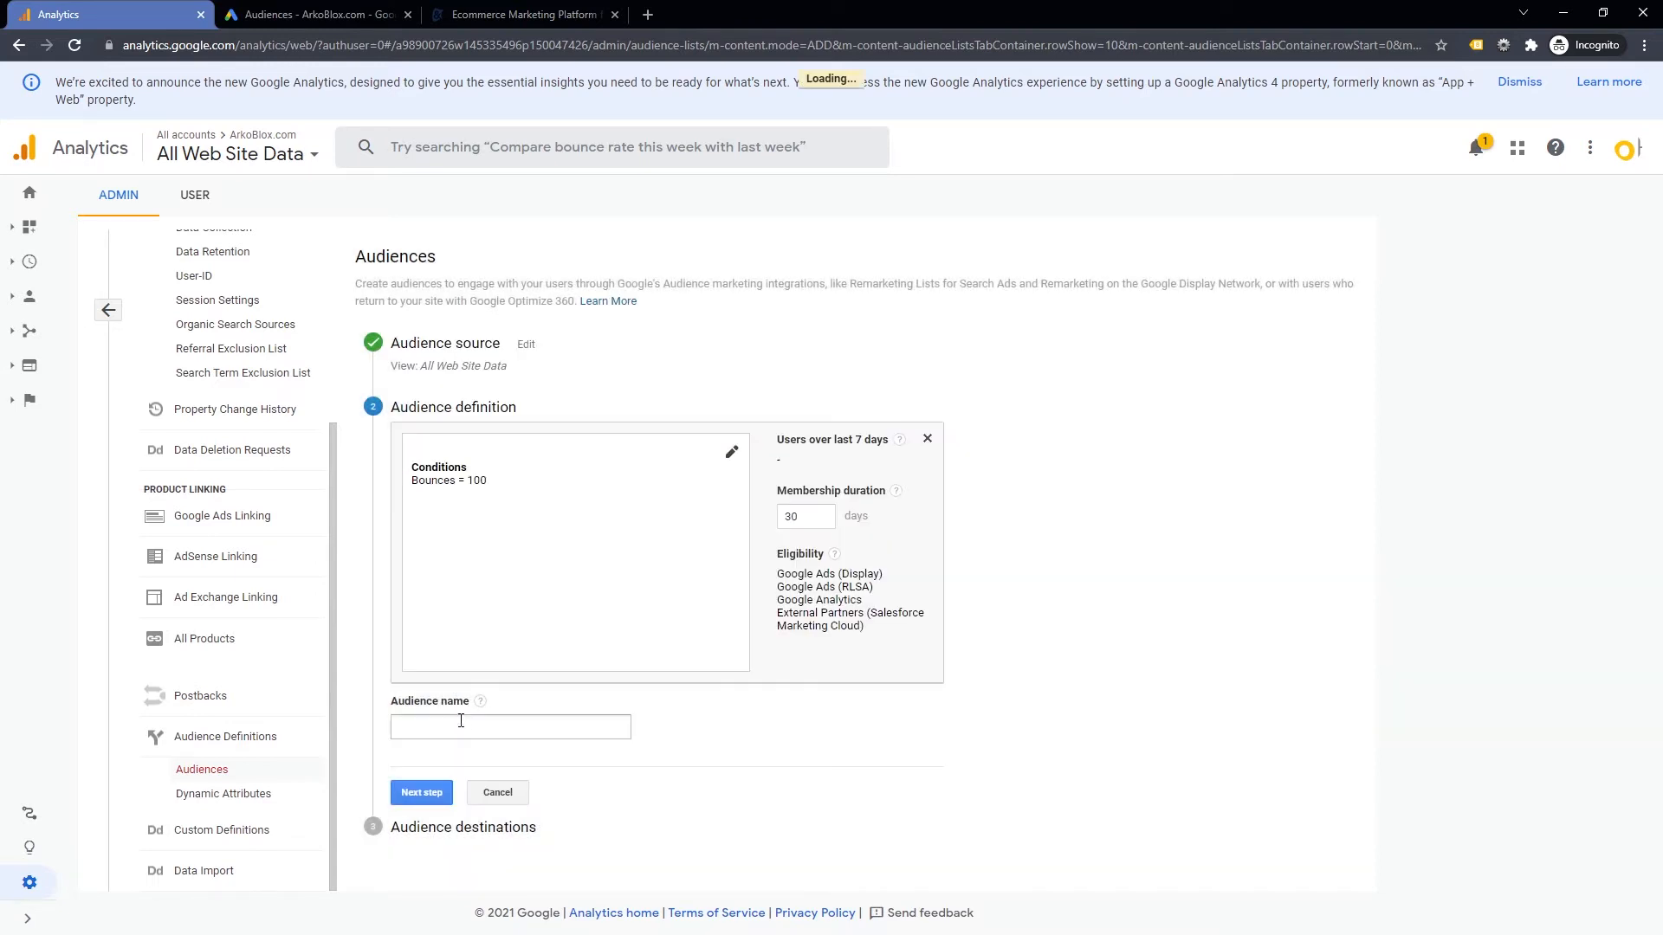
- Name the audience Bounced and publish it to the linked Google Ads account
text(Bounced)
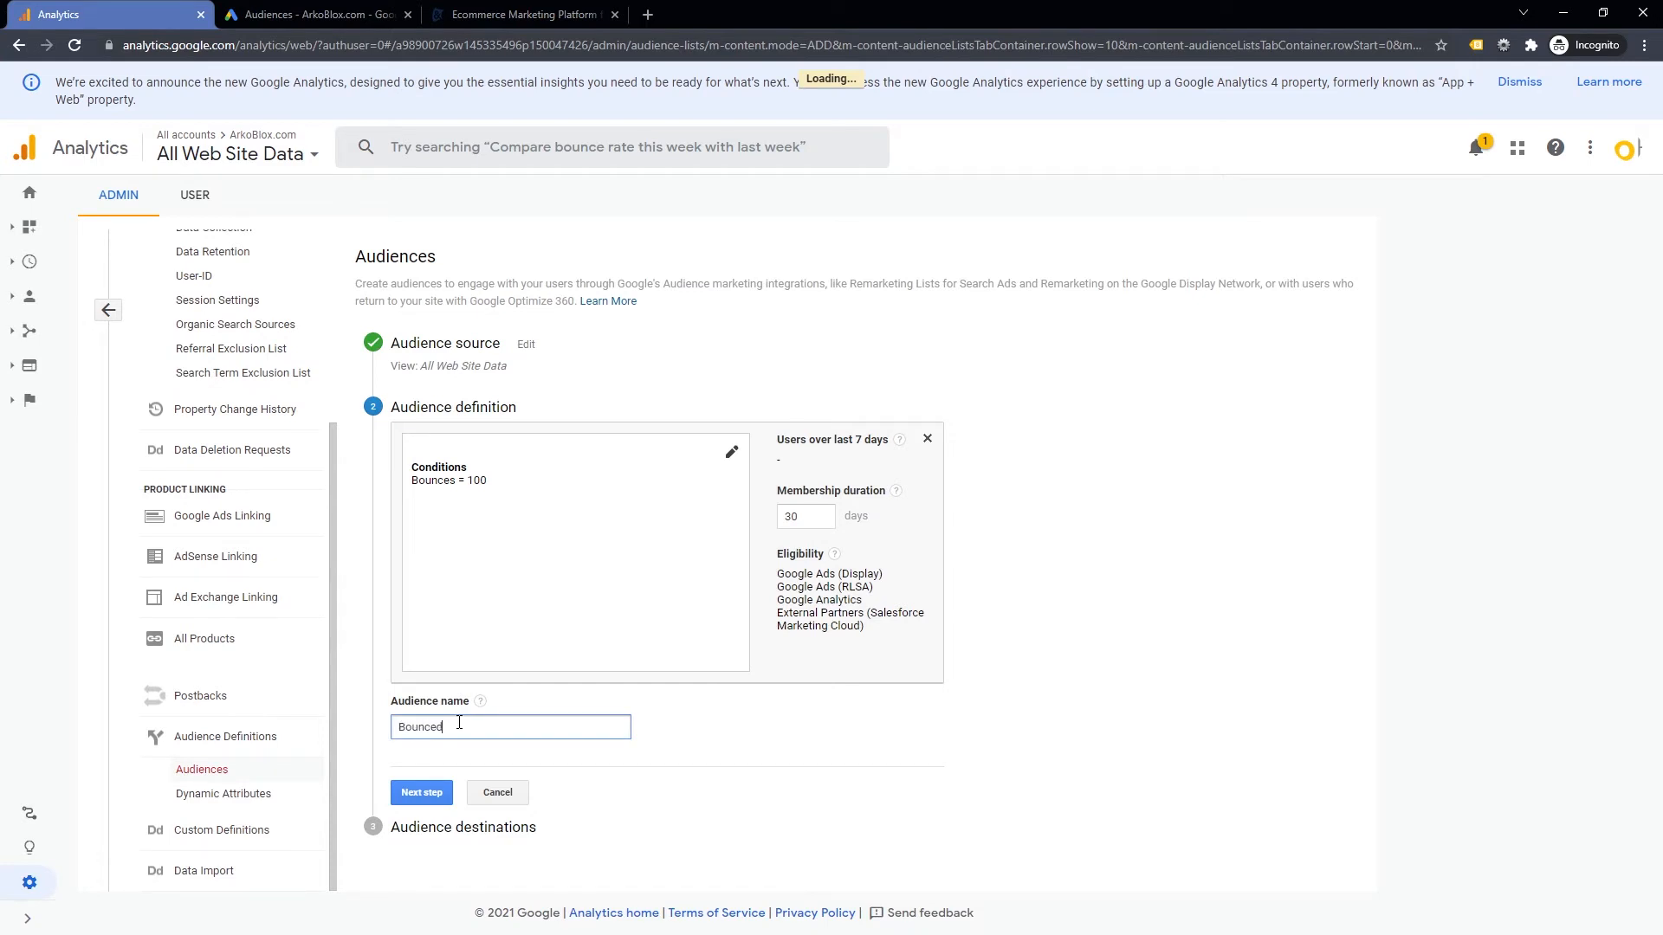
click(420, 792)
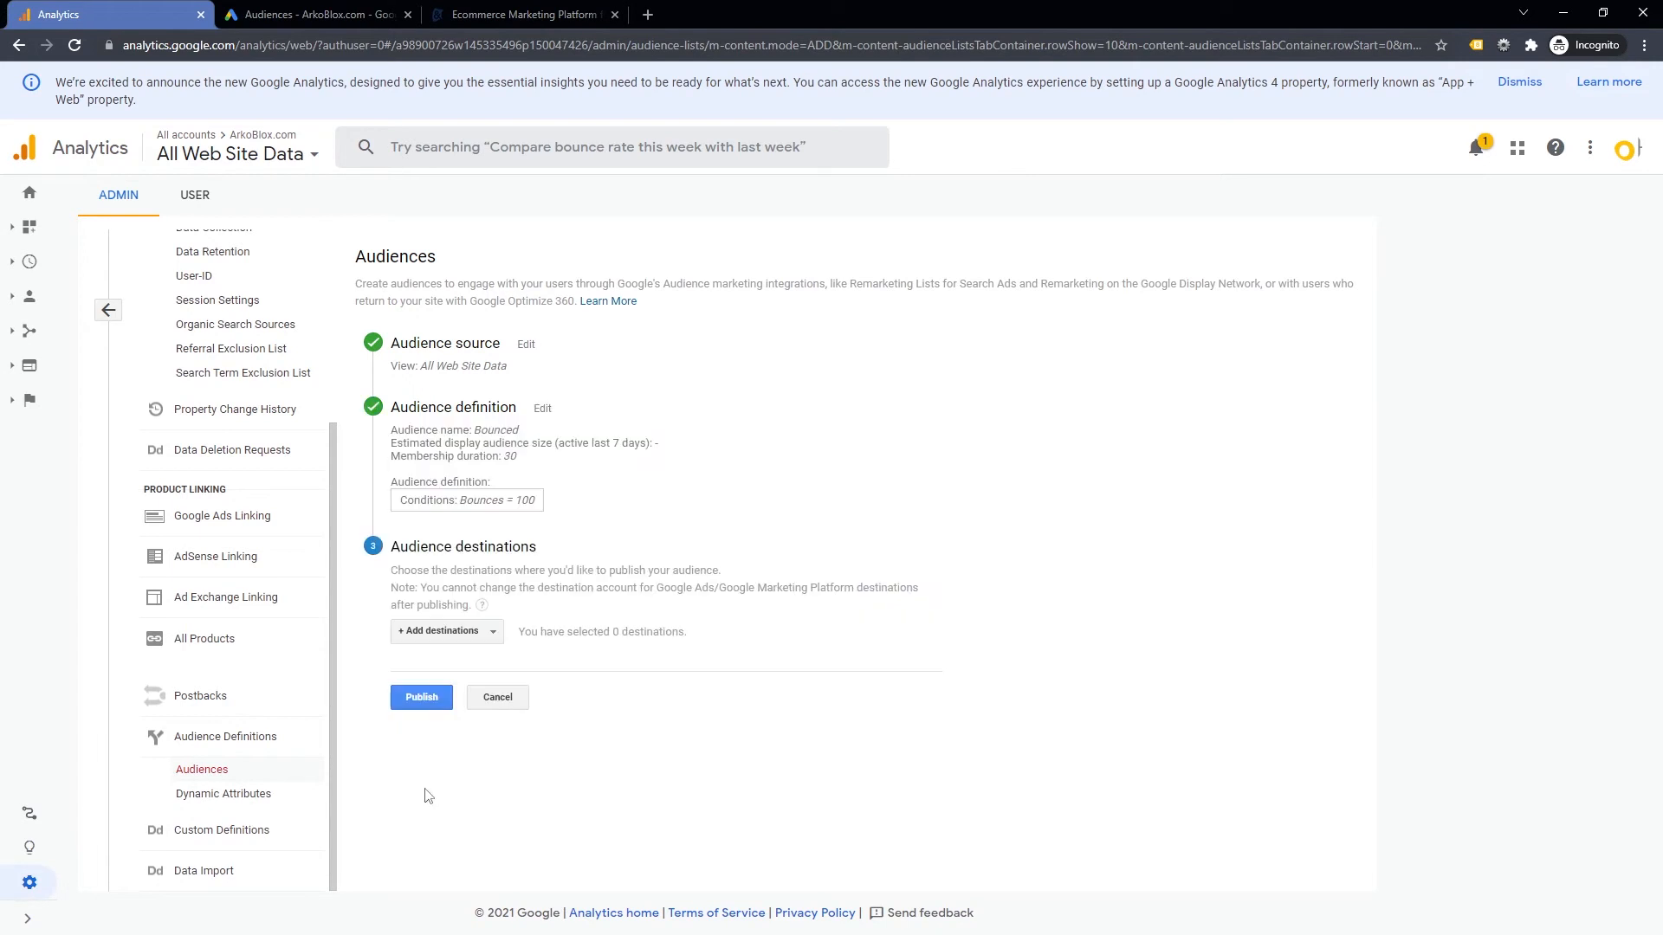
click(444, 632)
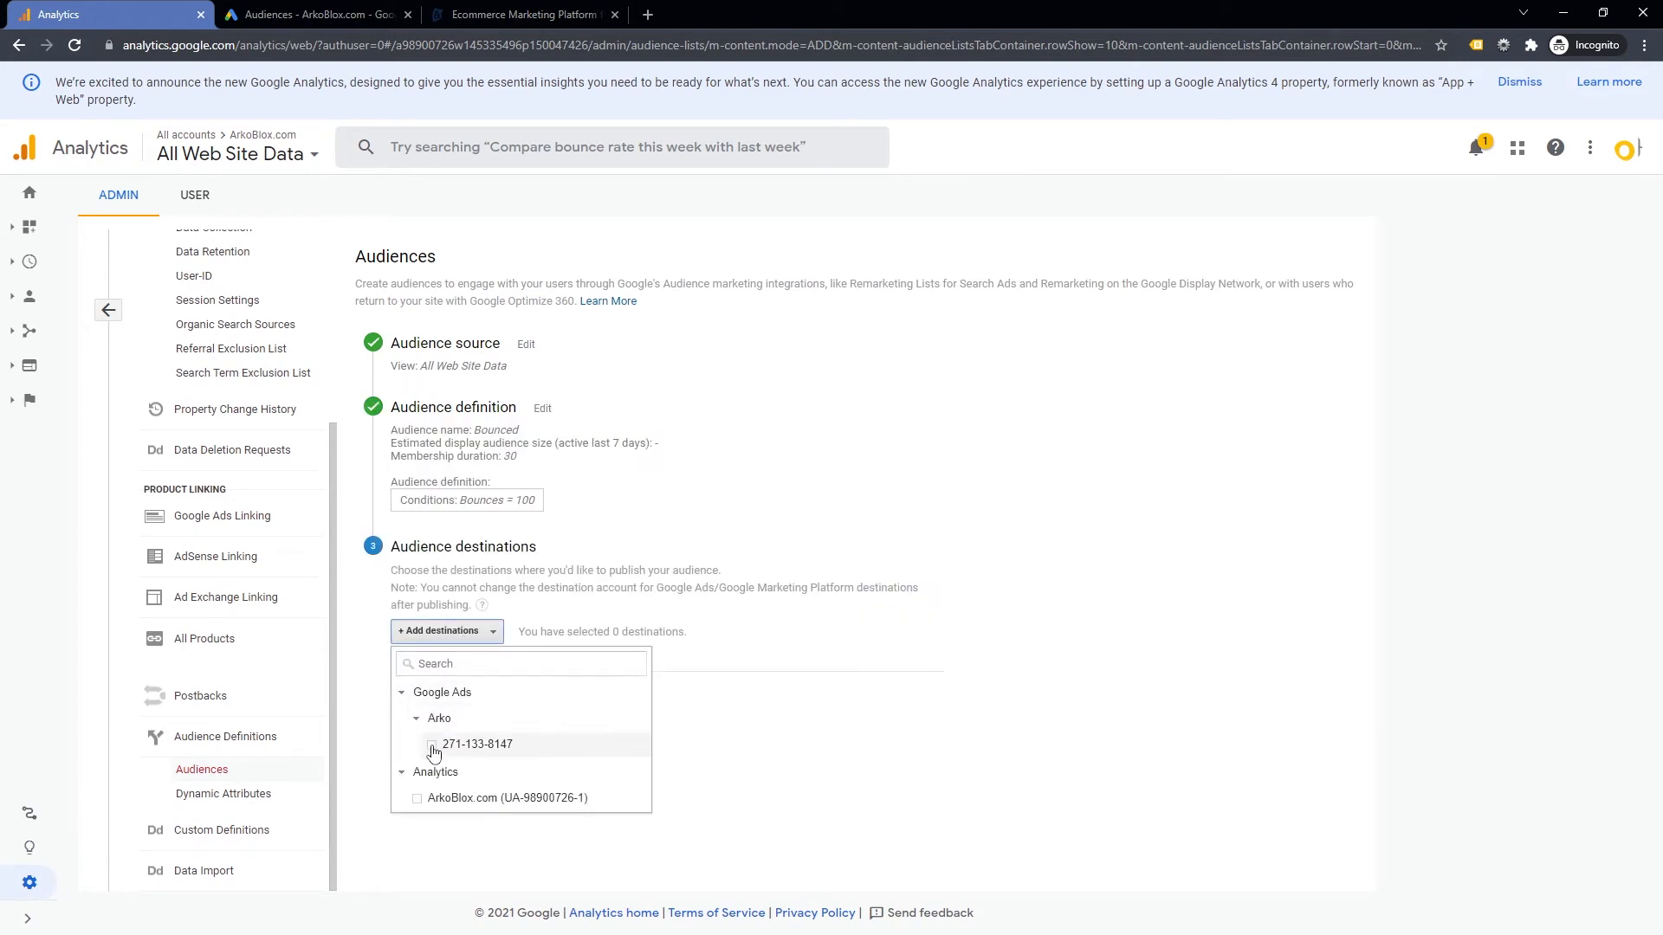
click(431, 743)
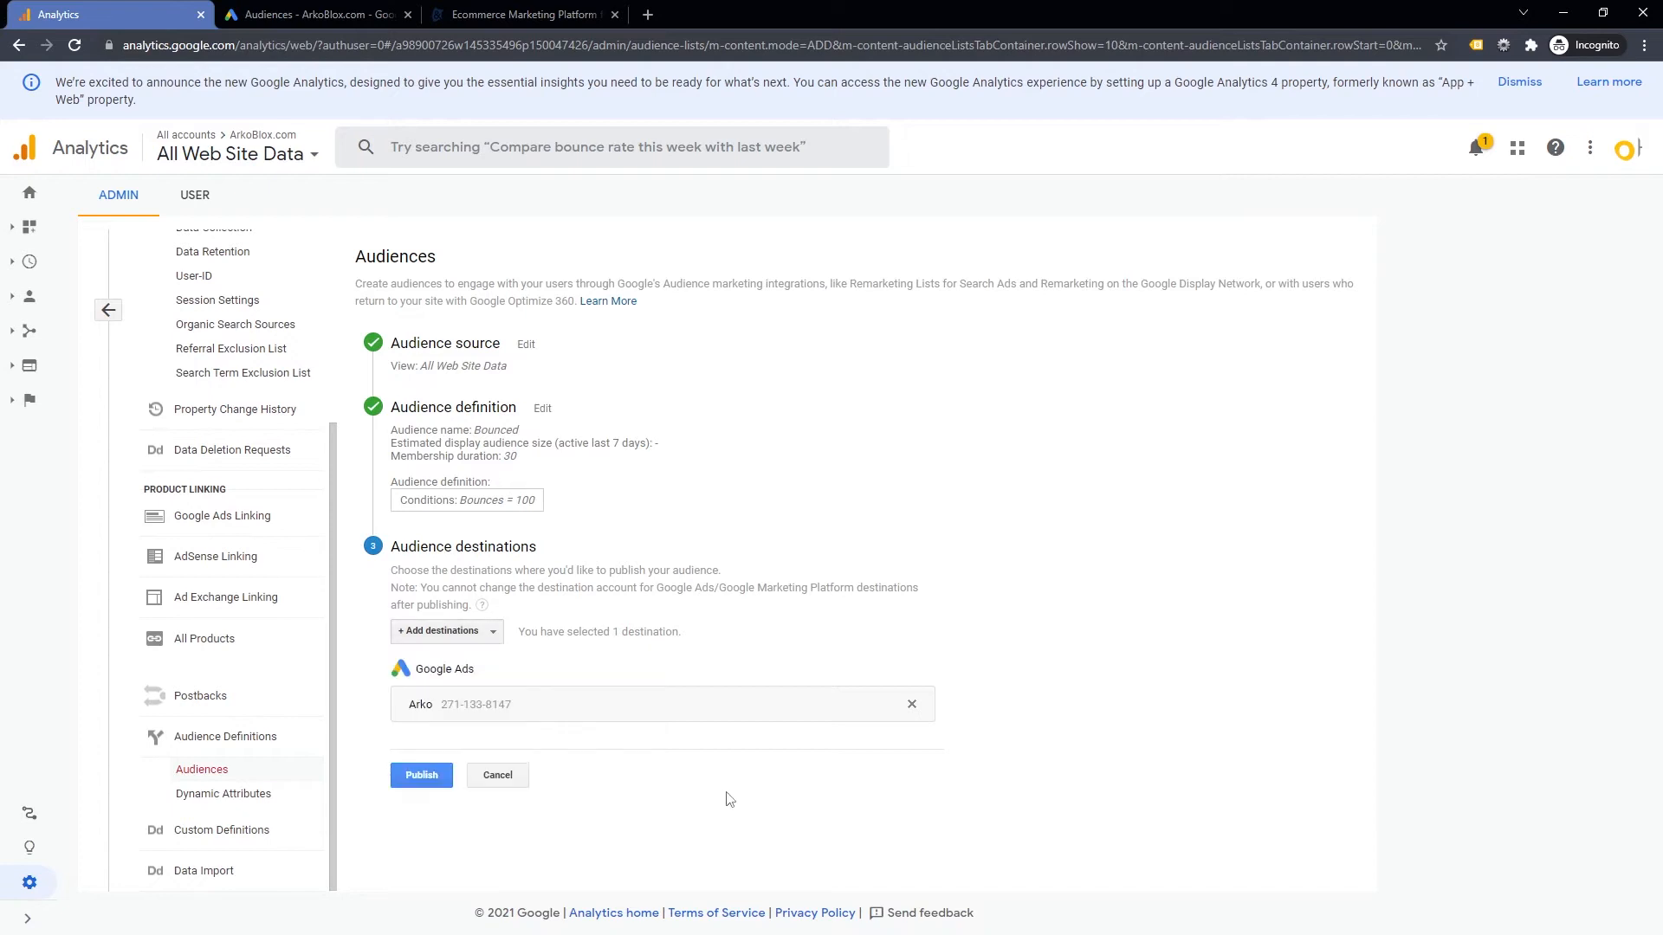
click(420, 774)
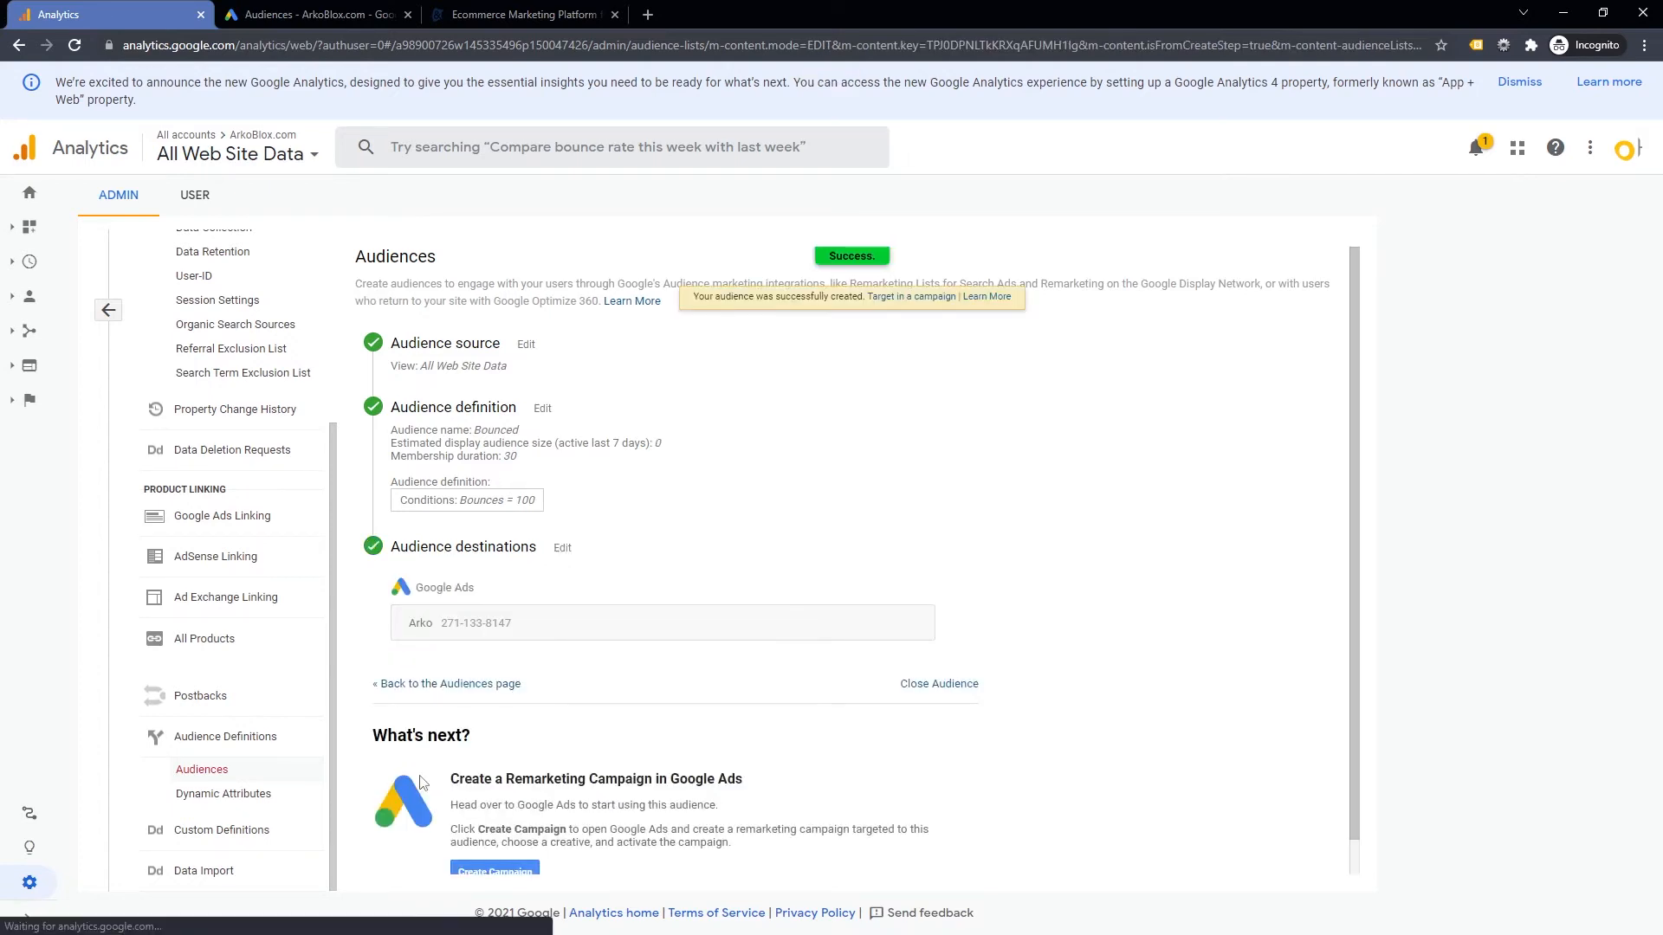
mouse_move(445, 683)
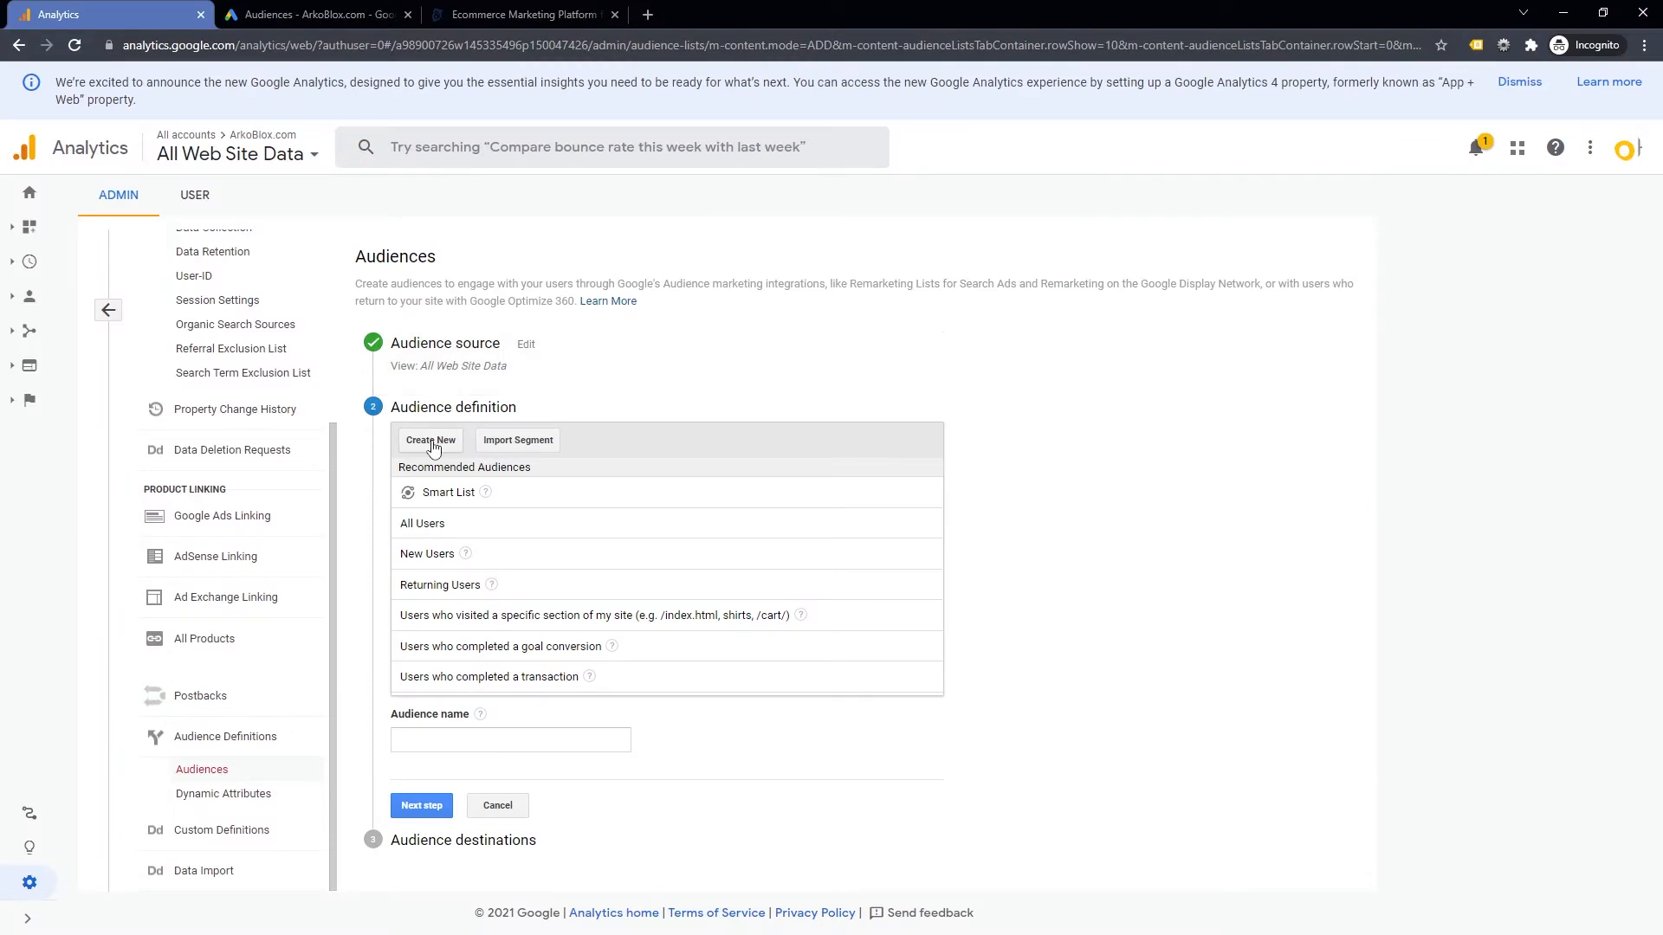
- Start a new custom audience with the condition Page contains /cart.php
click(430, 440)
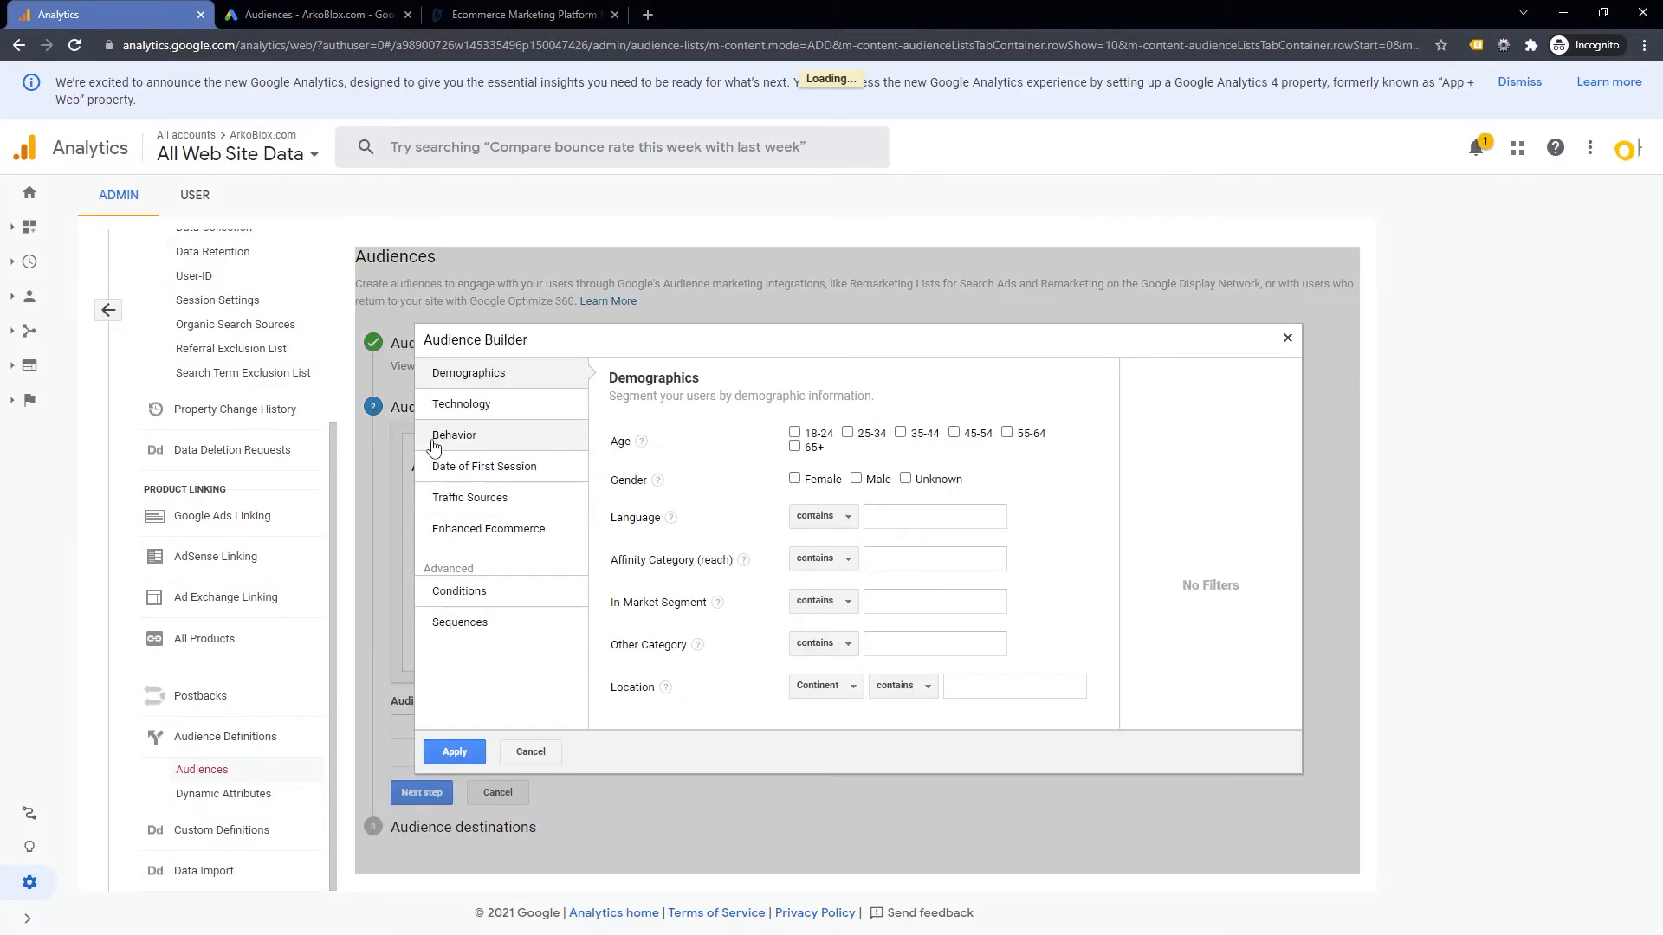
click(458, 591)
text(page)
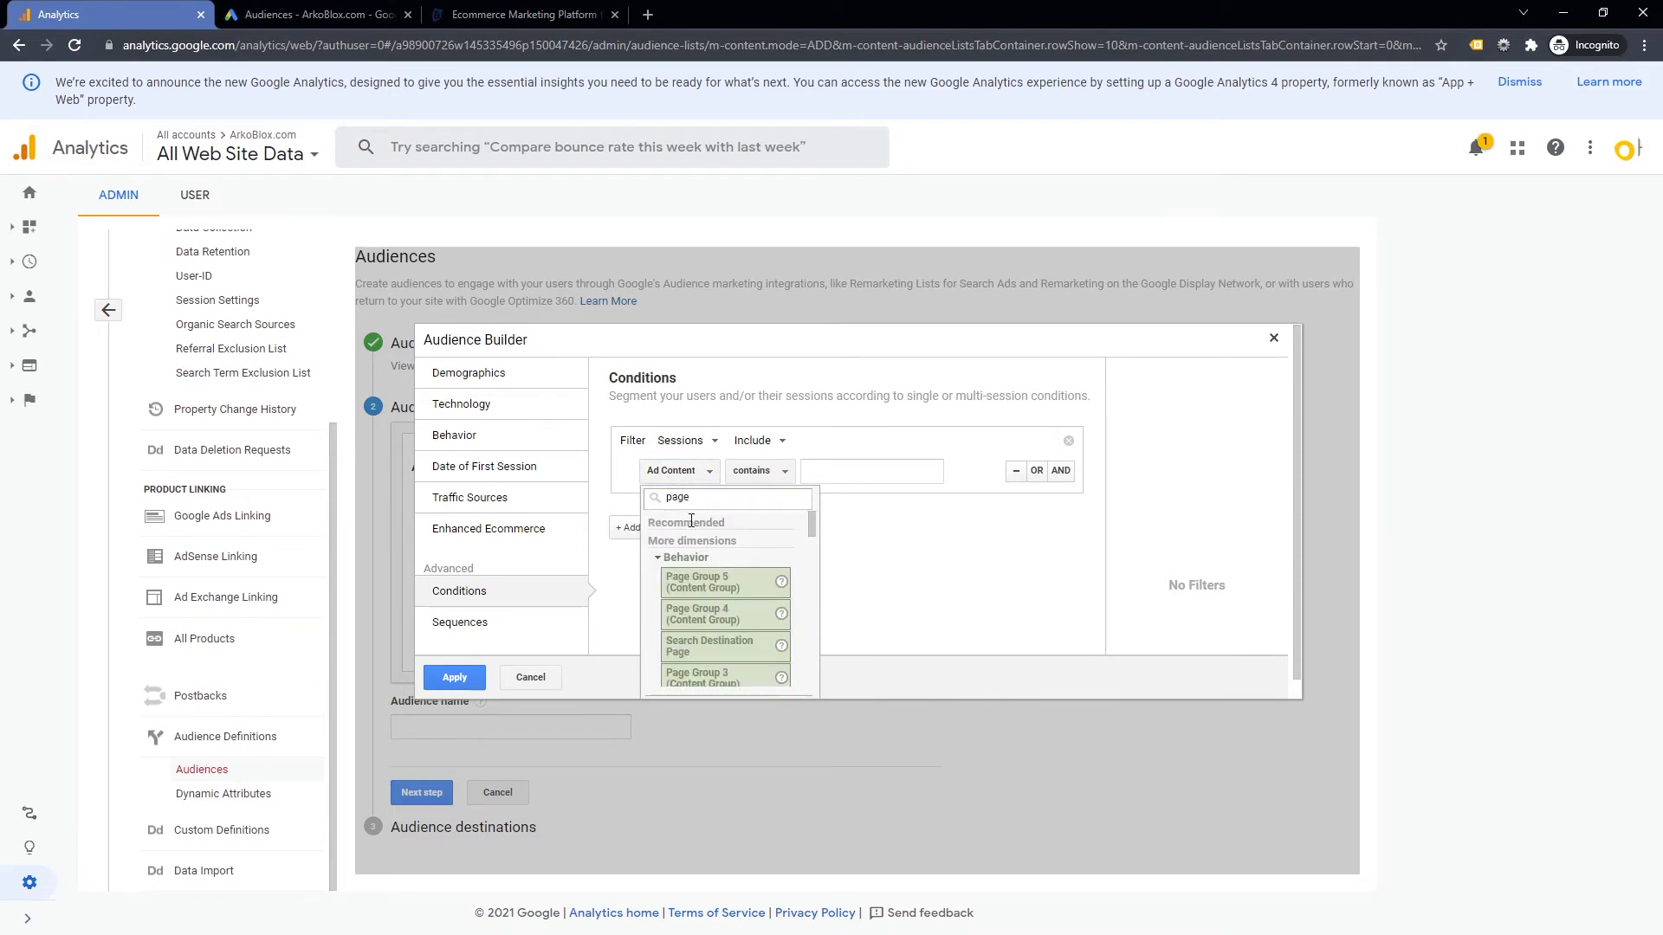
scroll(down, 3)
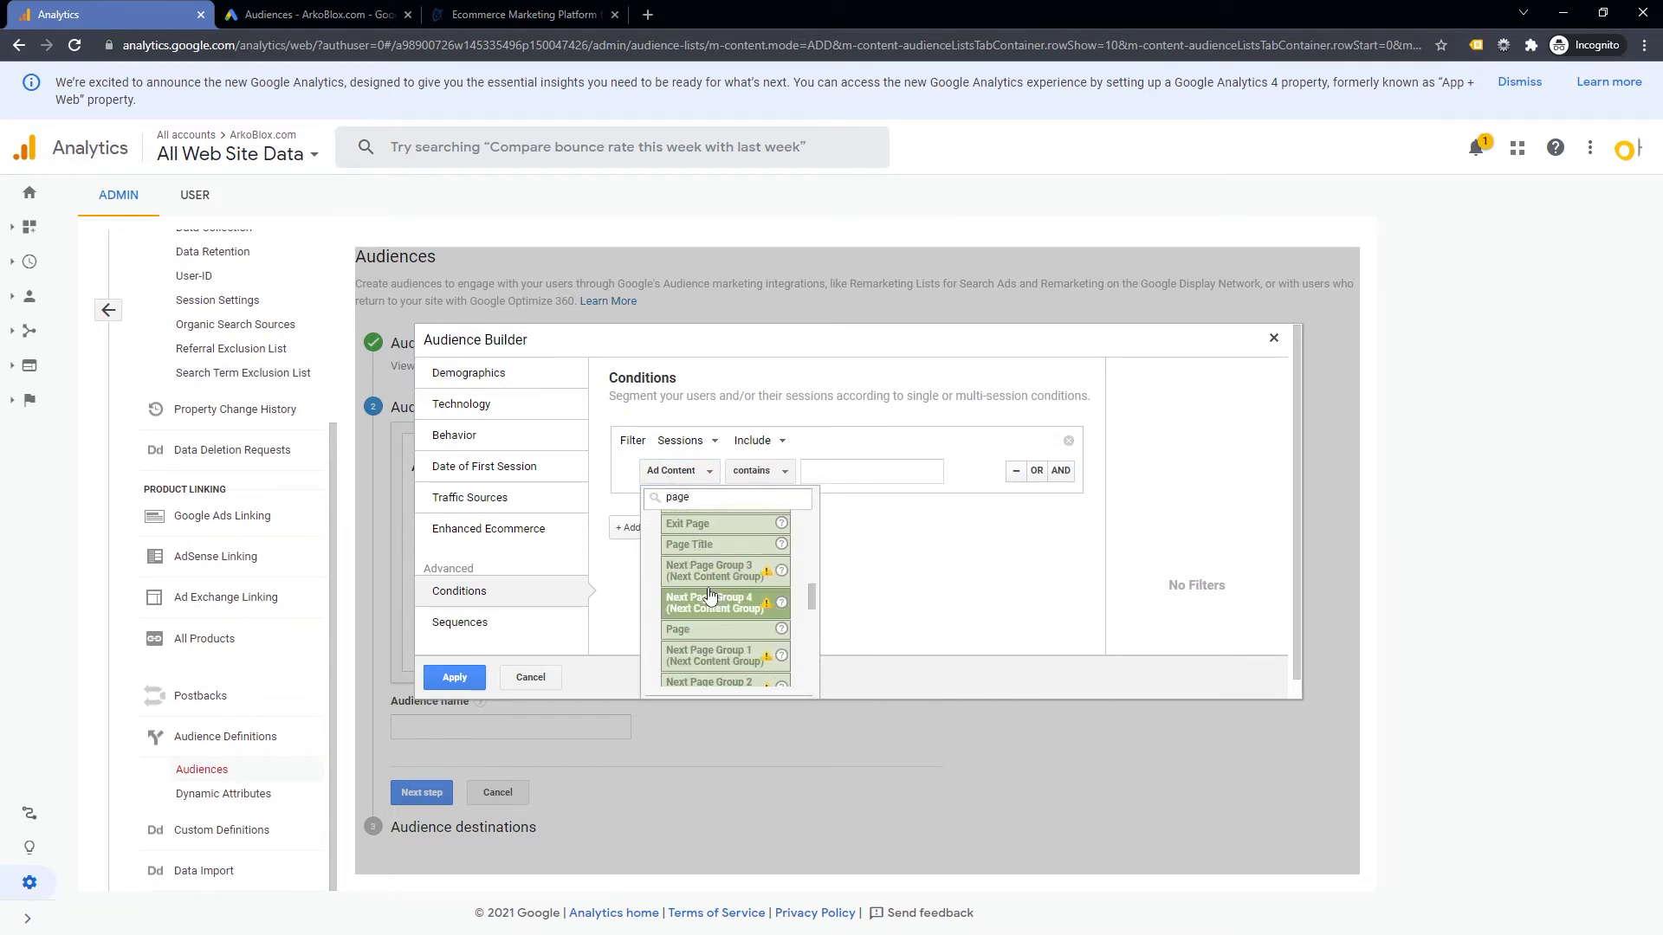
click(676, 629)
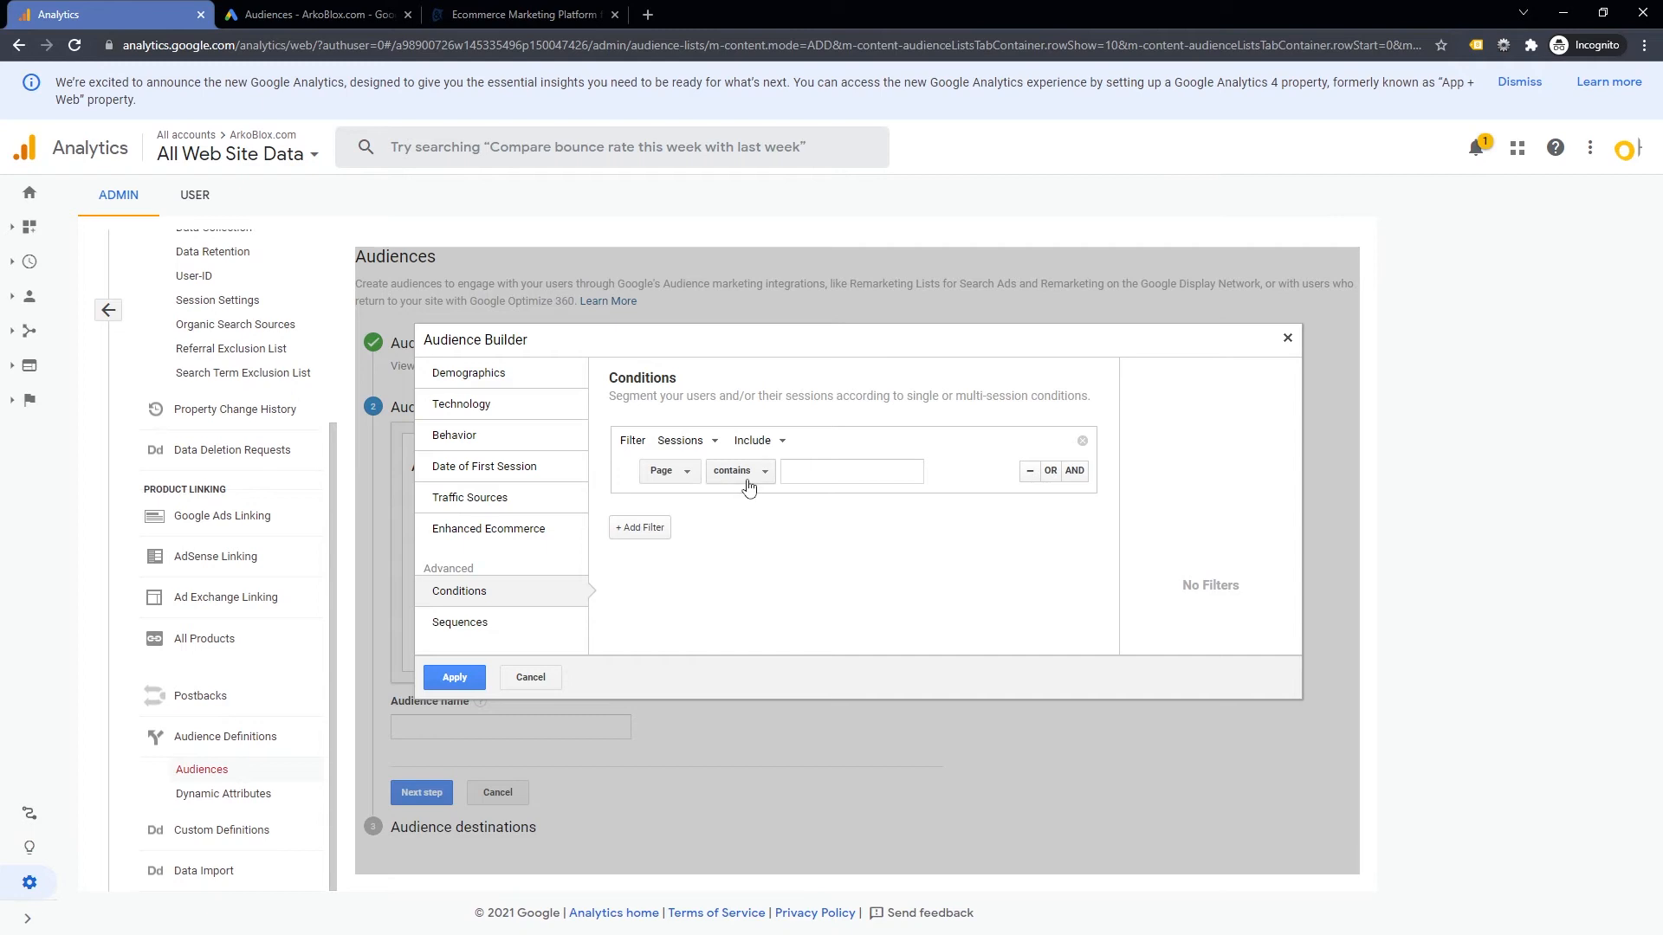
click(851, 471)
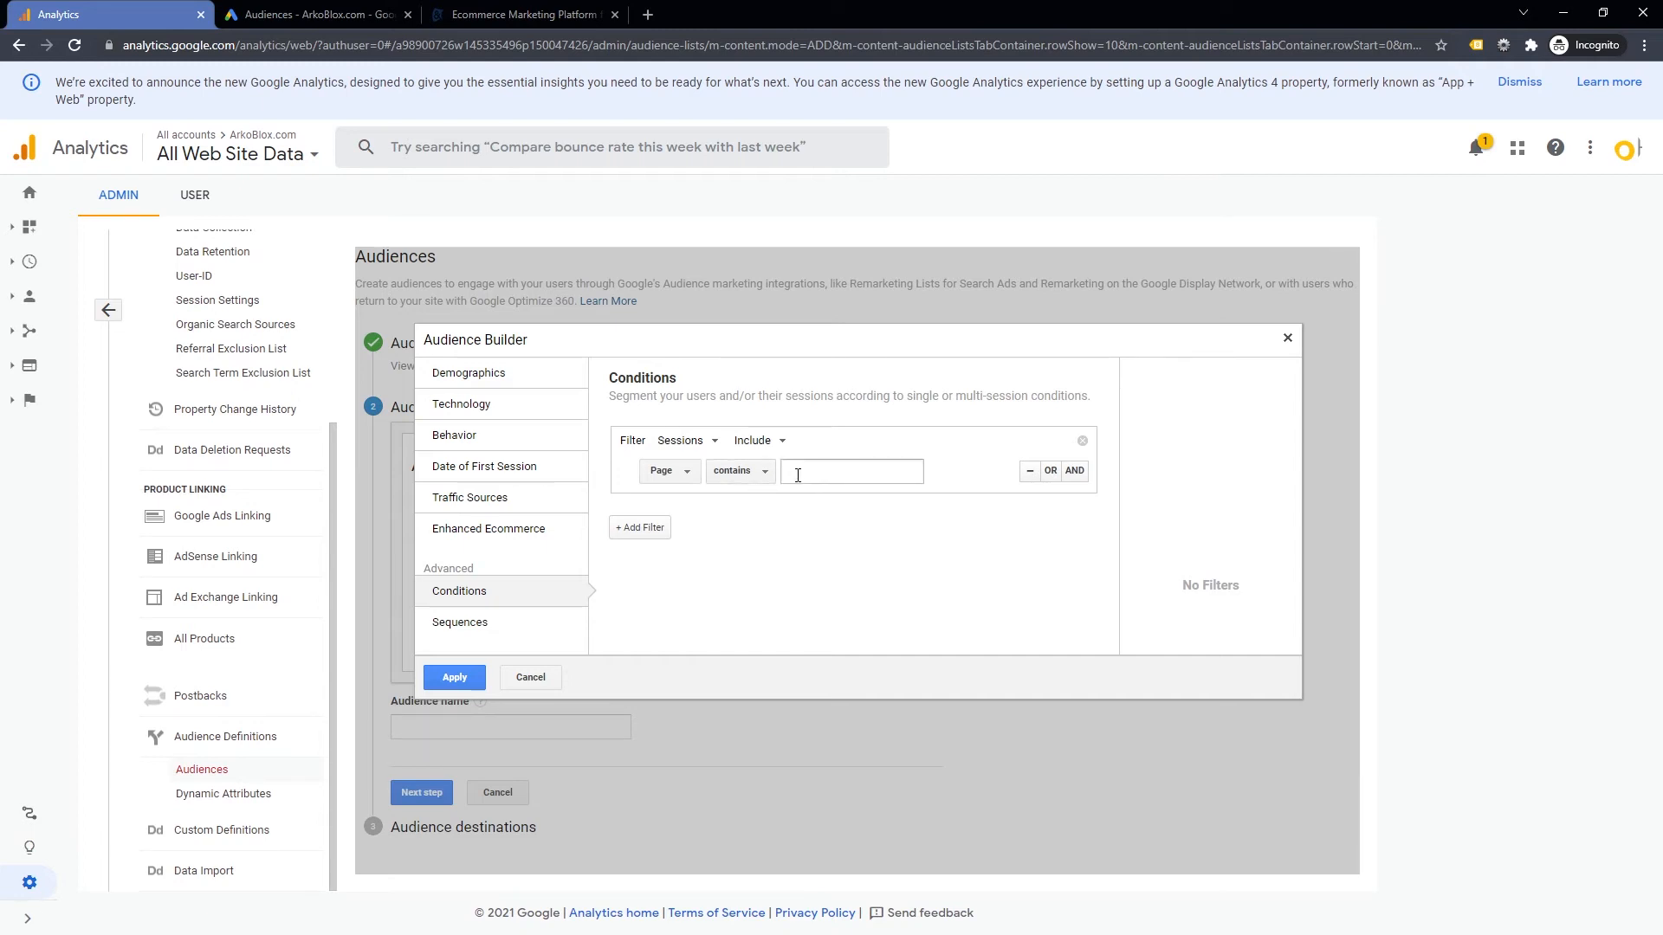
text(/cart)
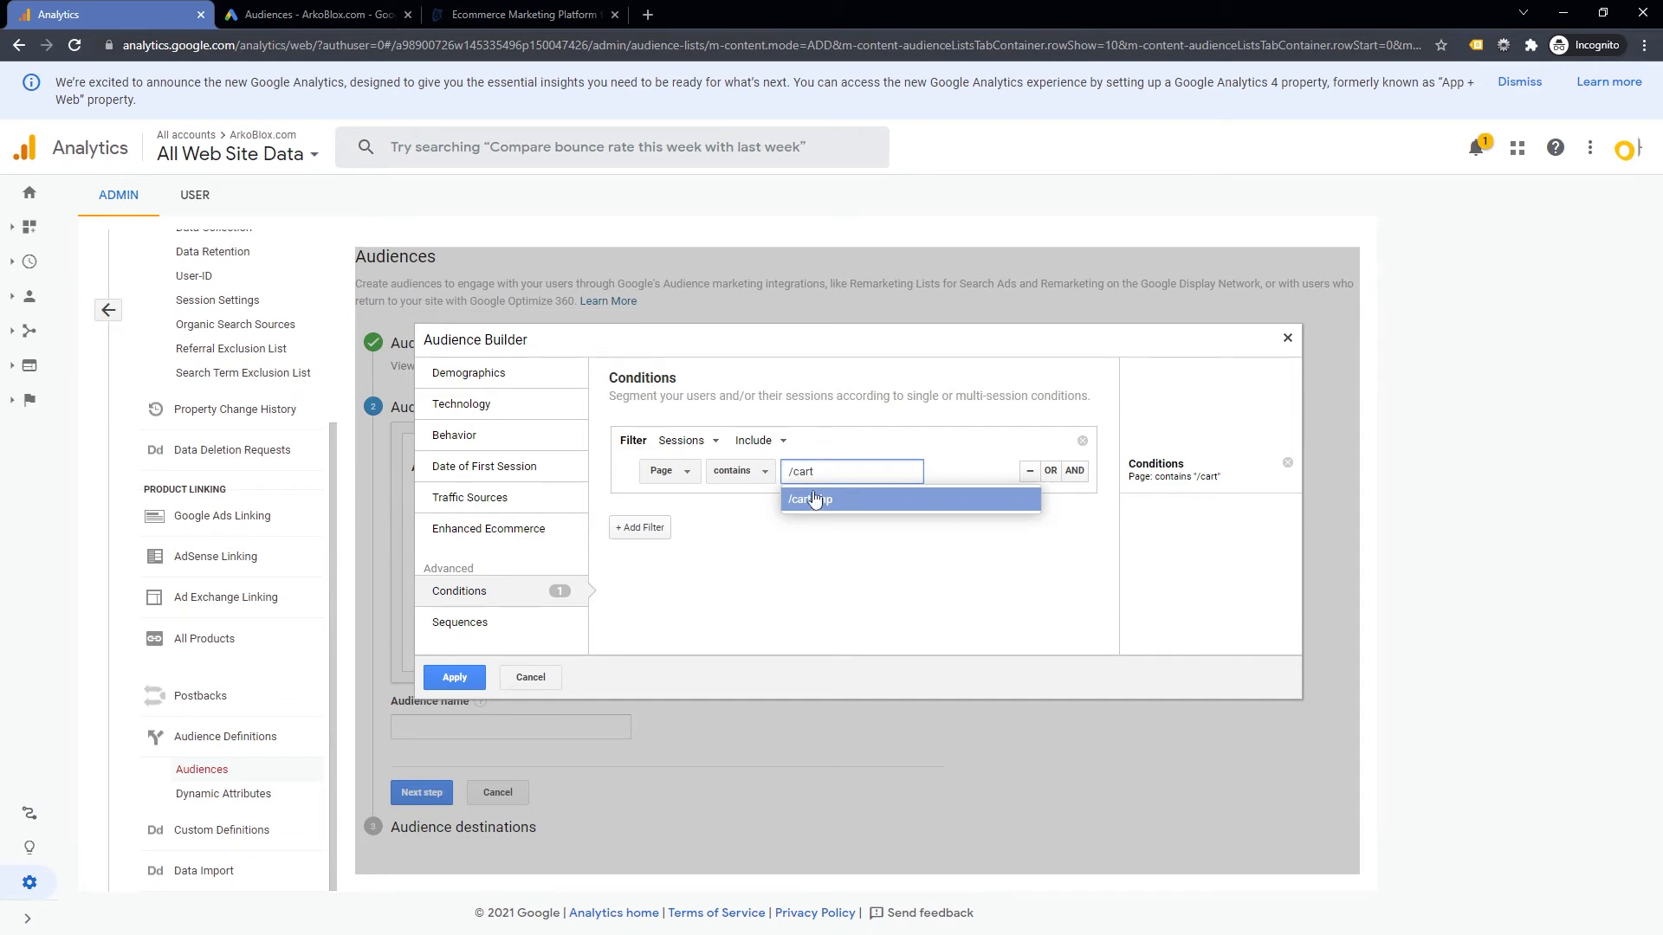
click(812, 500)
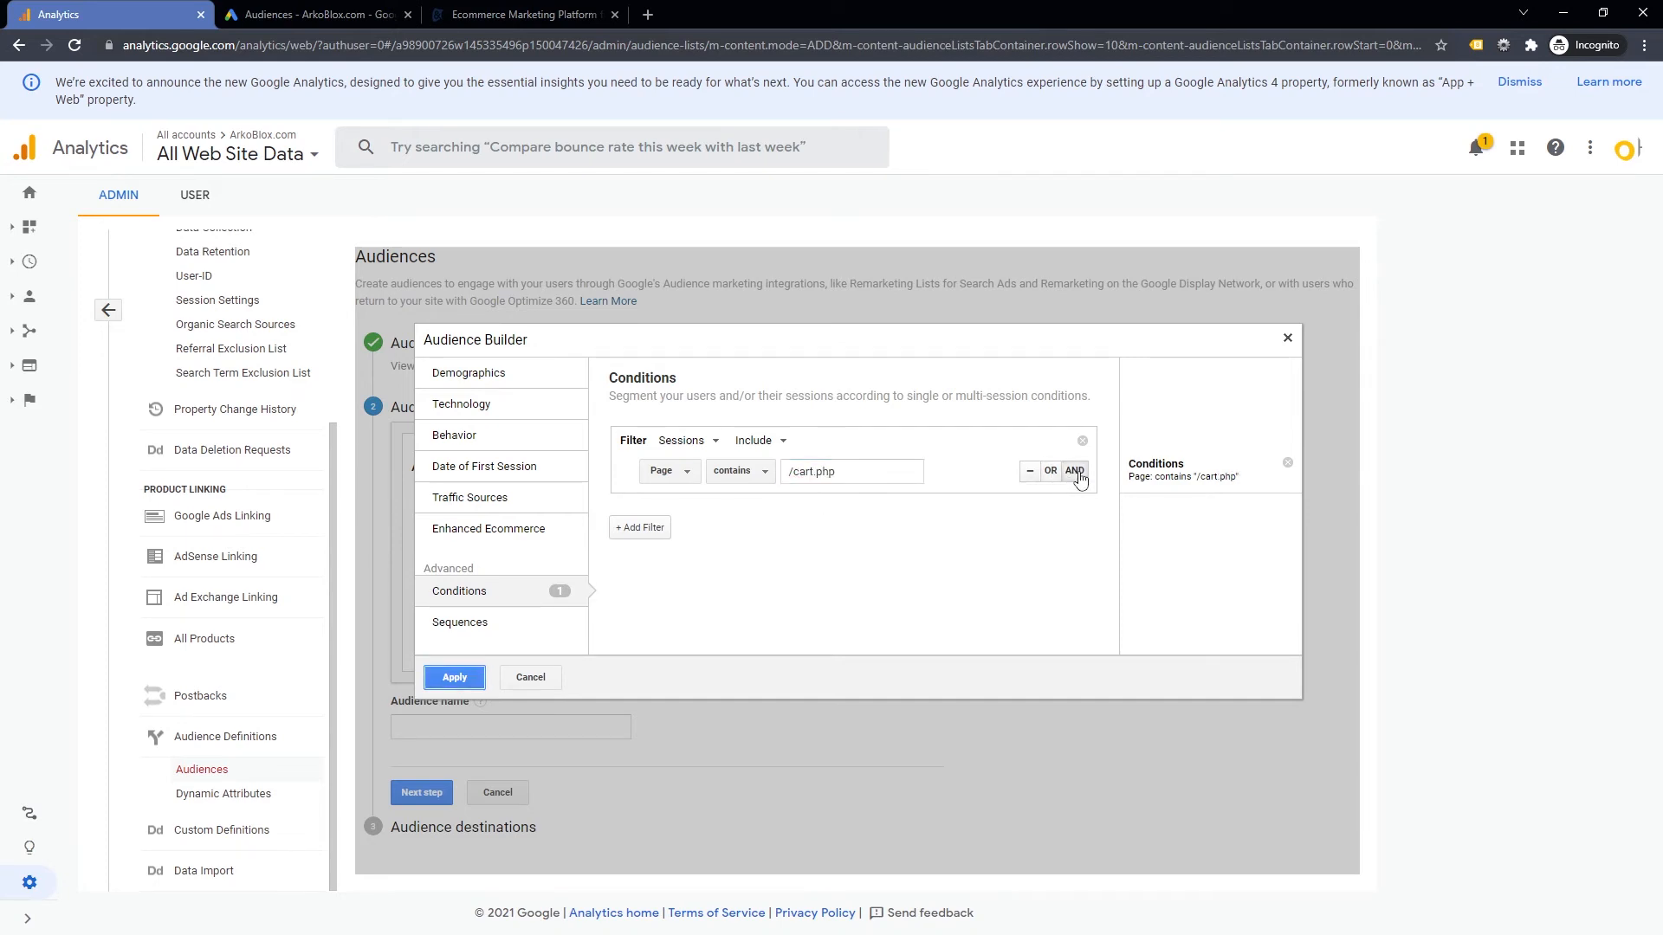
- Add an AND condition Page does not contain /checkout.php and apply both
click(1073, 469)
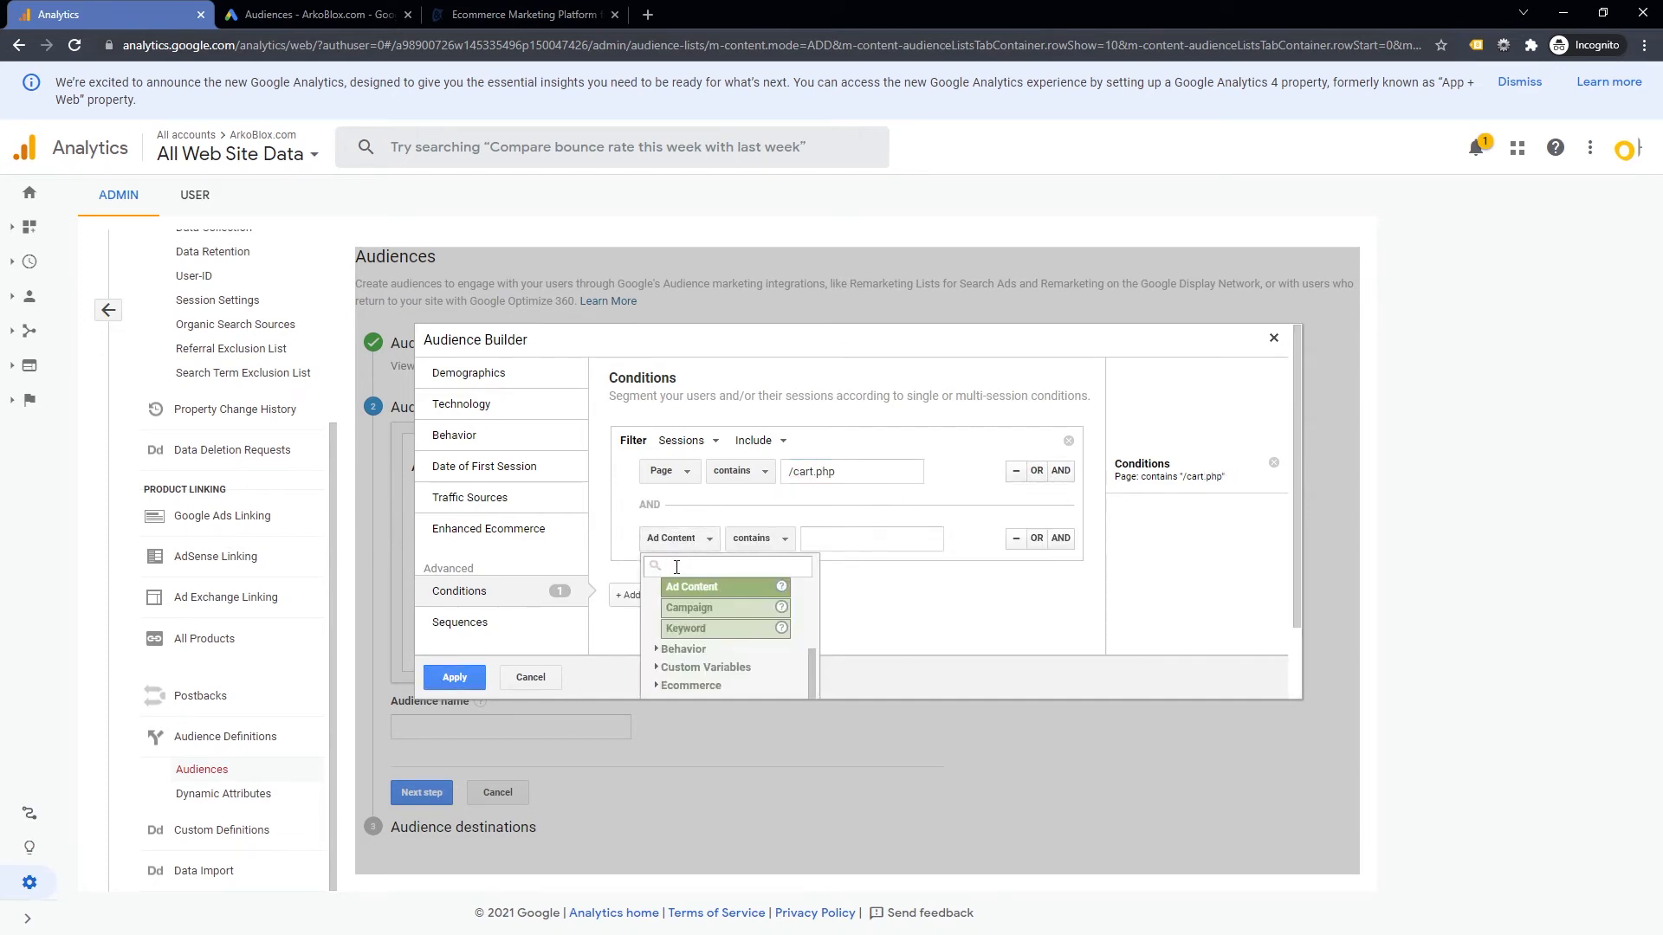
text(page)
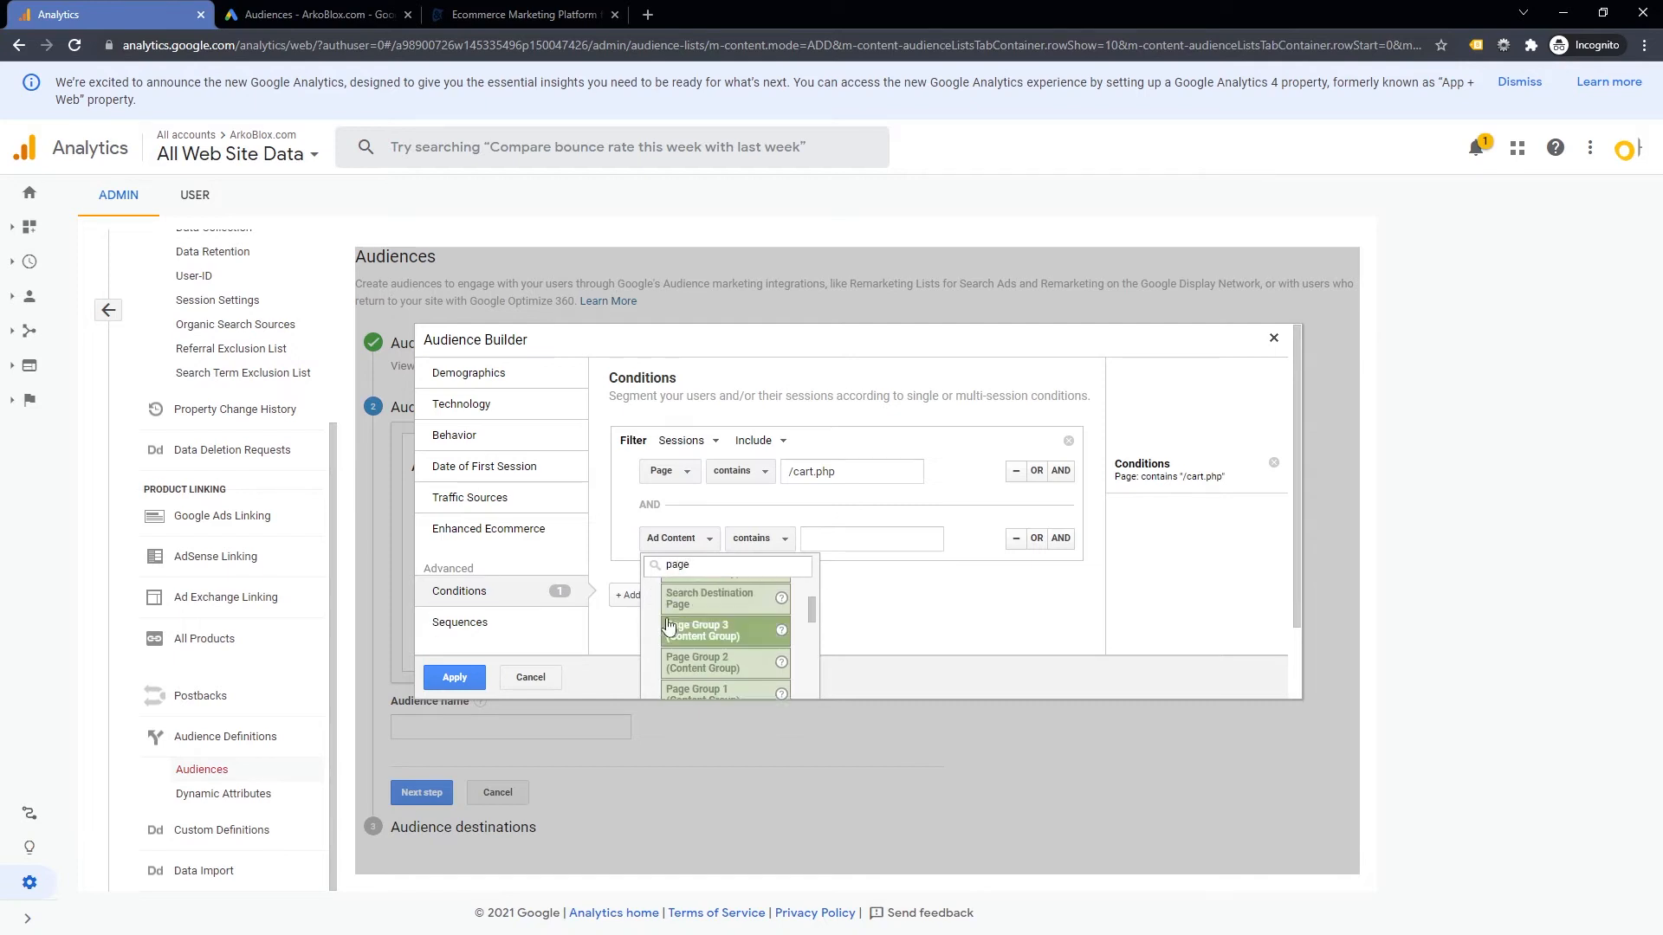
scroll(down, 3)
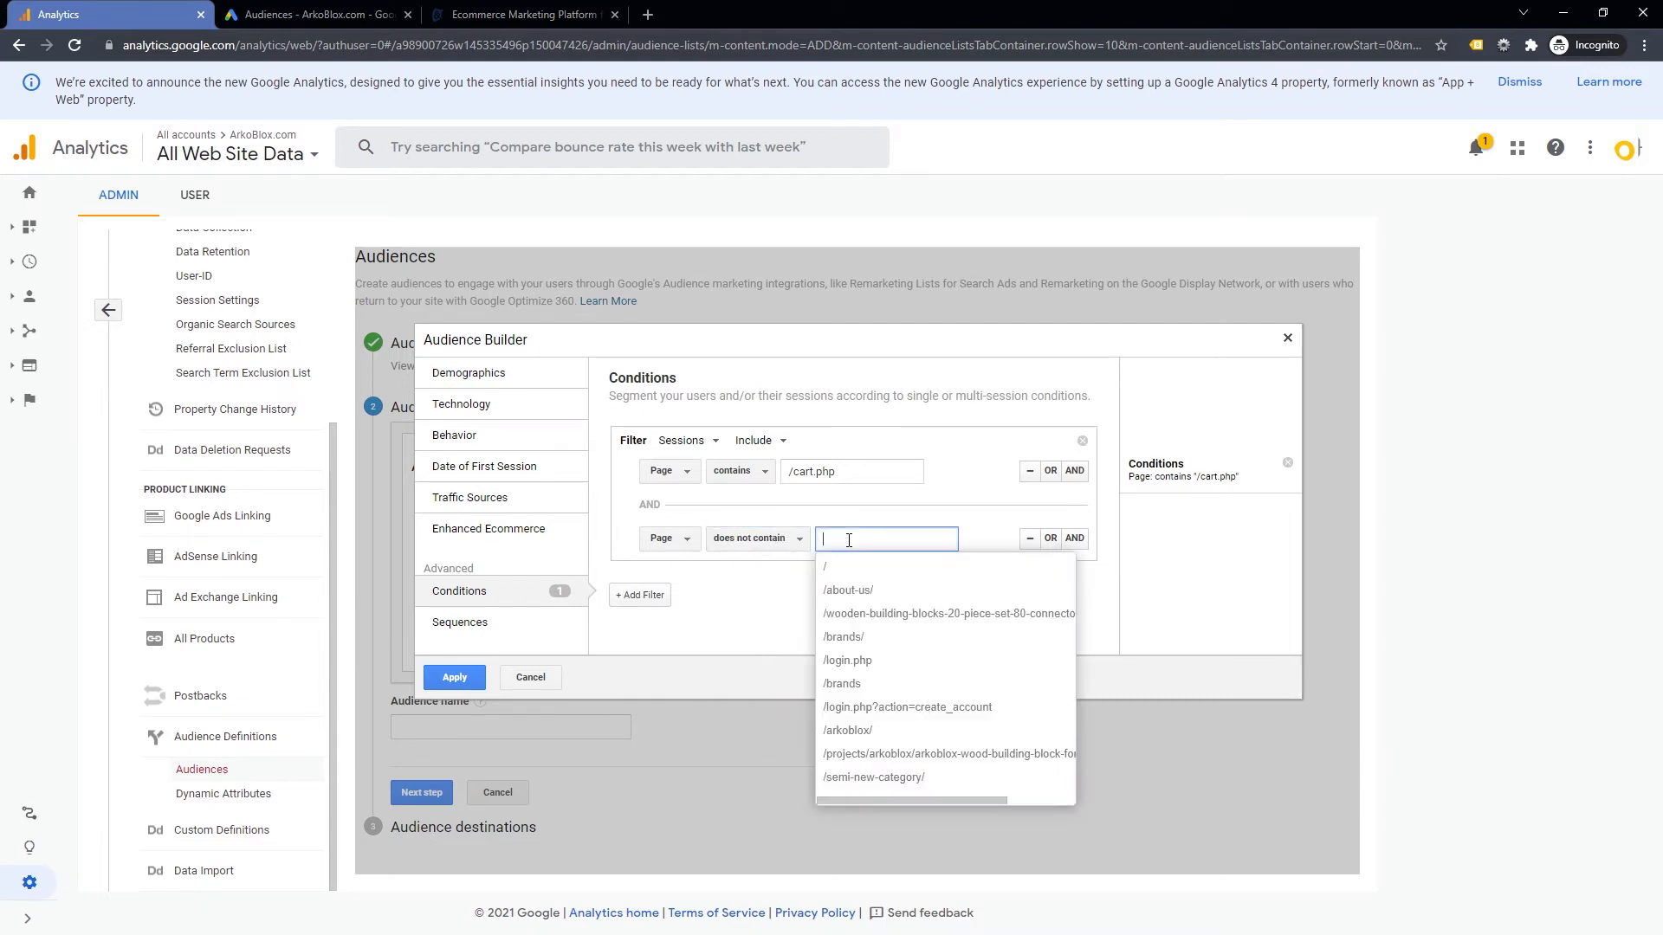
text(/checkout)
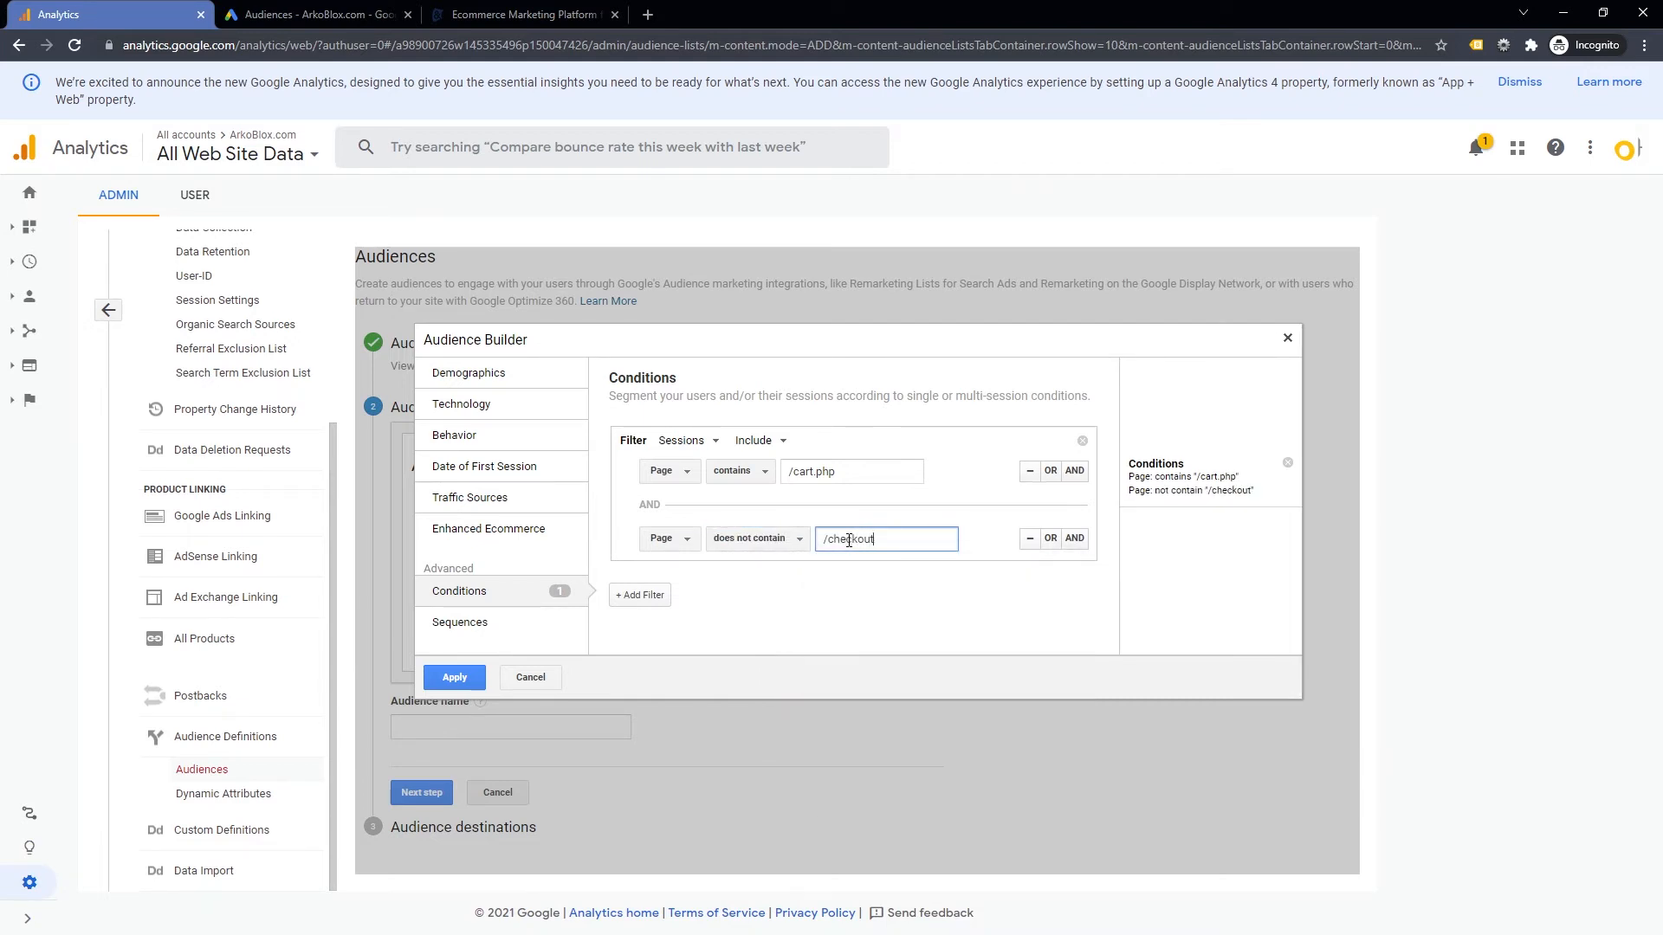
text(.php)
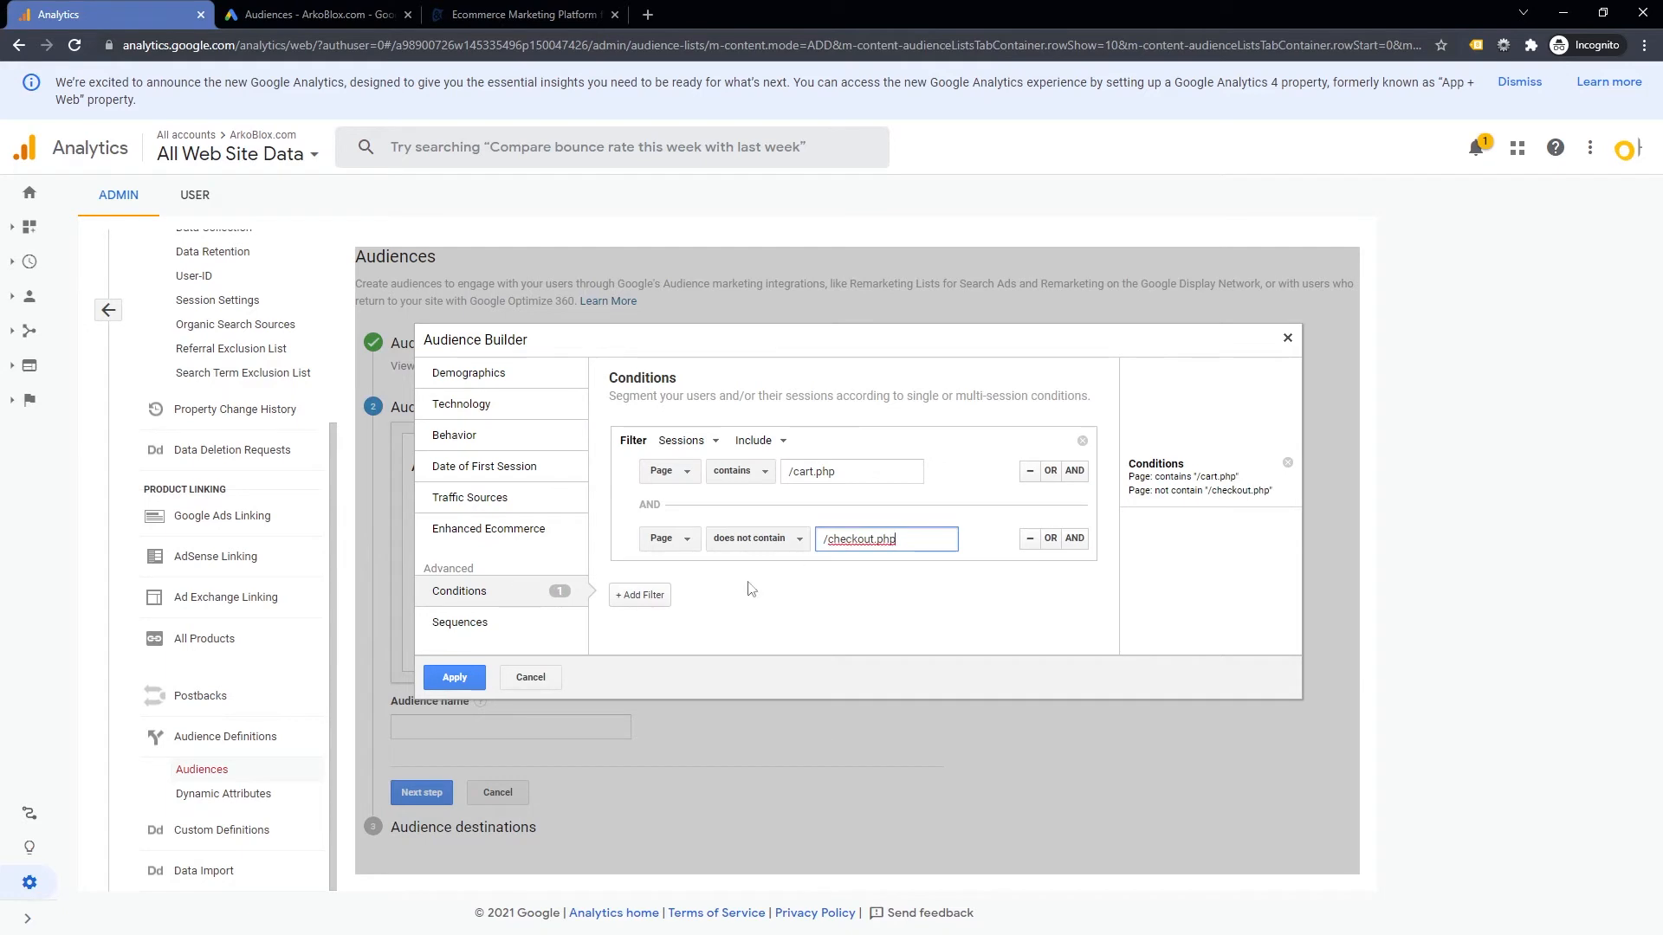
click(454, 676)
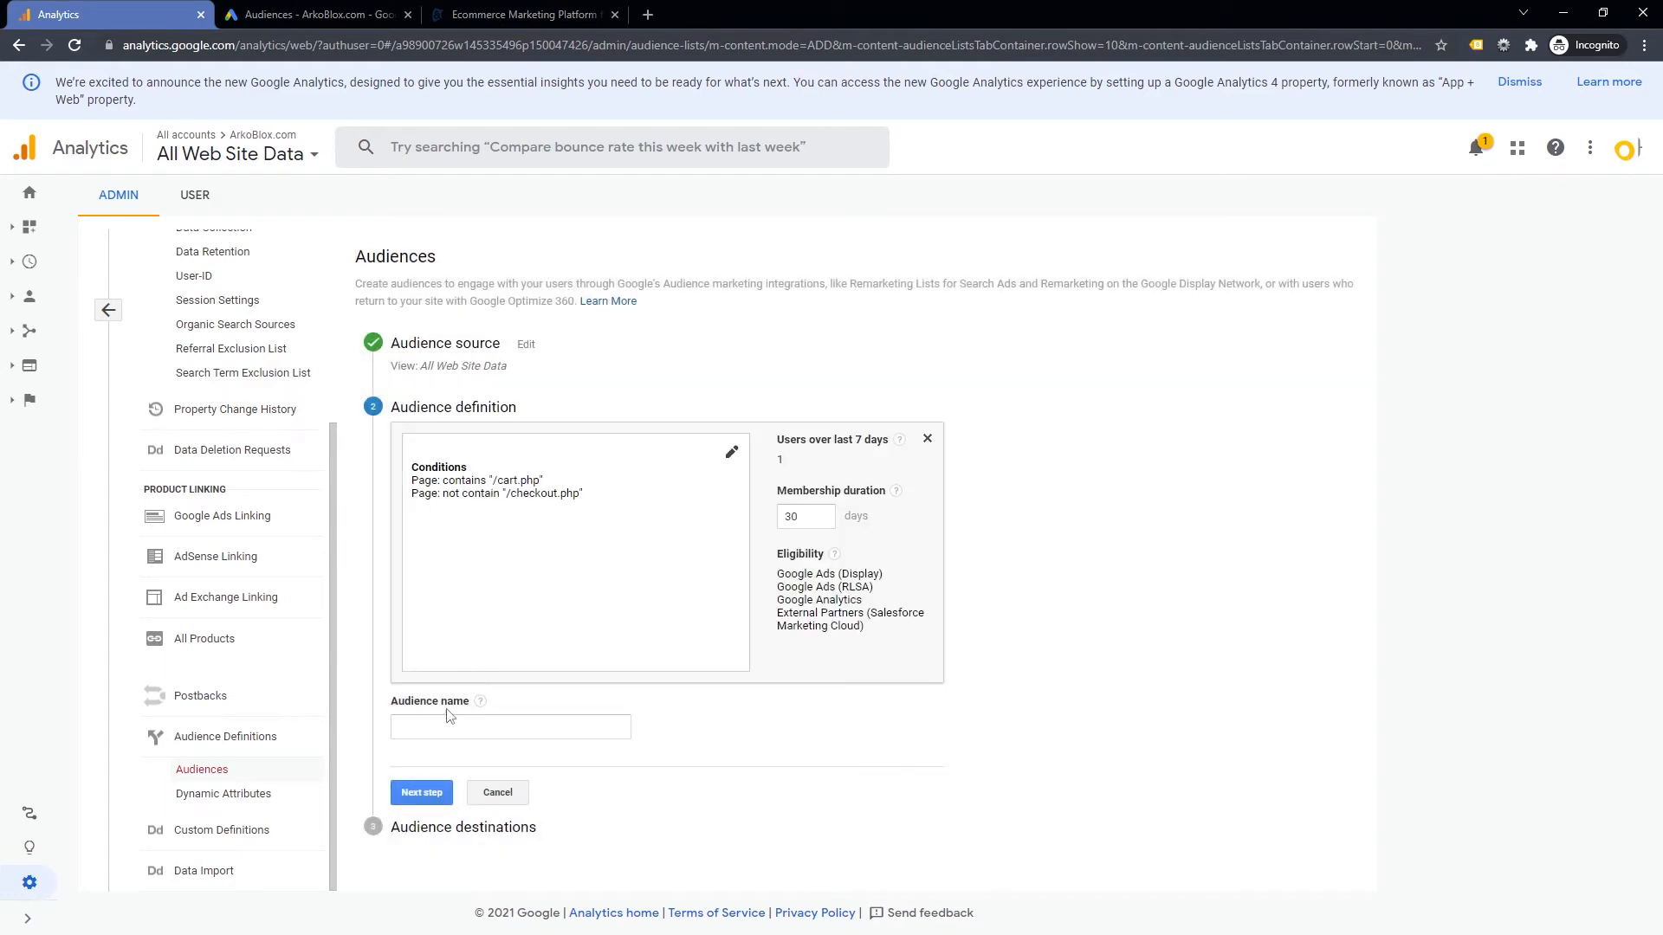
- Name the audience Cart Abandoners and choose the Google Ads account as its destination
text(Cart)
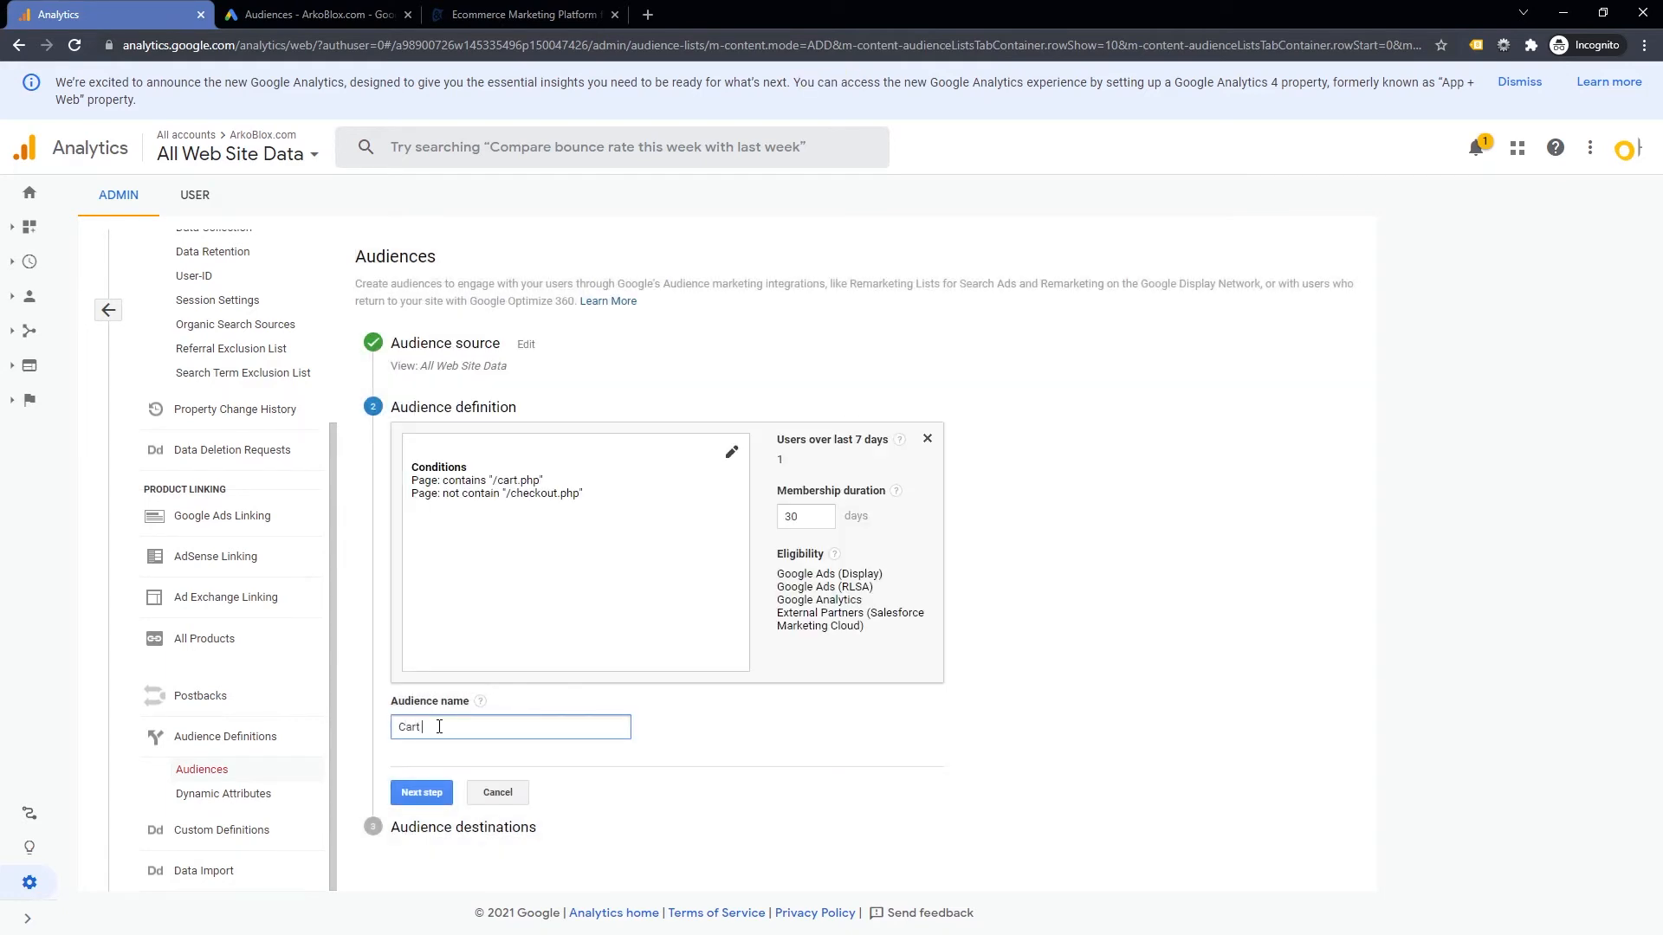
text(Abandoners)
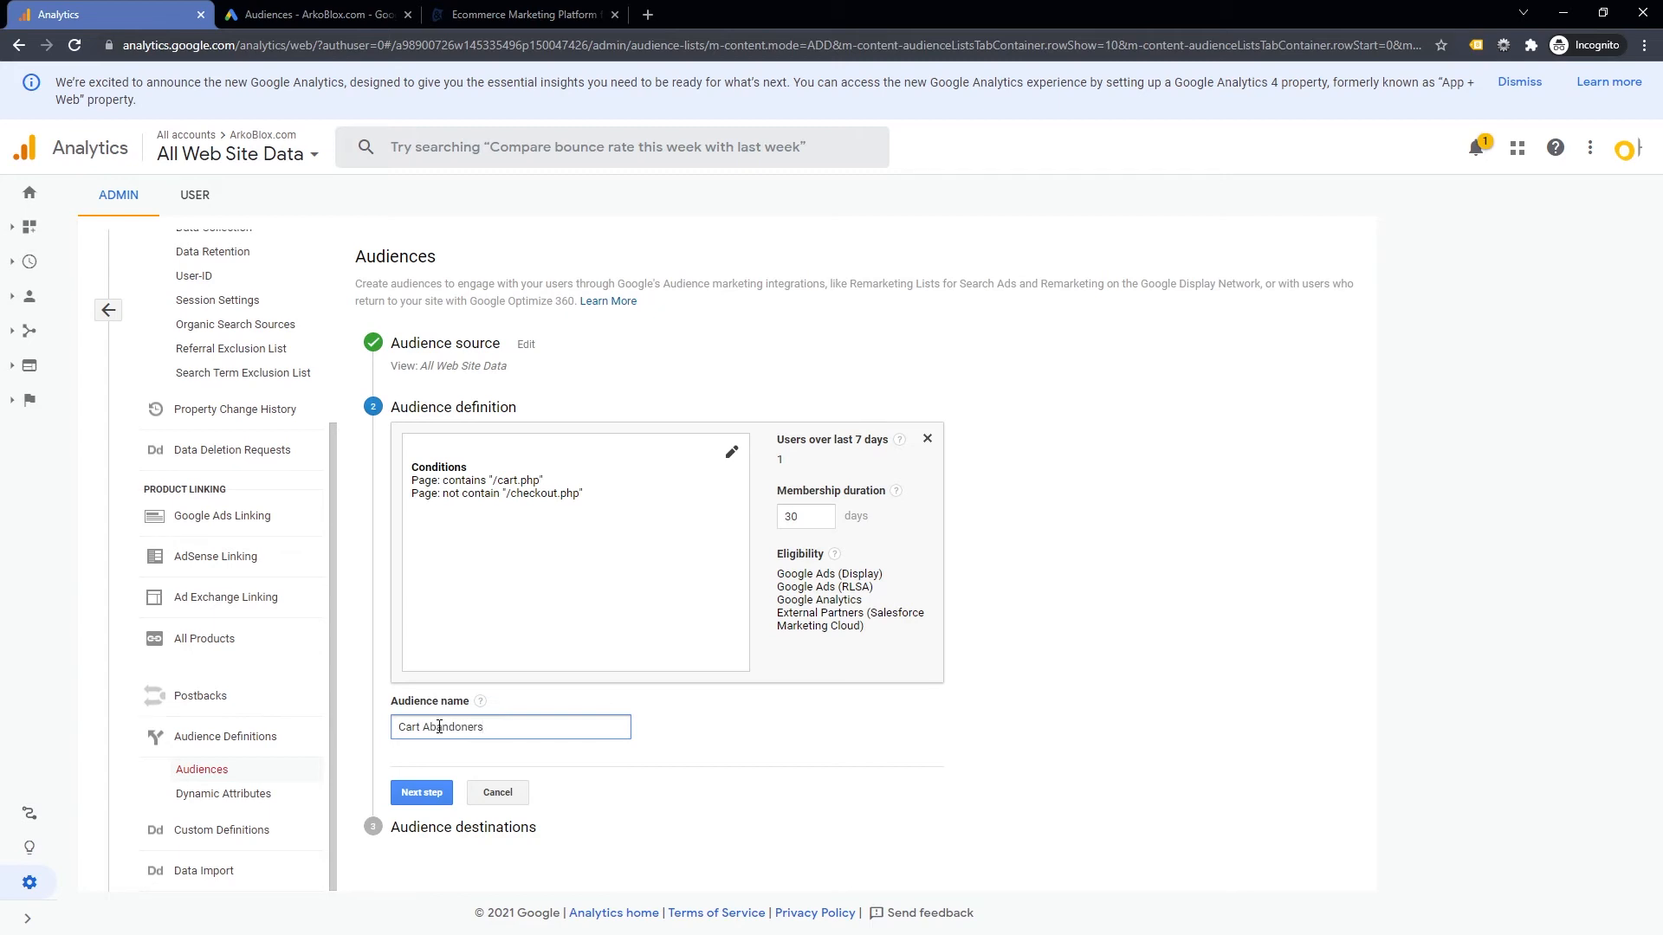
click(421, 792)
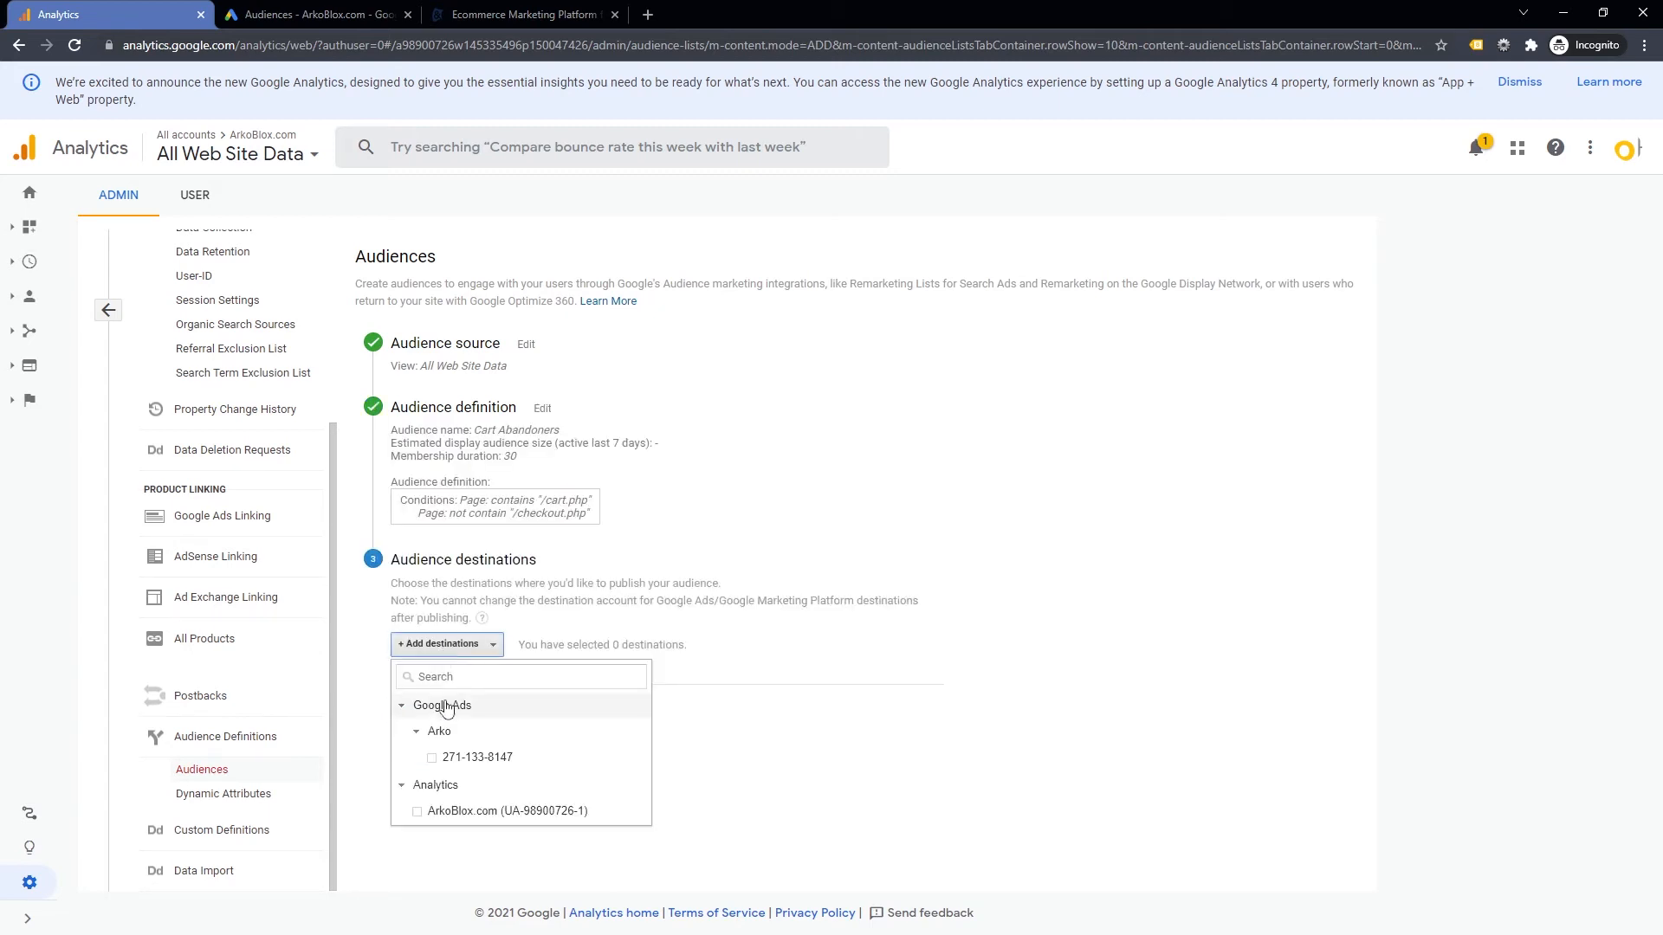
click(431, 756)
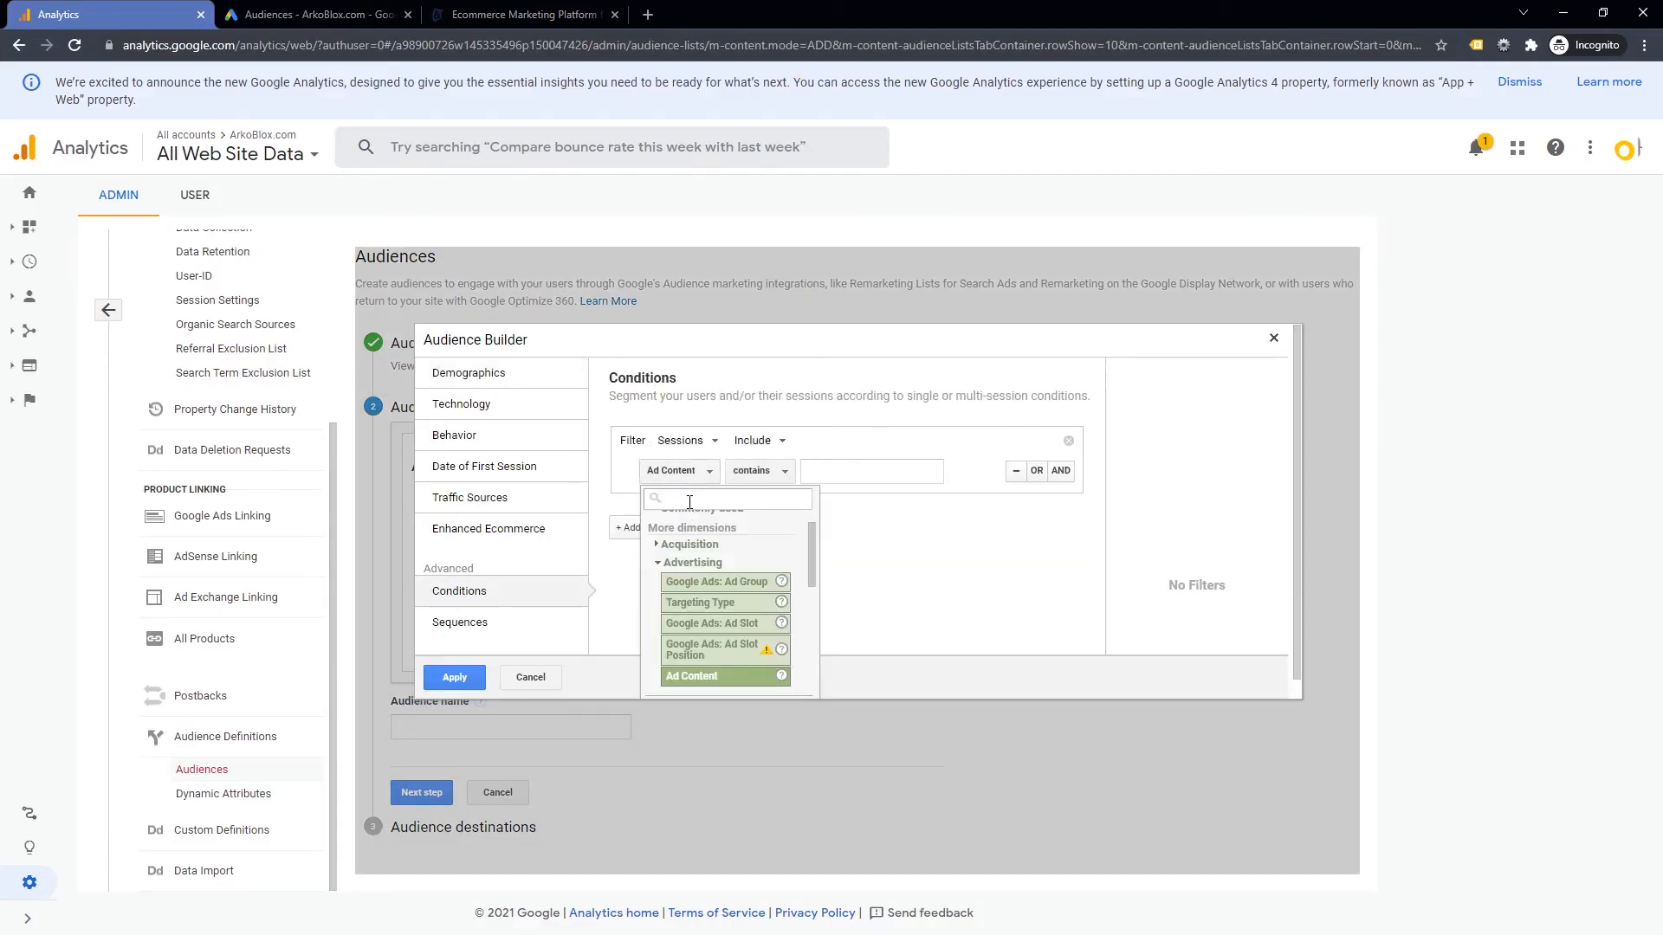
- Apply conditions Page contains /checkout.php AND does not contain /thankyou.php
text(page)
click(872, 471)
text(/checkout)
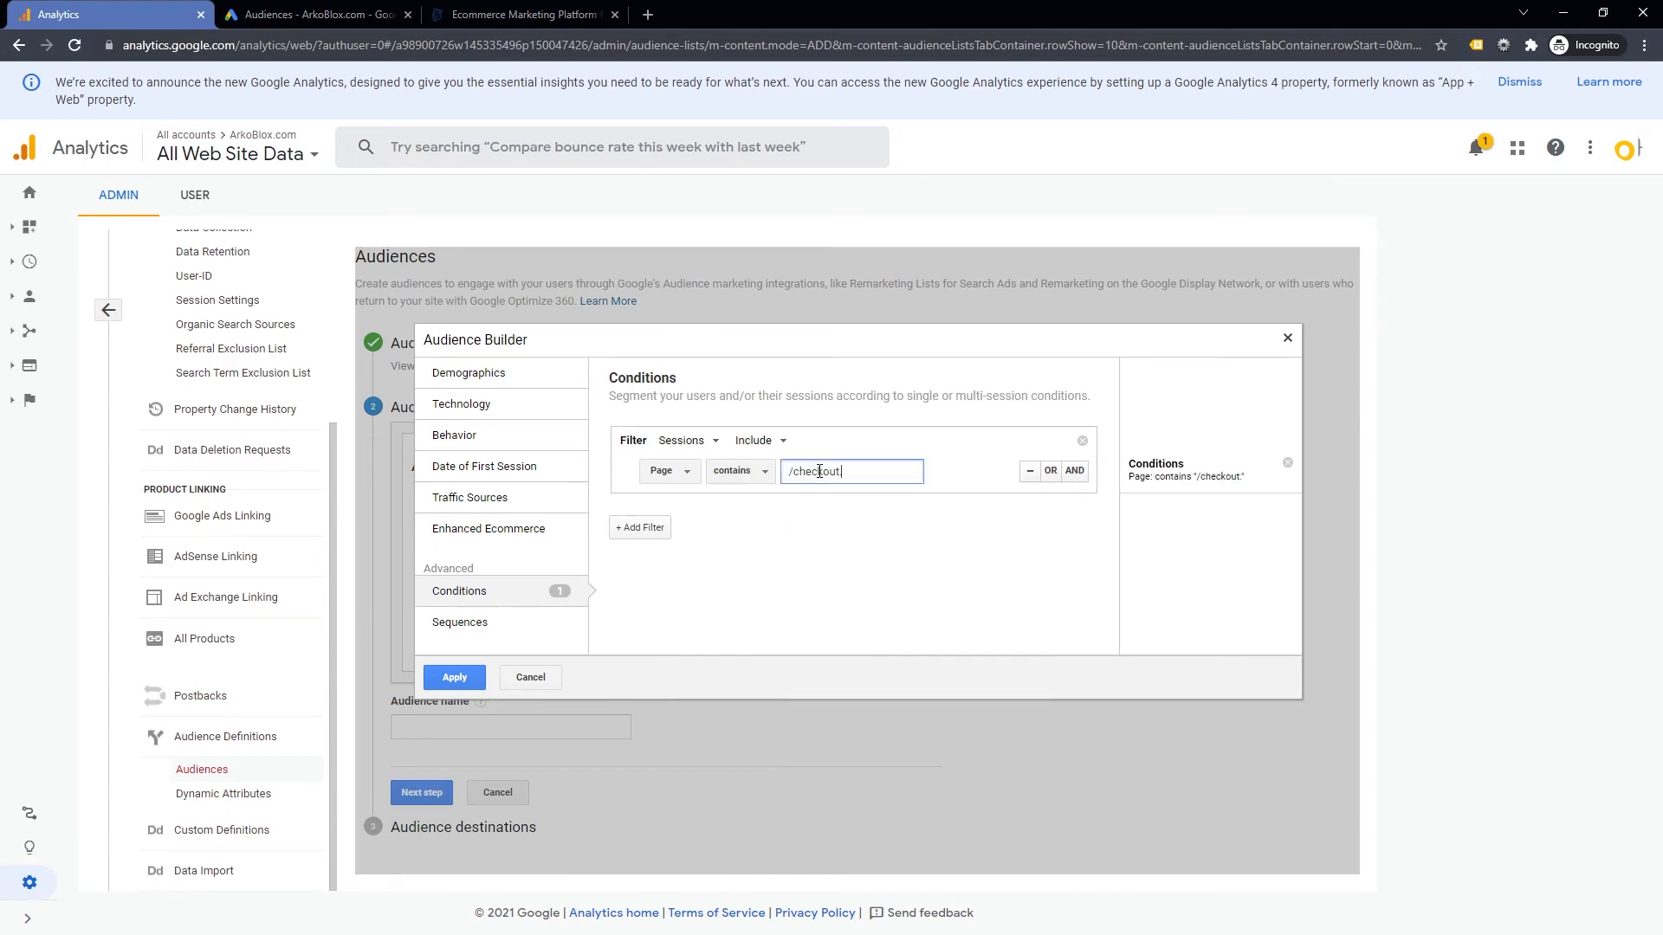
click(1073, 470)
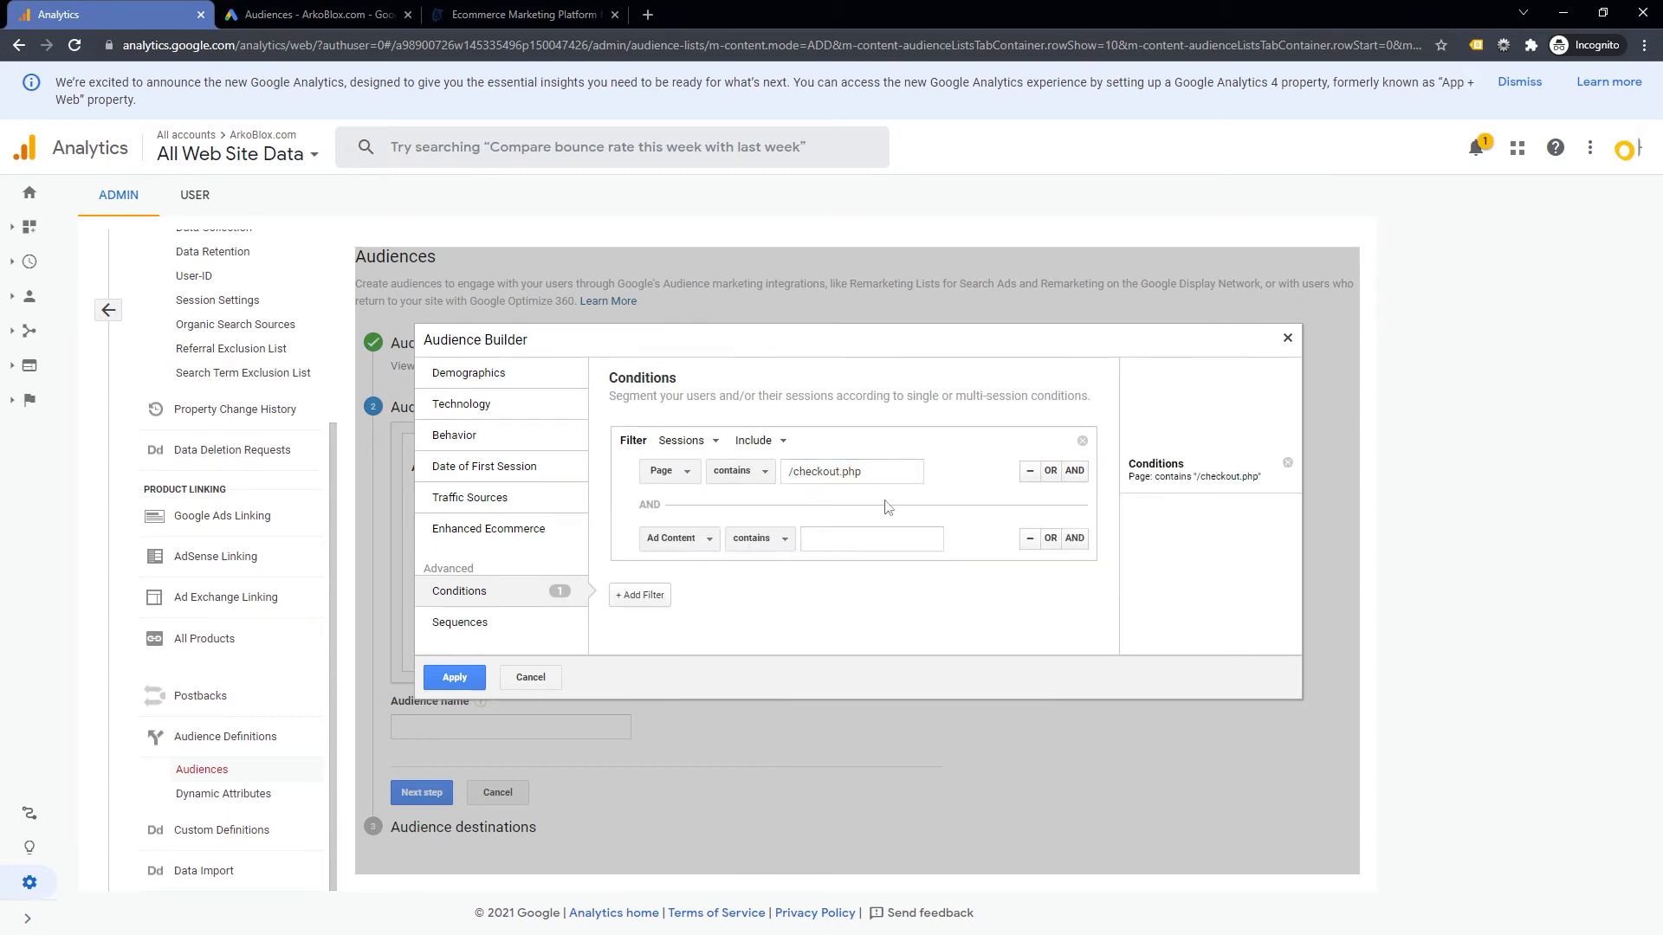
text(/thank)
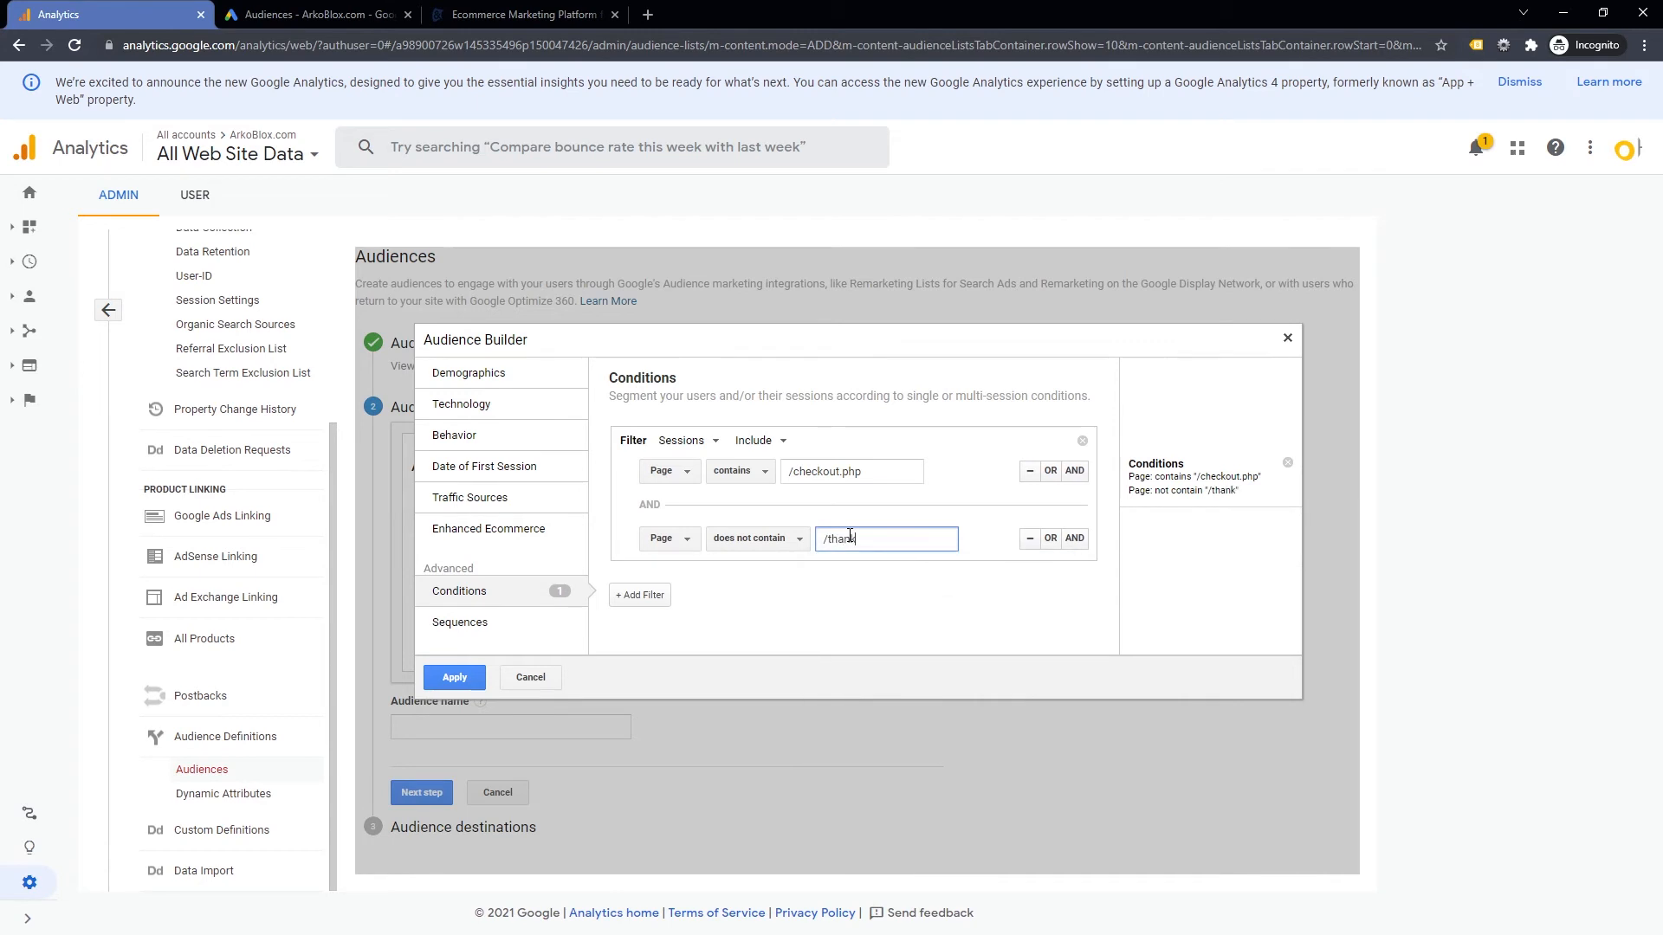
click(453, 676)
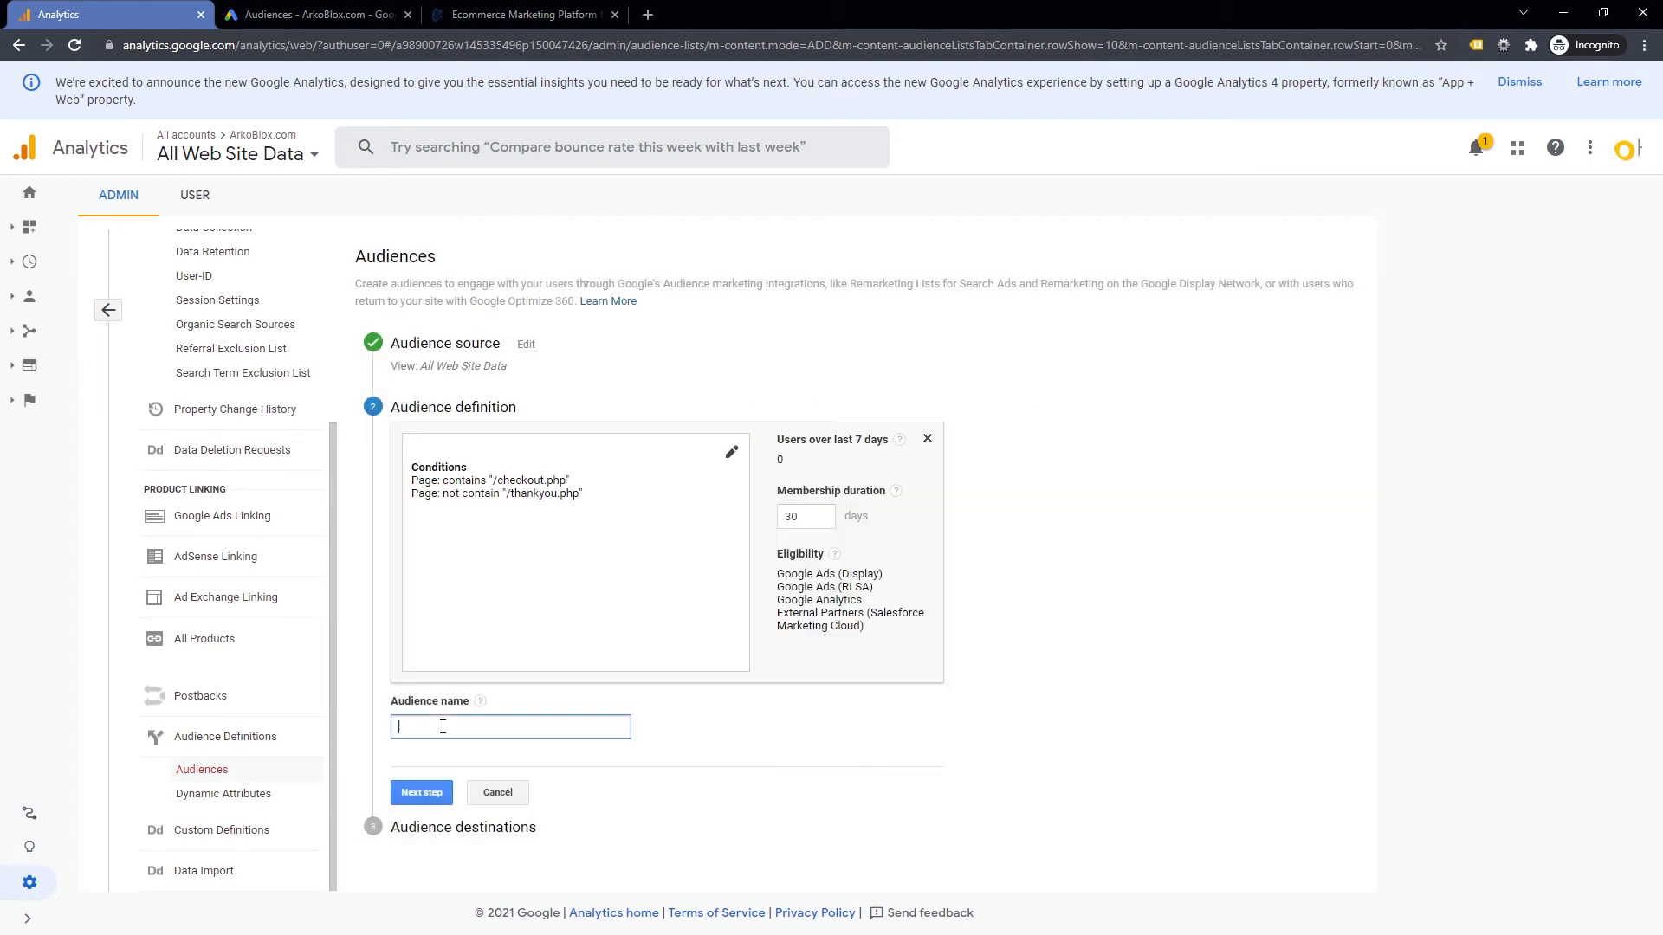
- Name it Checkout Abandoners, publish to the Google Ads account, and switch to Google Ads
text(Checkout Ab)
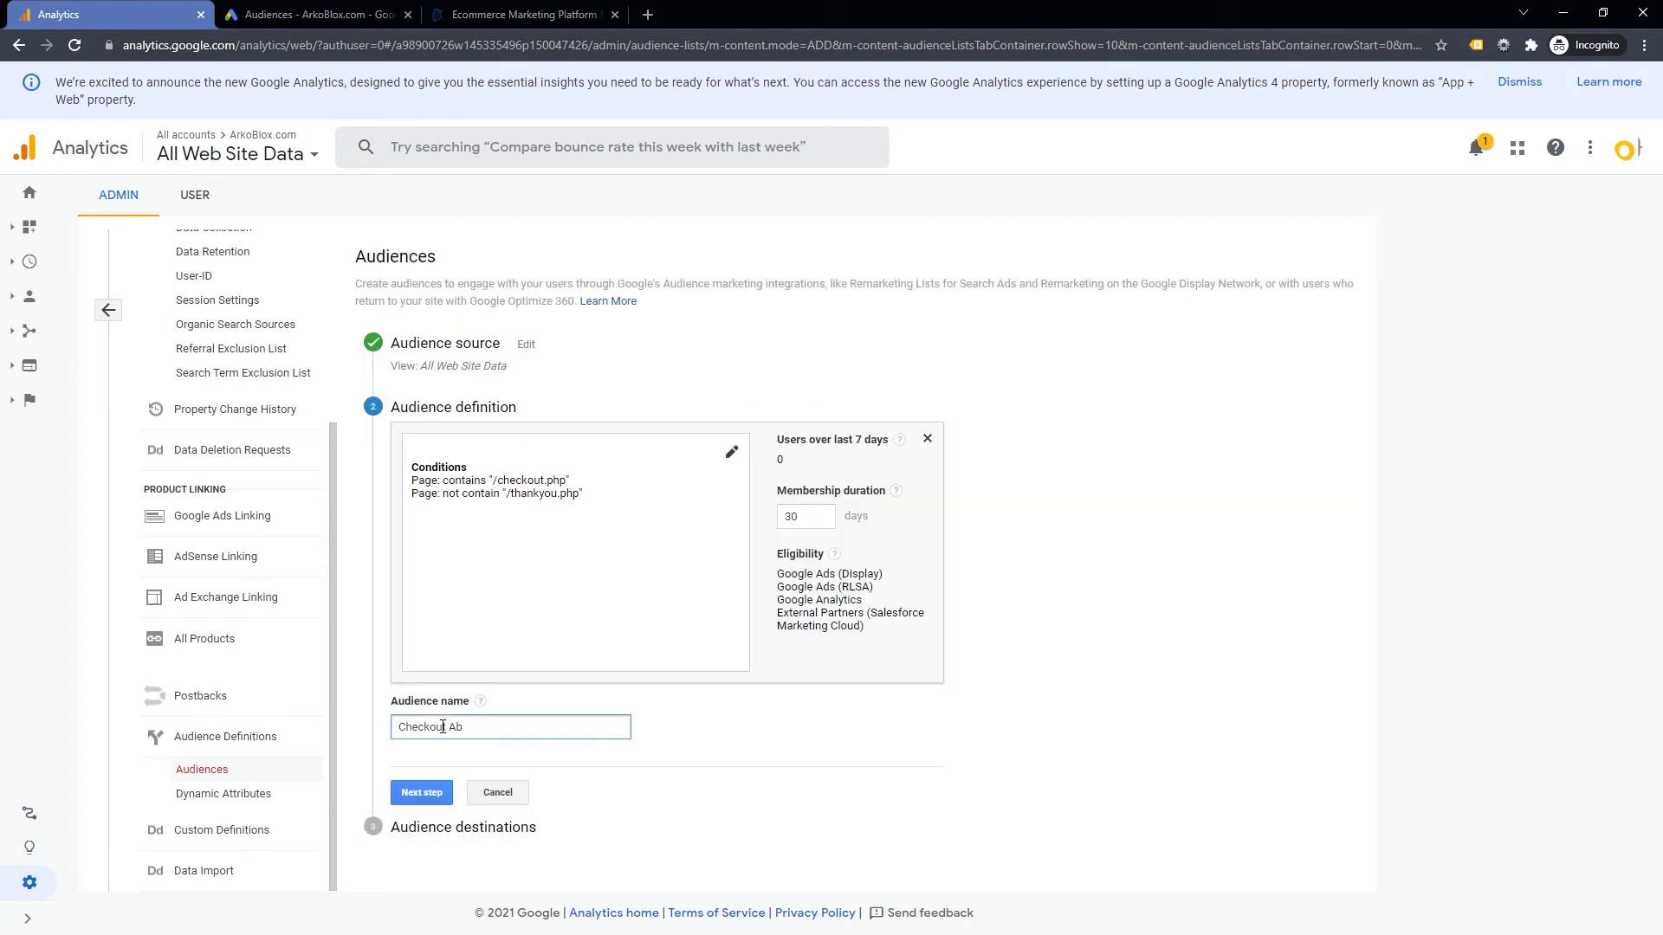
click(420, 792)
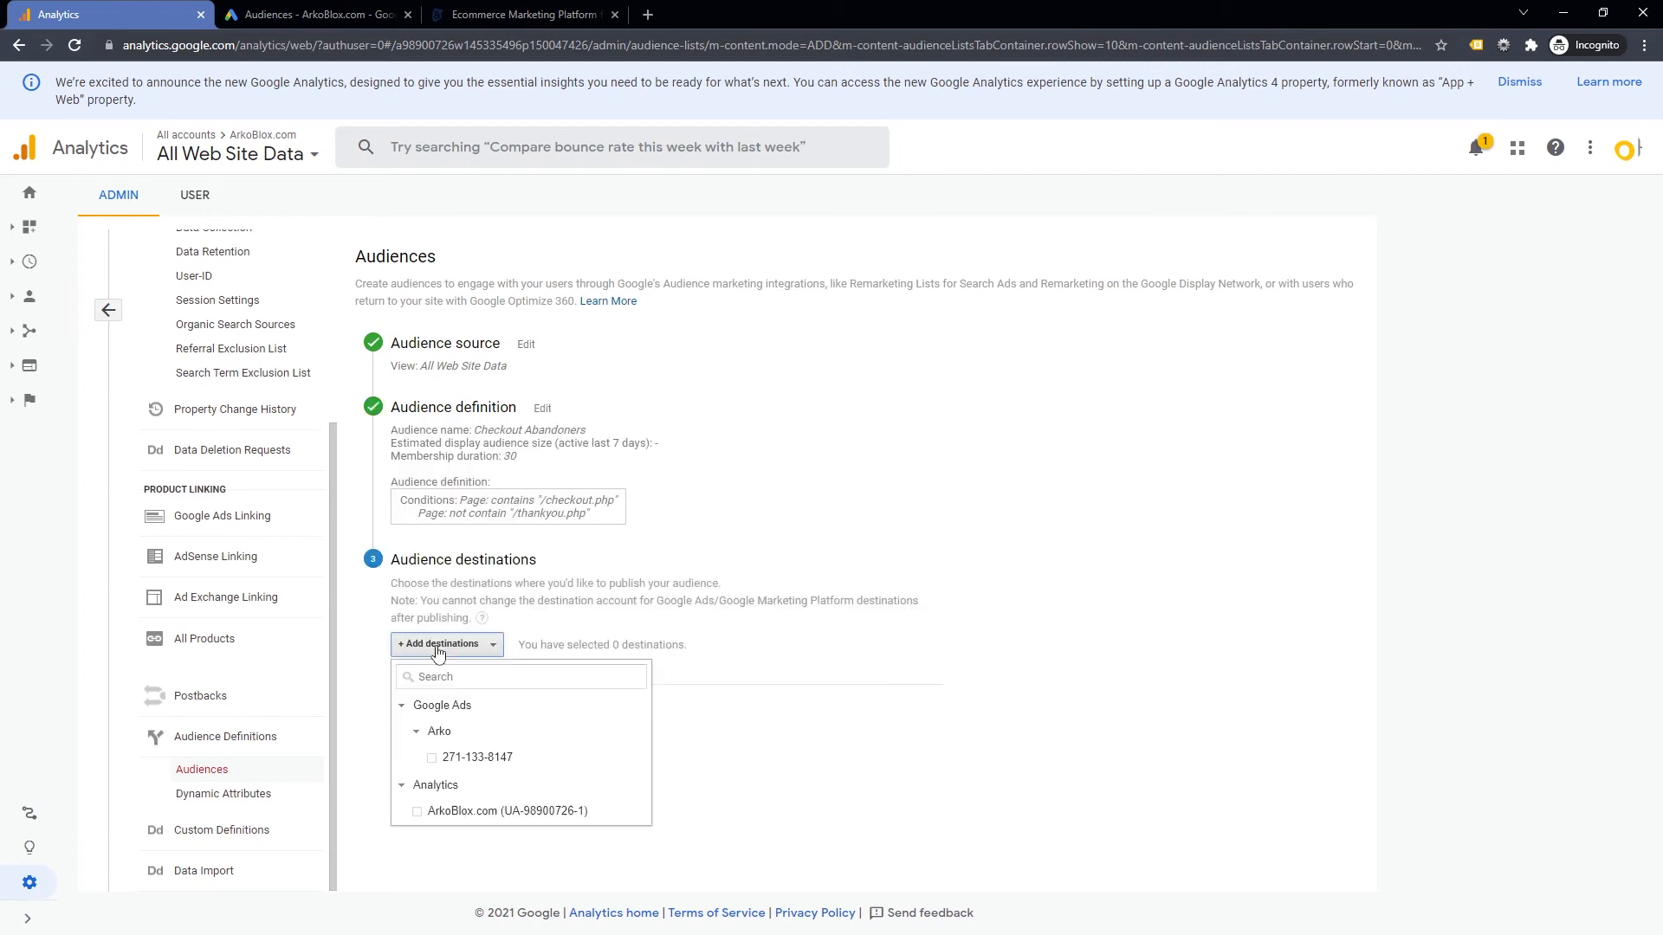
click(431, 757)
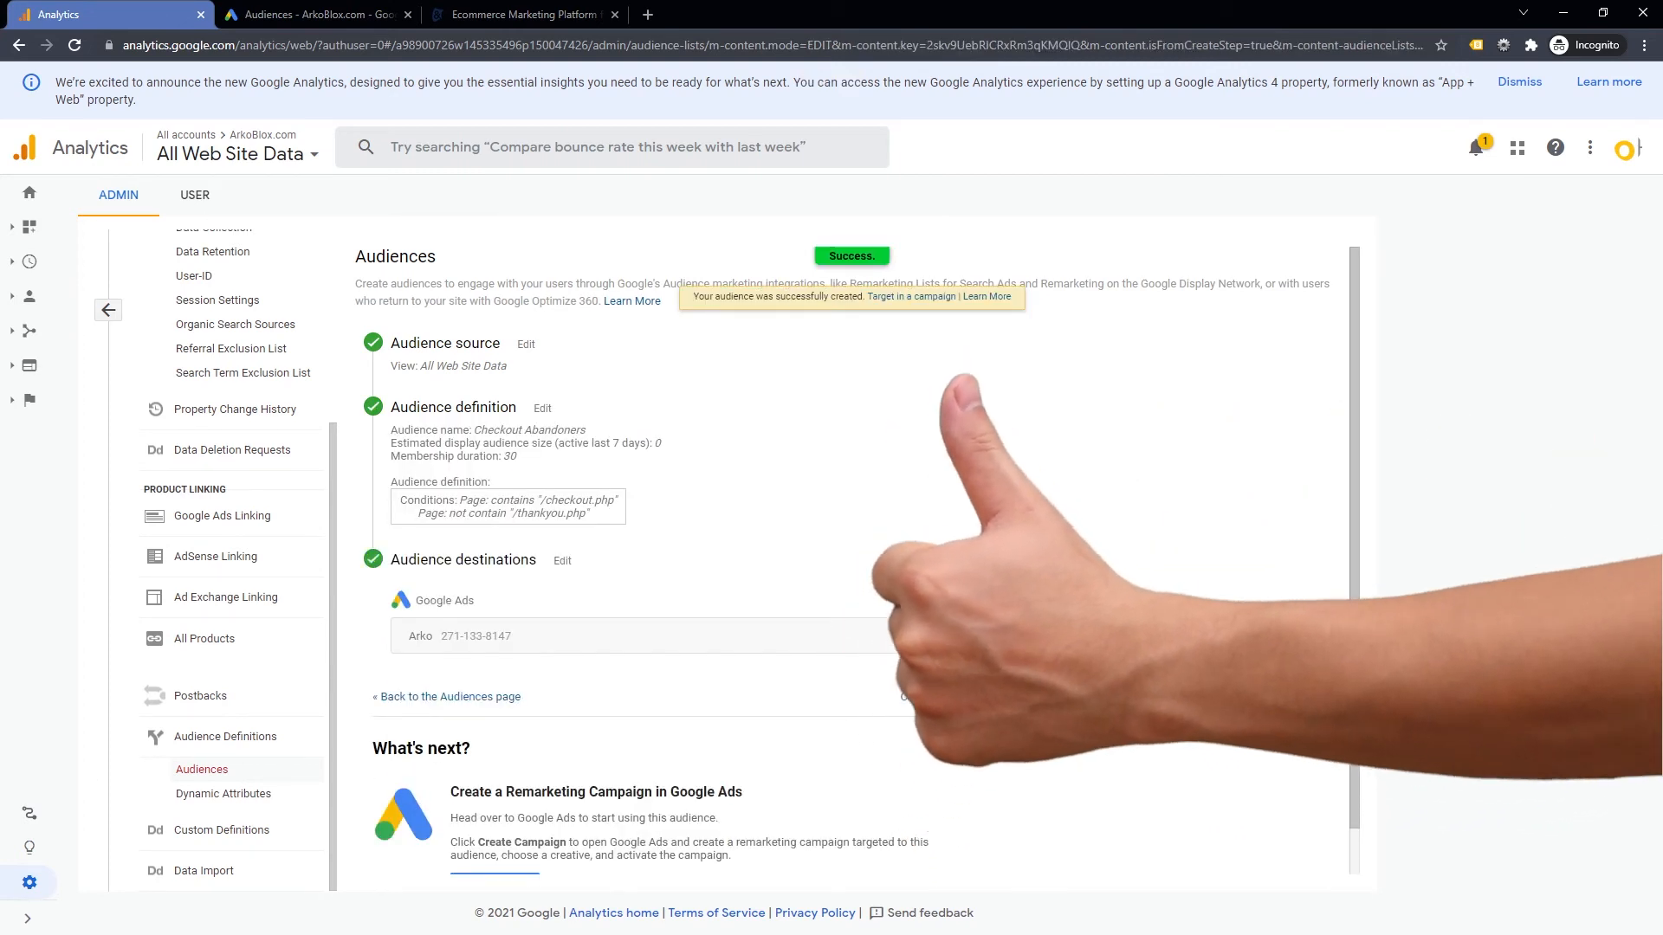
click(318, 14)
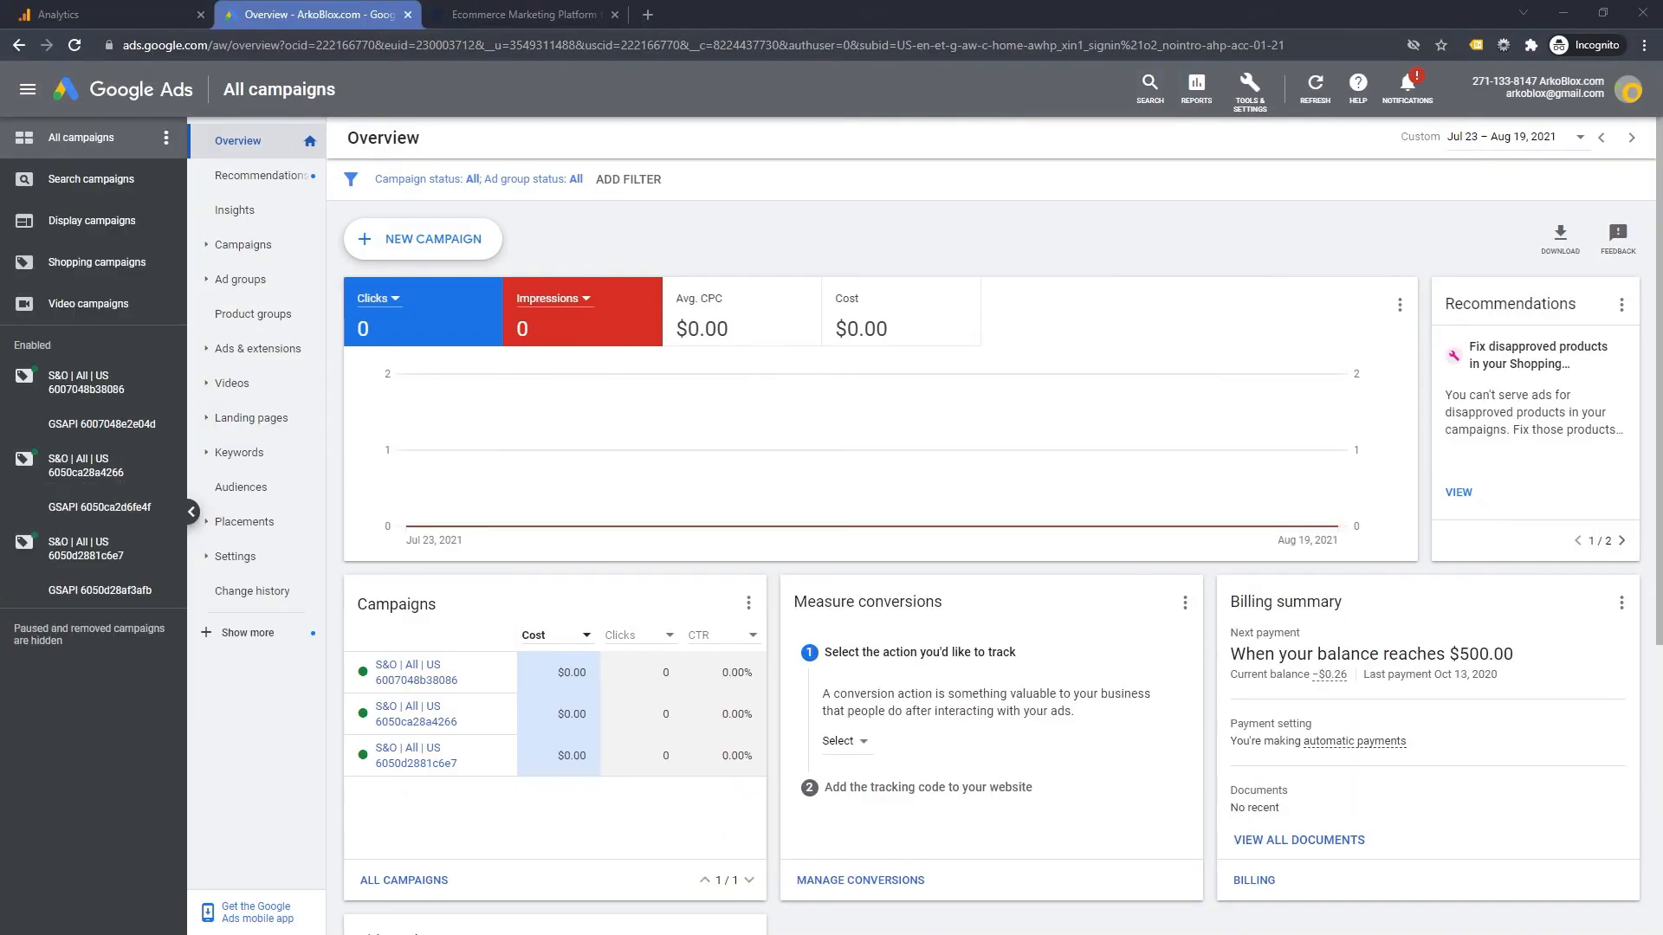
mouse_move(59, 783)
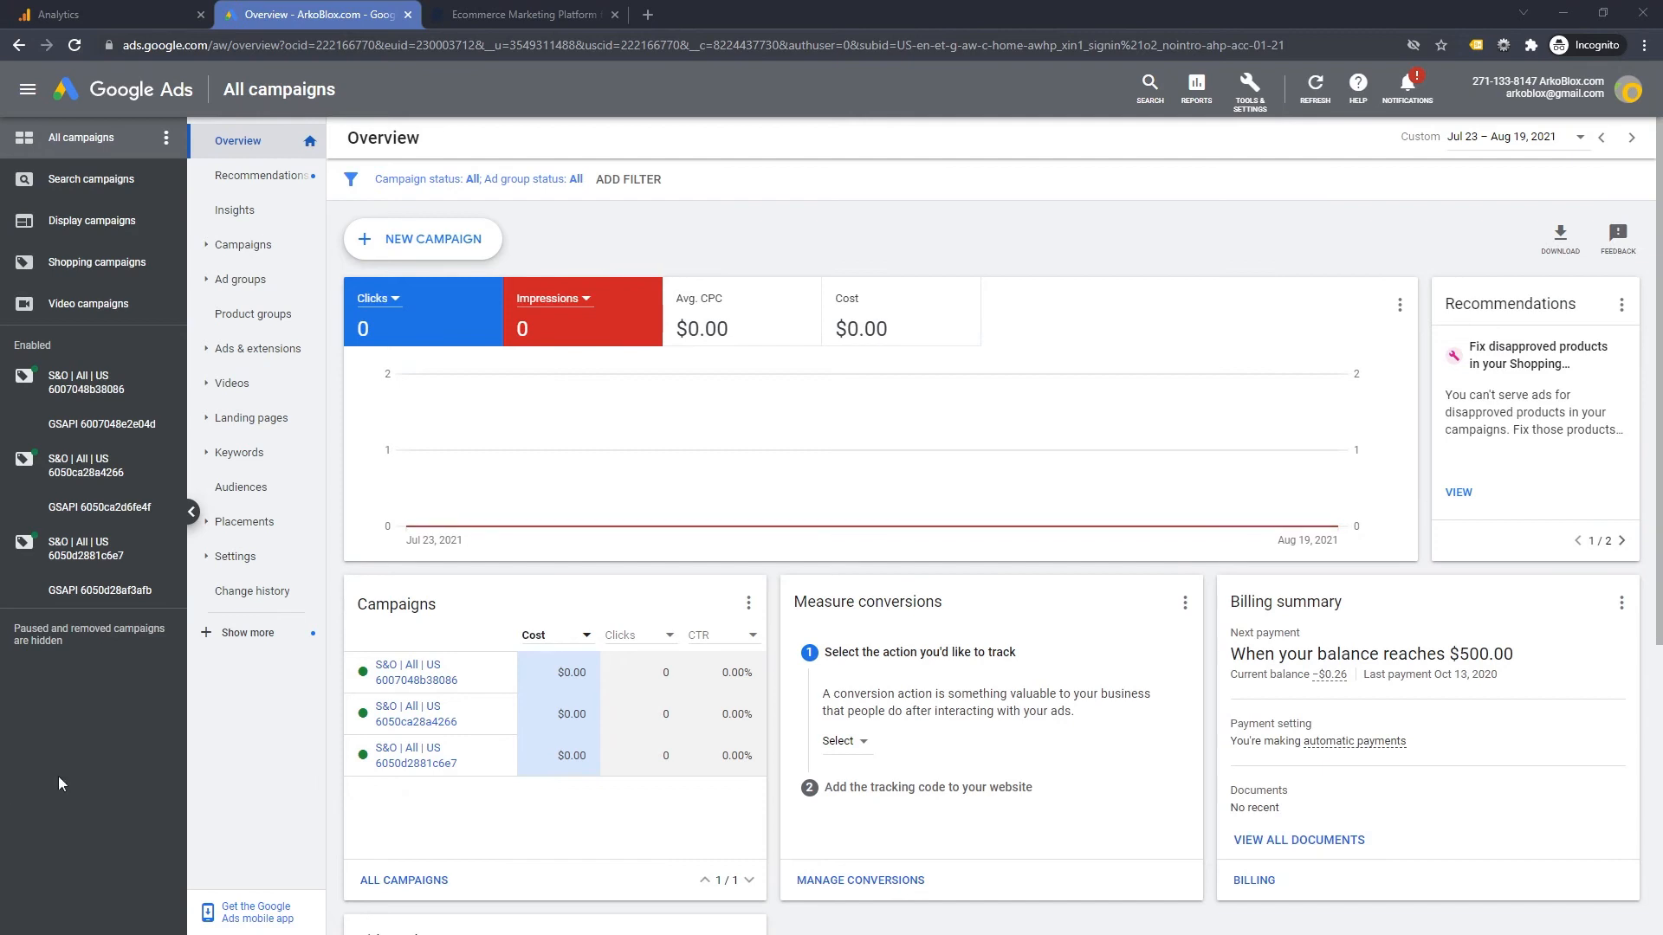
mouse_move(1248, 89)
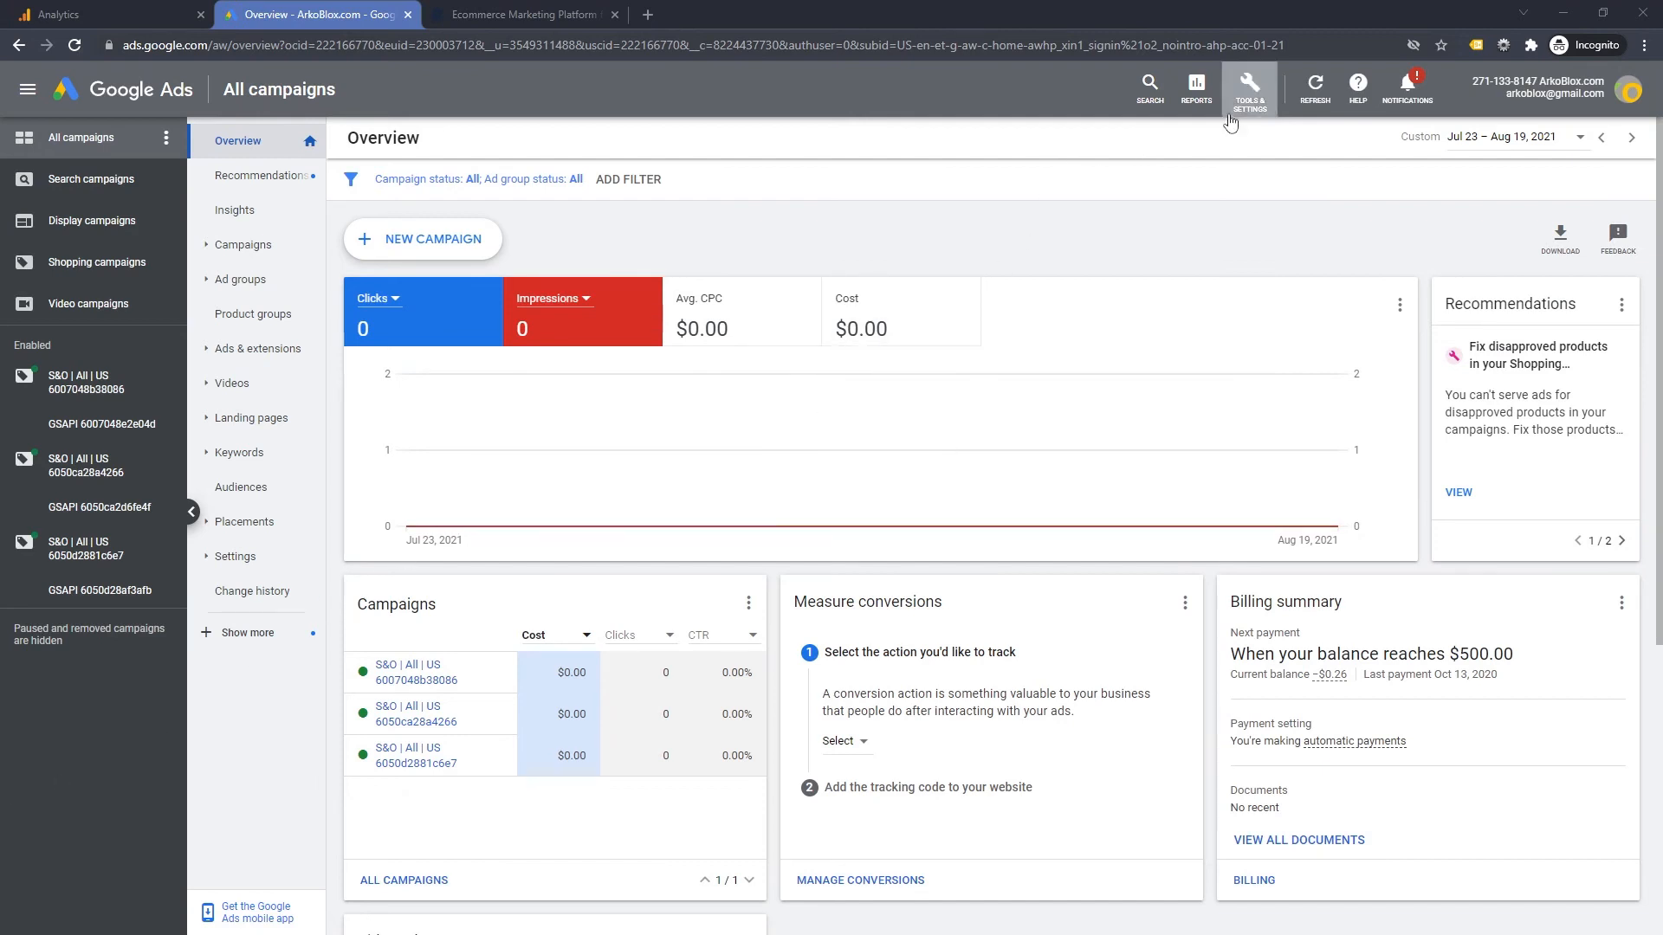
- In Audience manager, select All visitors, Bounced, Cart Abandoners and Checkout Abandoners
click(1249, 88)
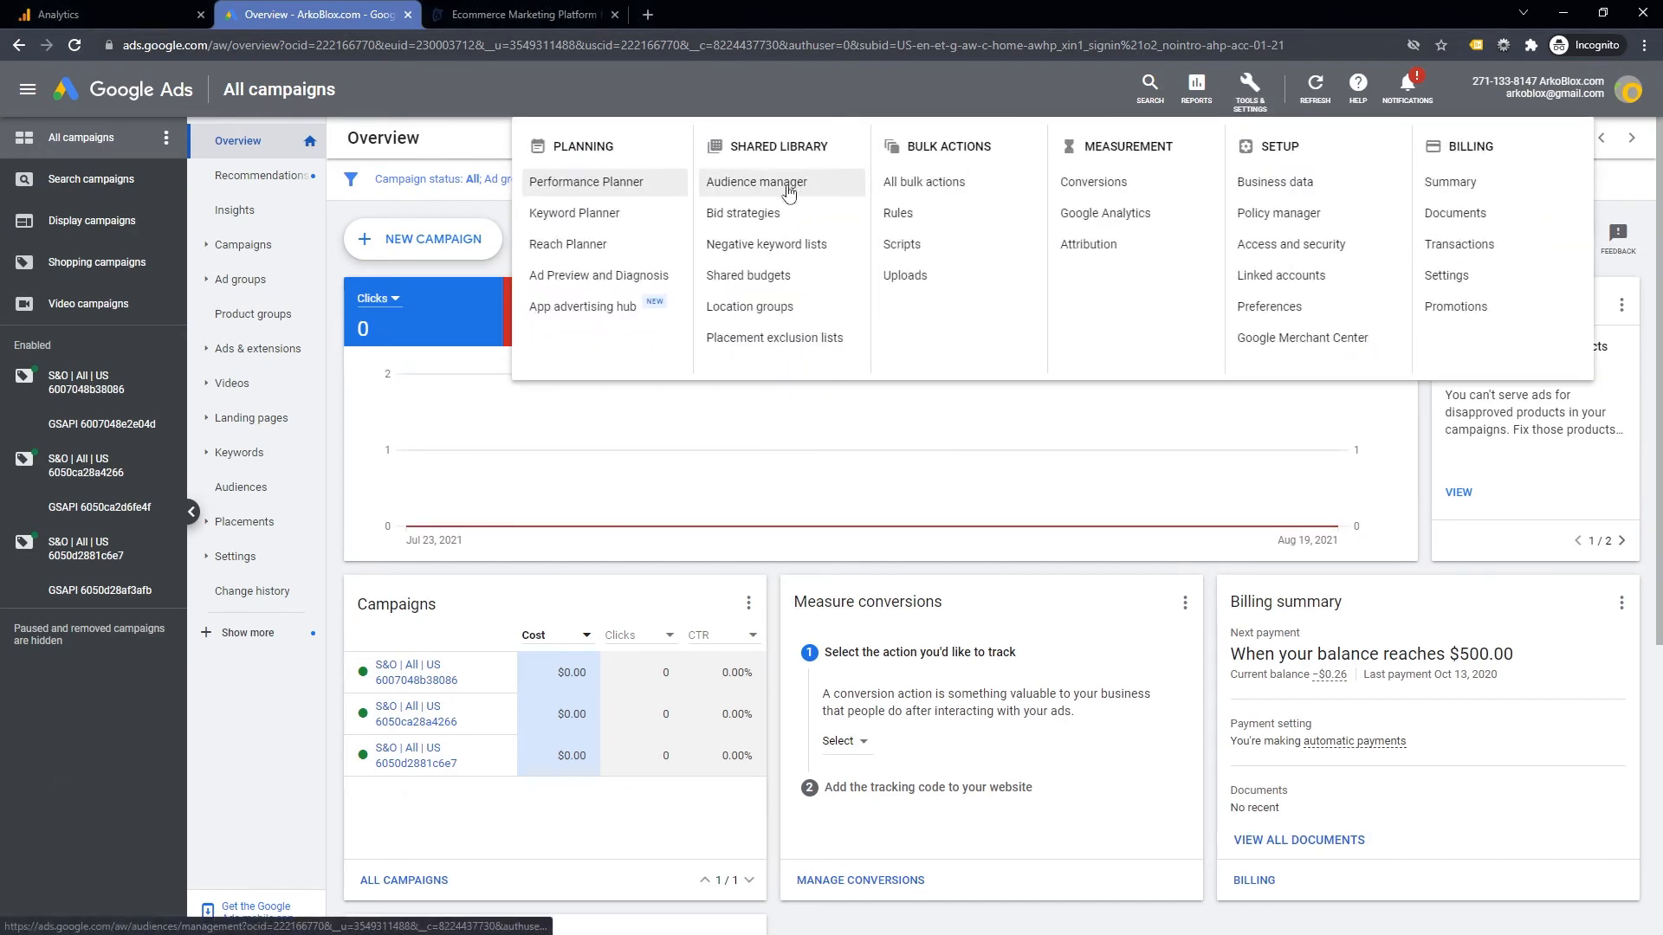
click(756, 181)
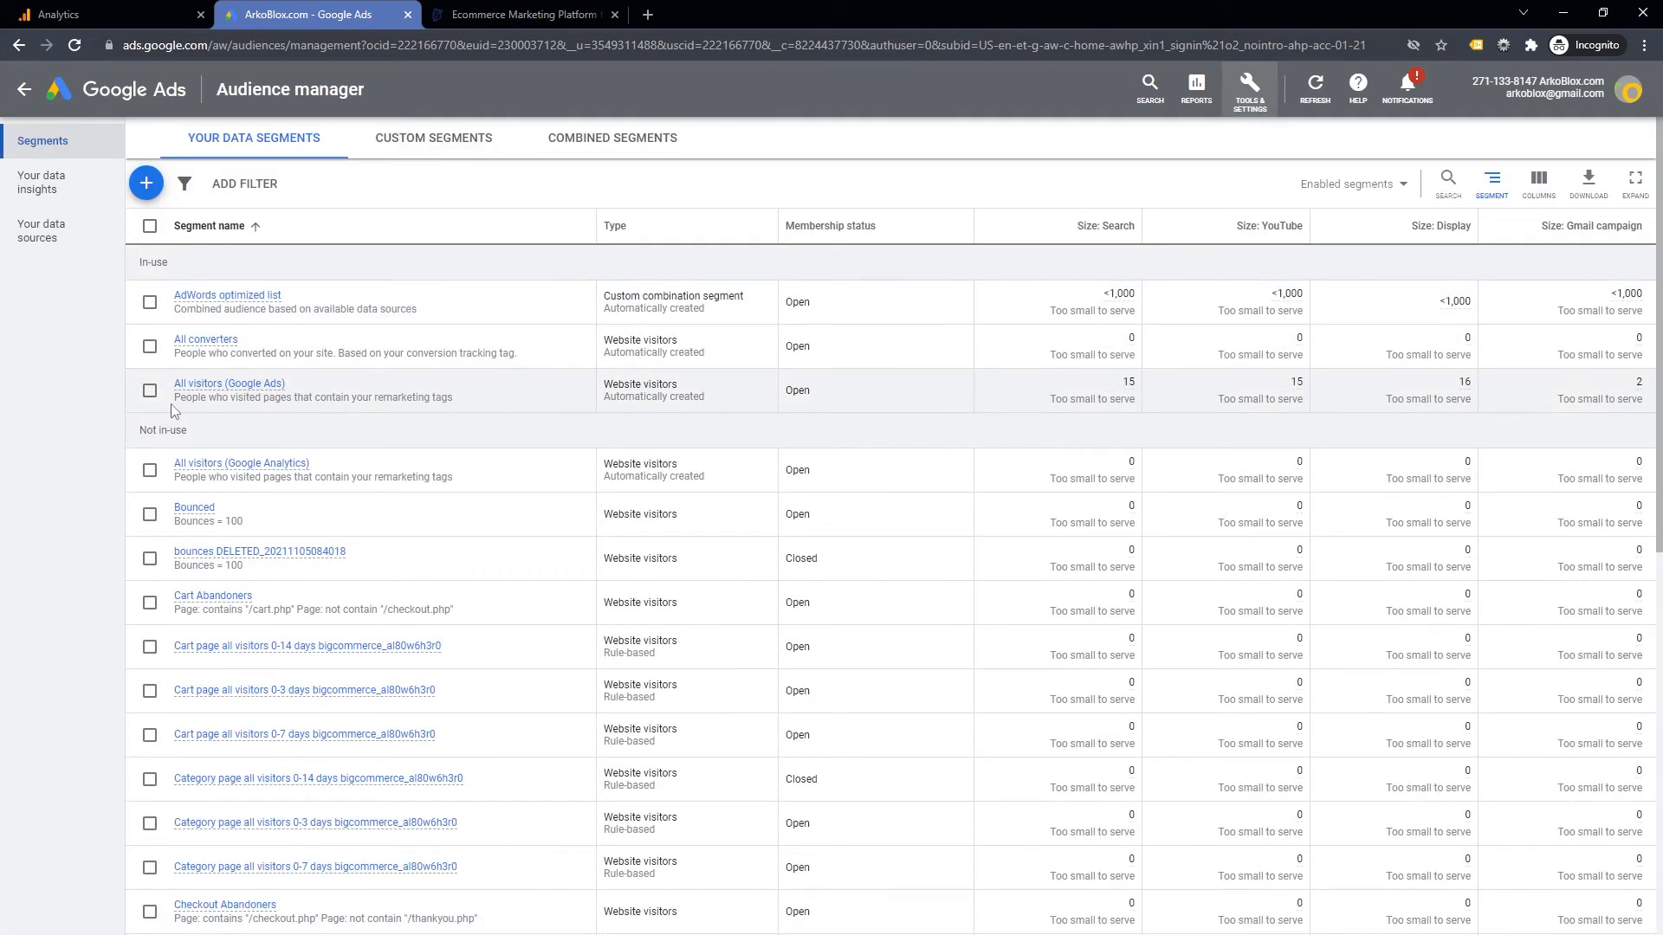
click(150, 469)
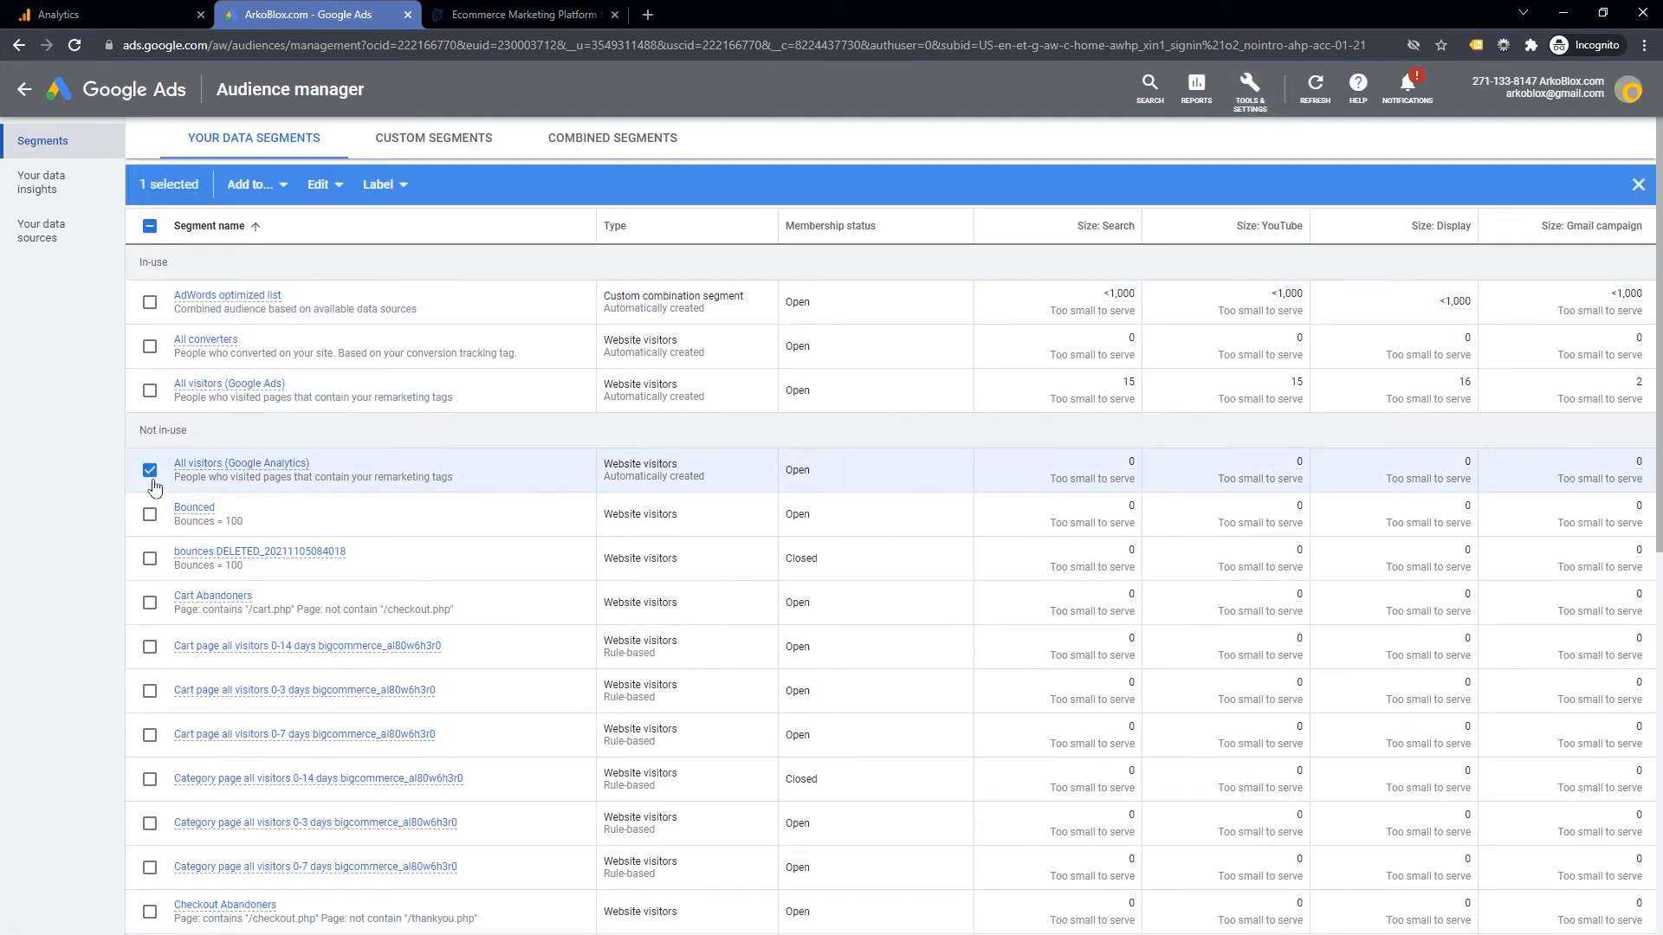
click(149, 514)
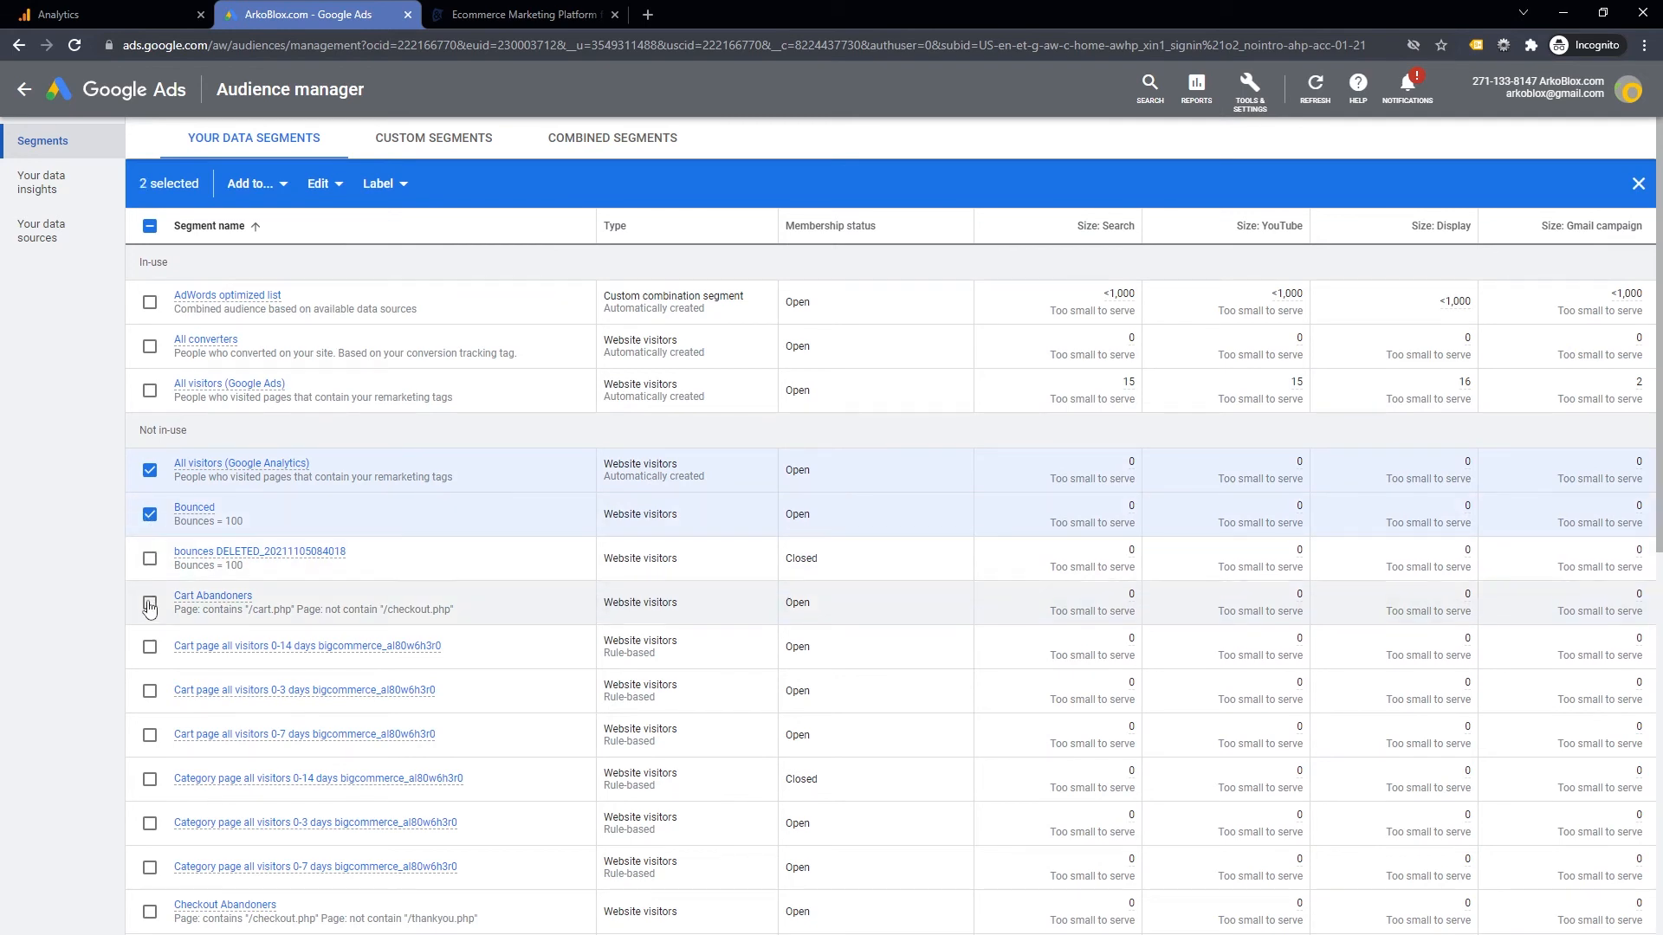
click(150, 606)
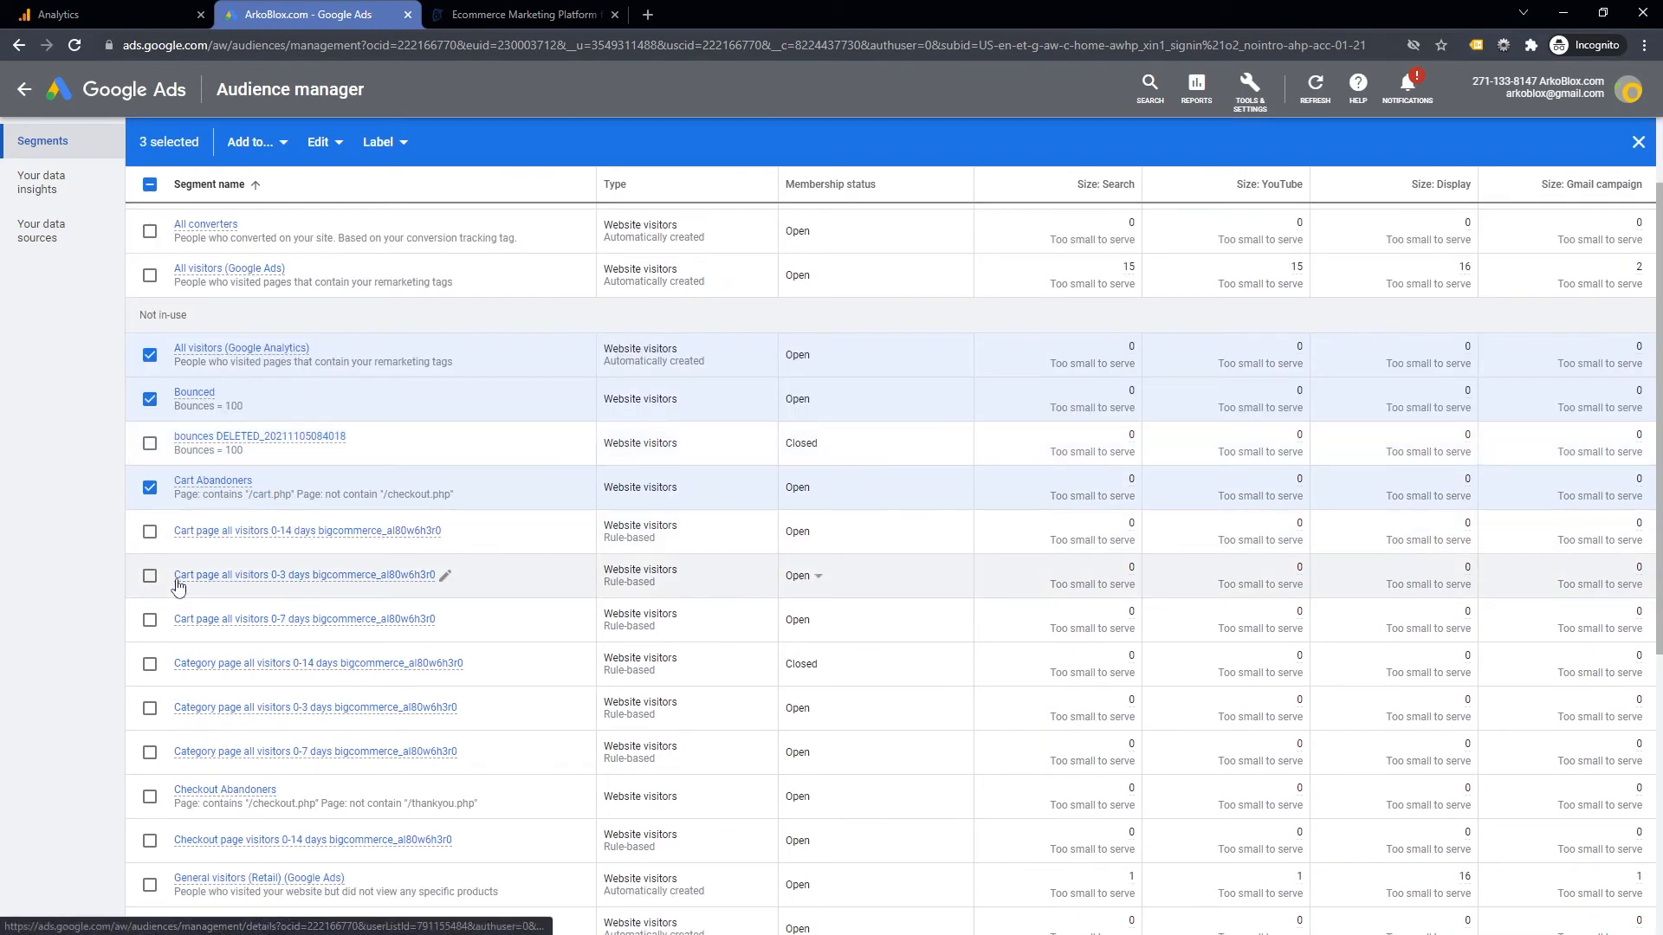
click(150, 681)
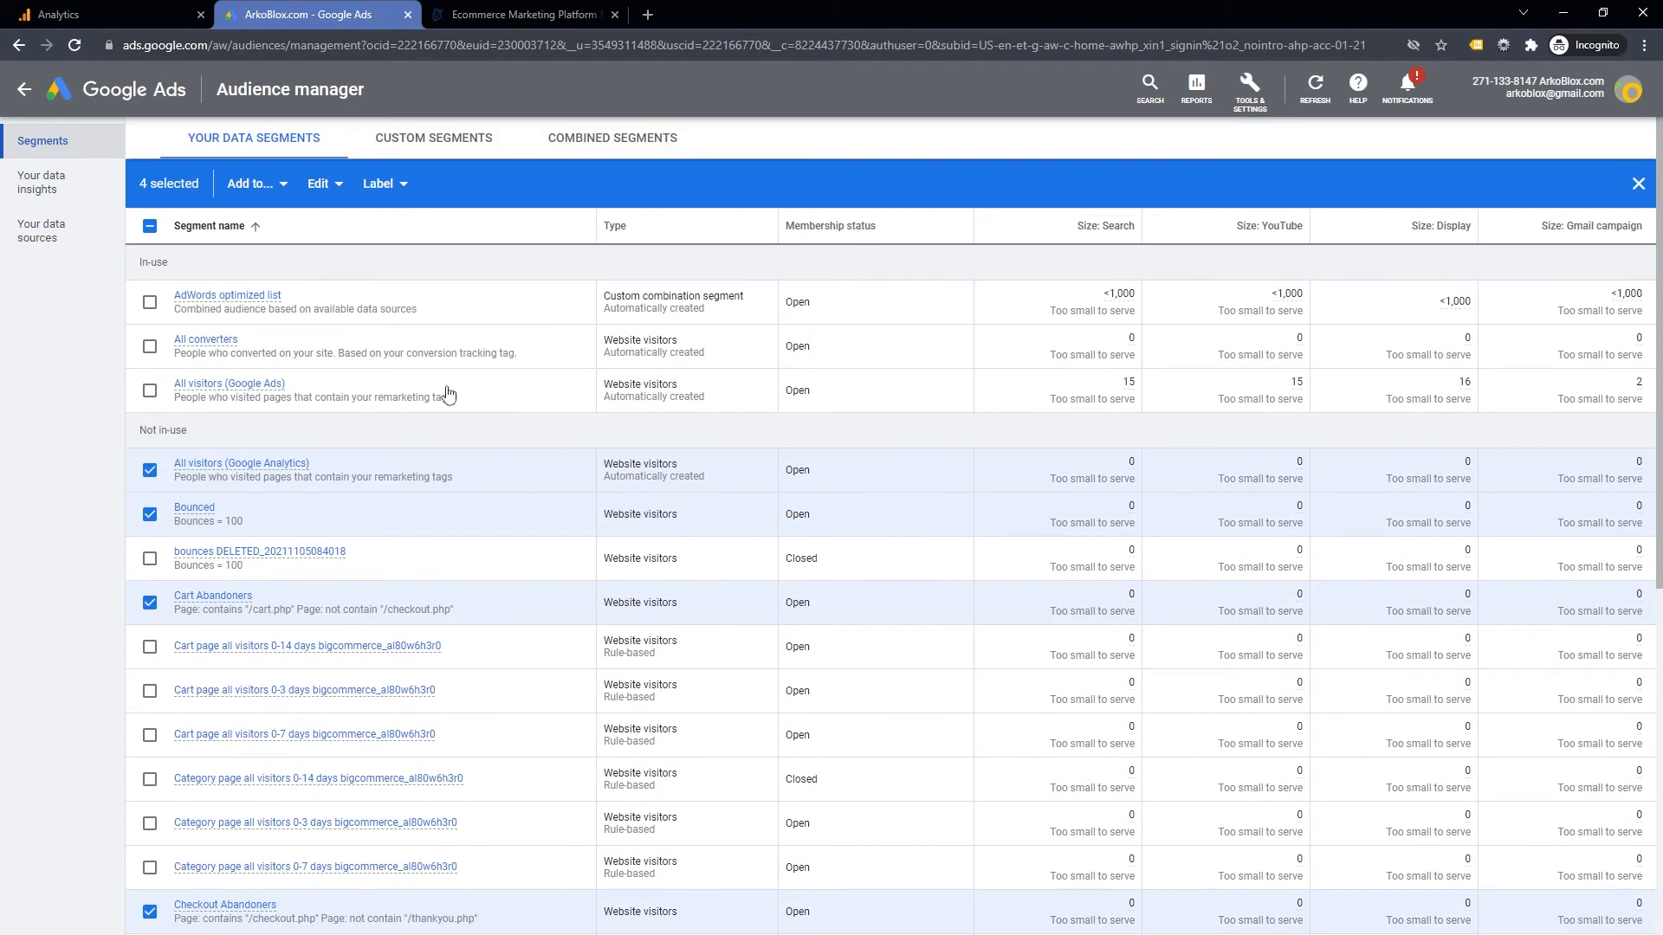
- Choose Add to > Campaigns for the selected segments
click(252, 184)
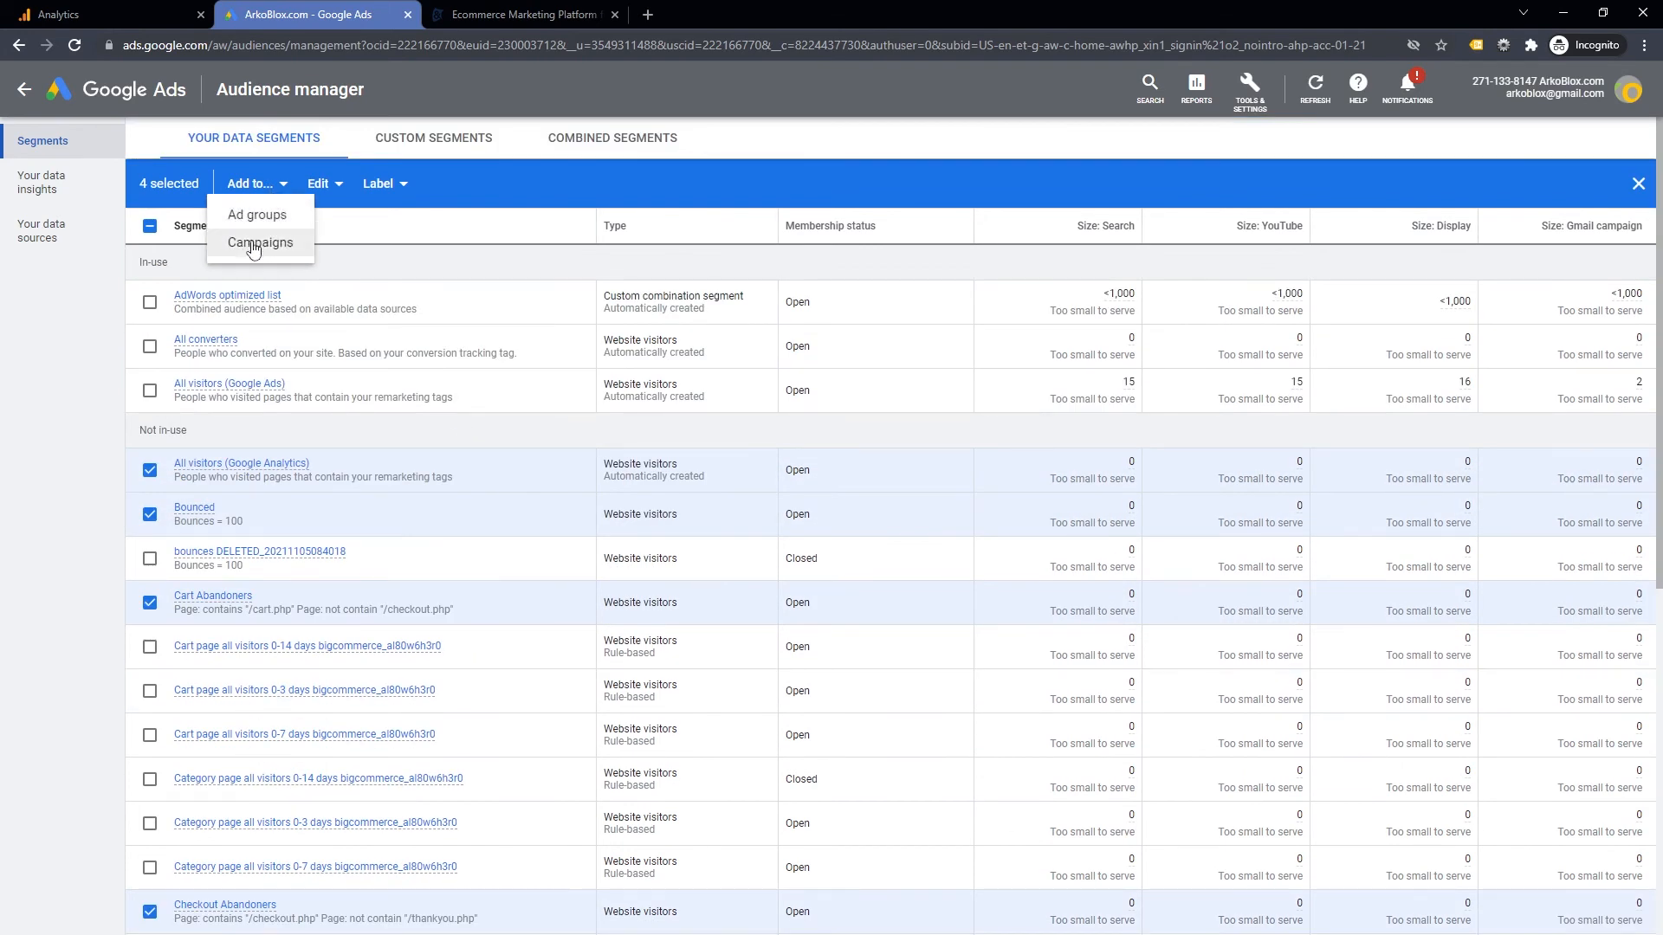
click(259, 242)
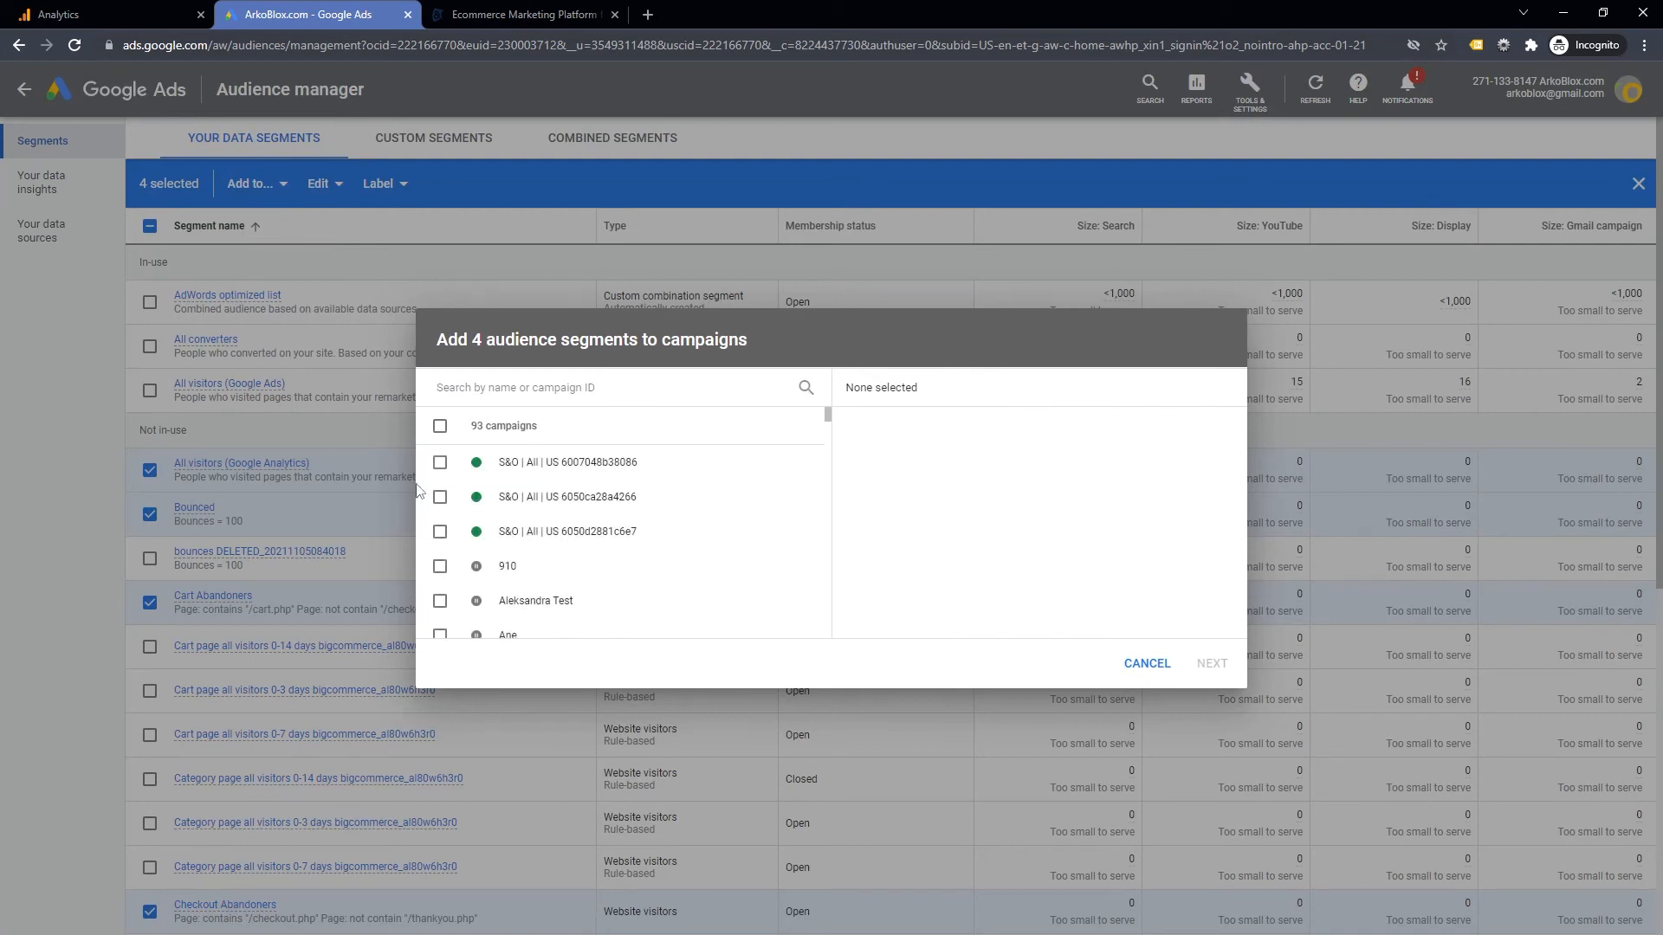
mouse_move(440, 468)
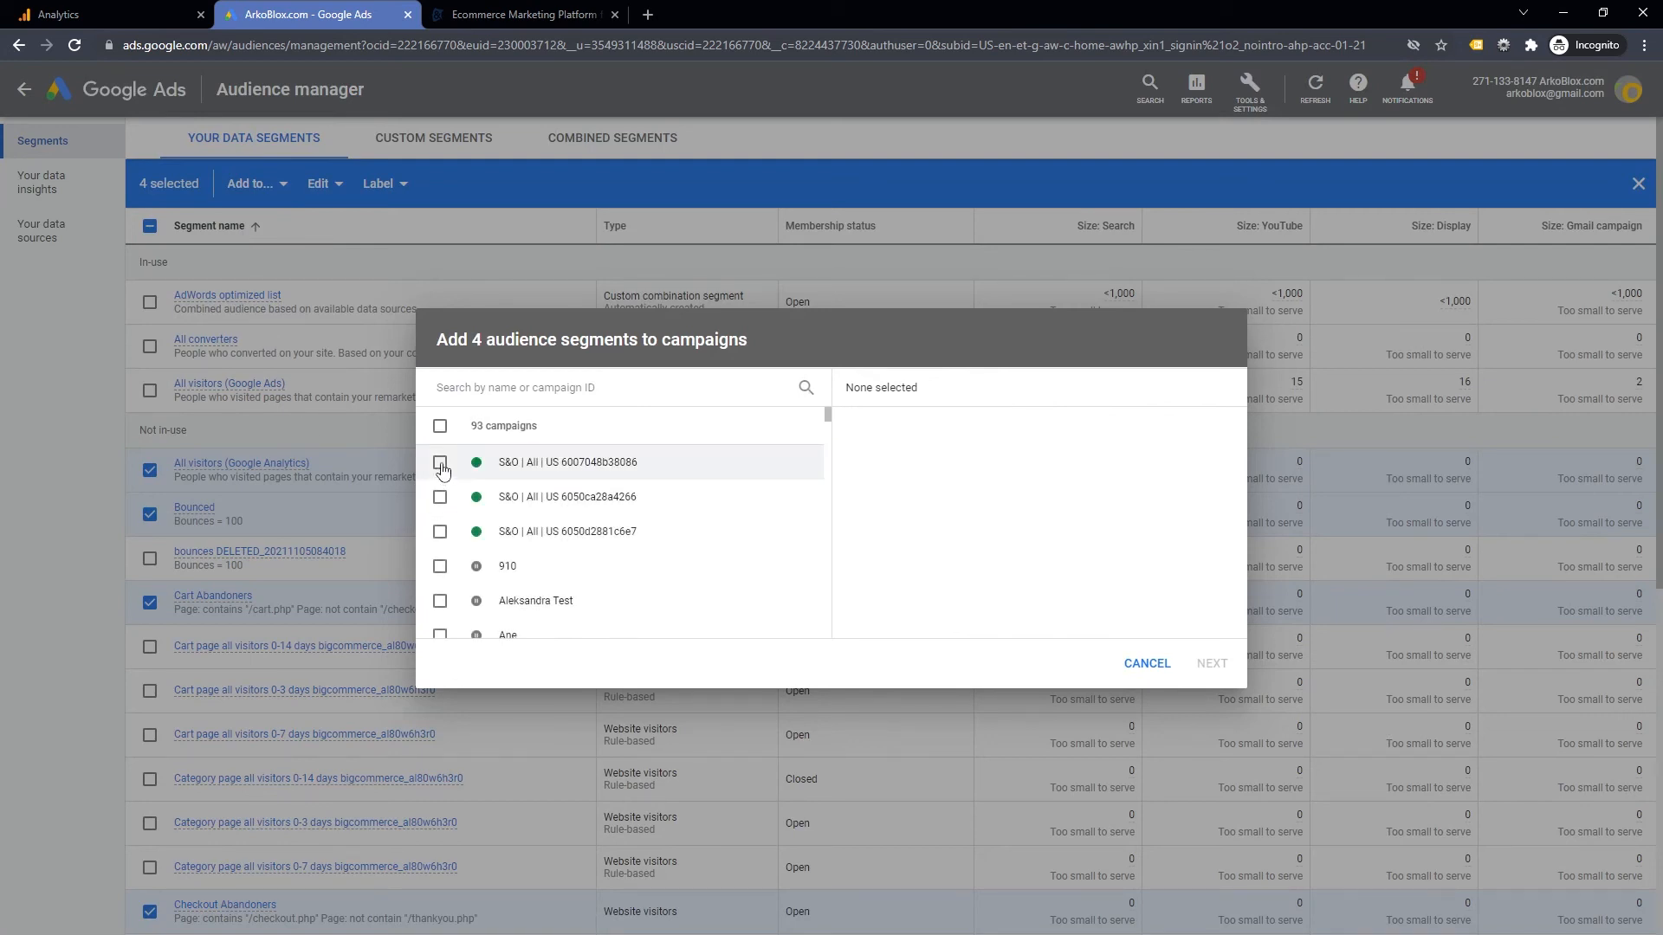
- Add the segments to the three S&O campaigns in Observation mode
click(440, 531)
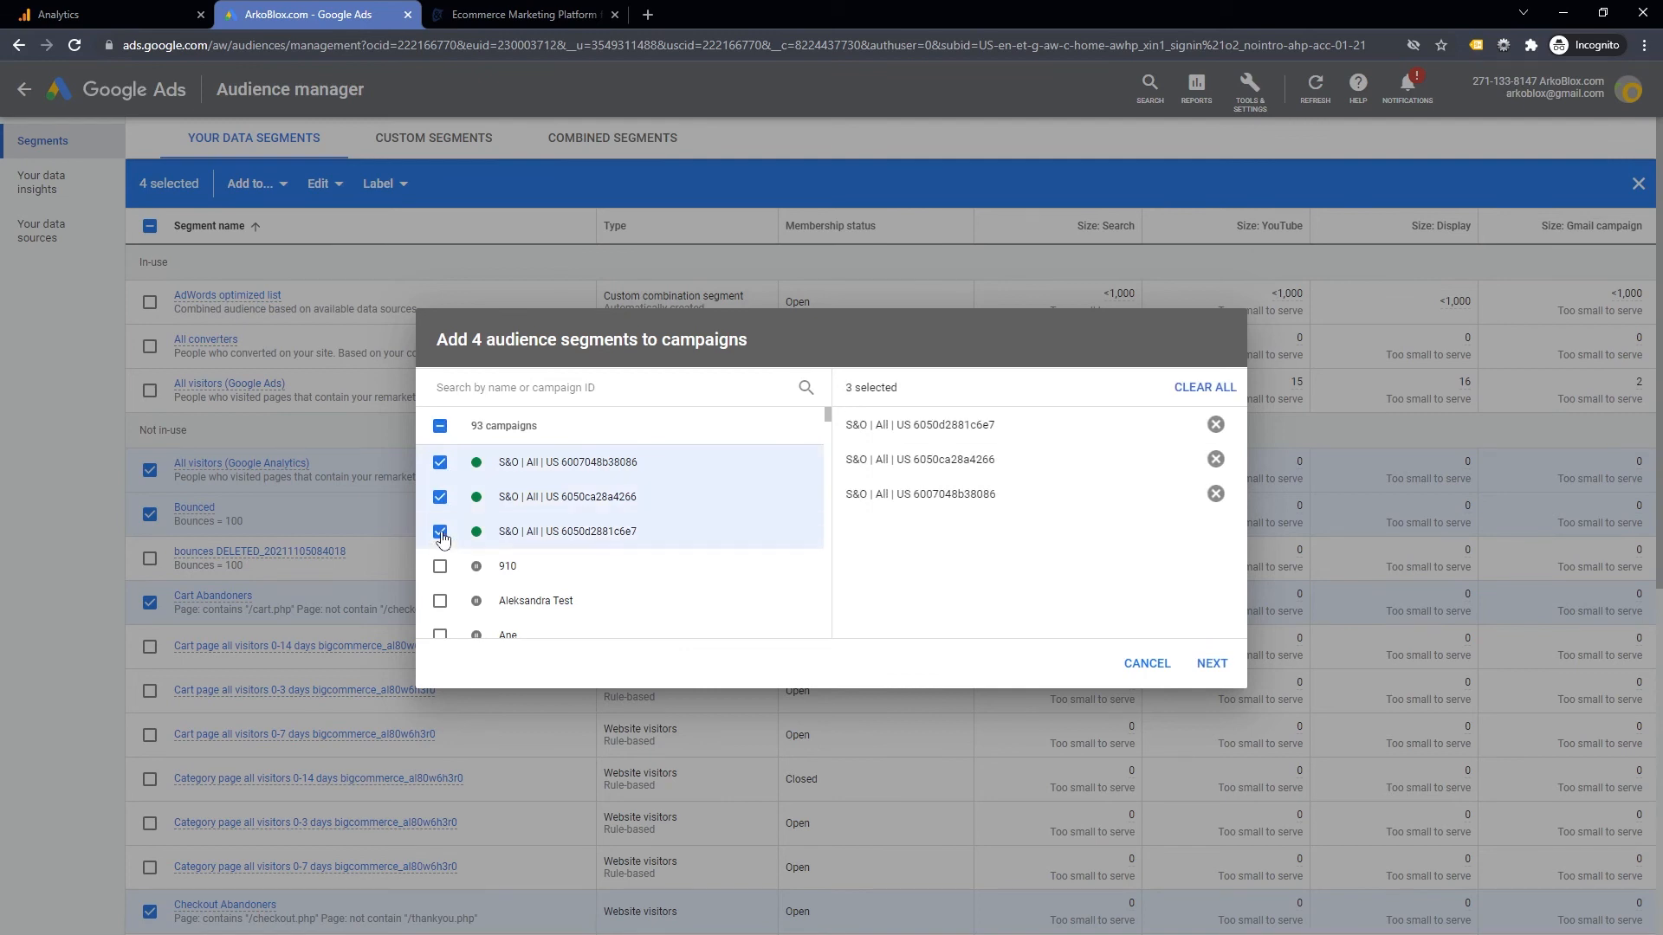
click(1211, 663)
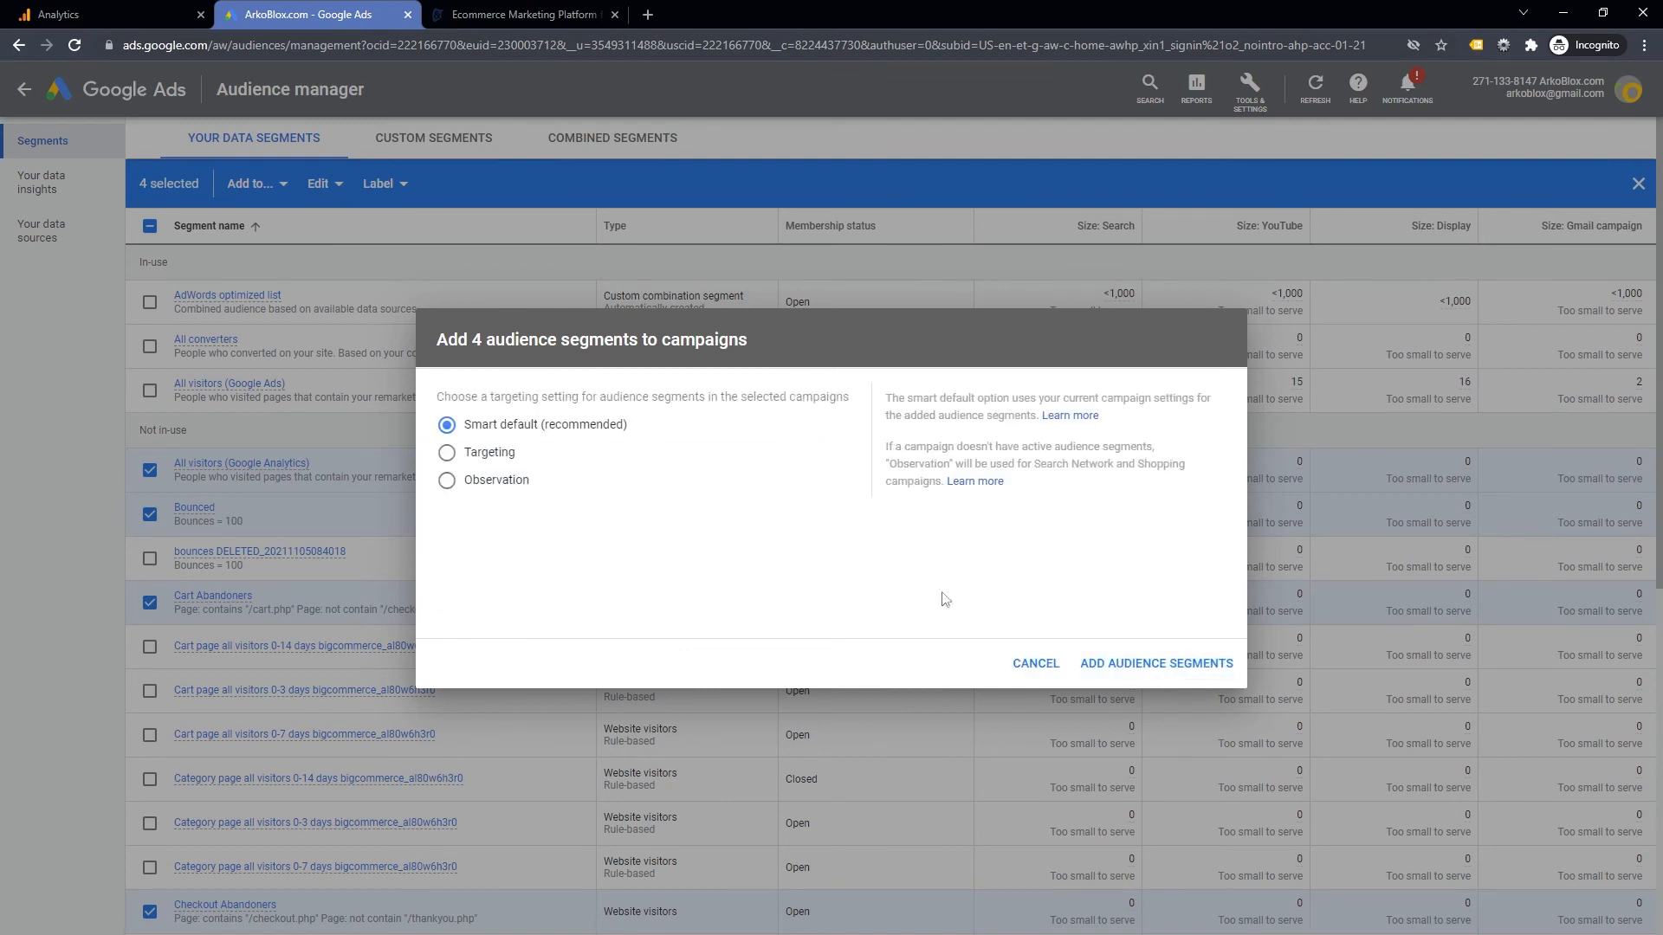
click(447, 479)
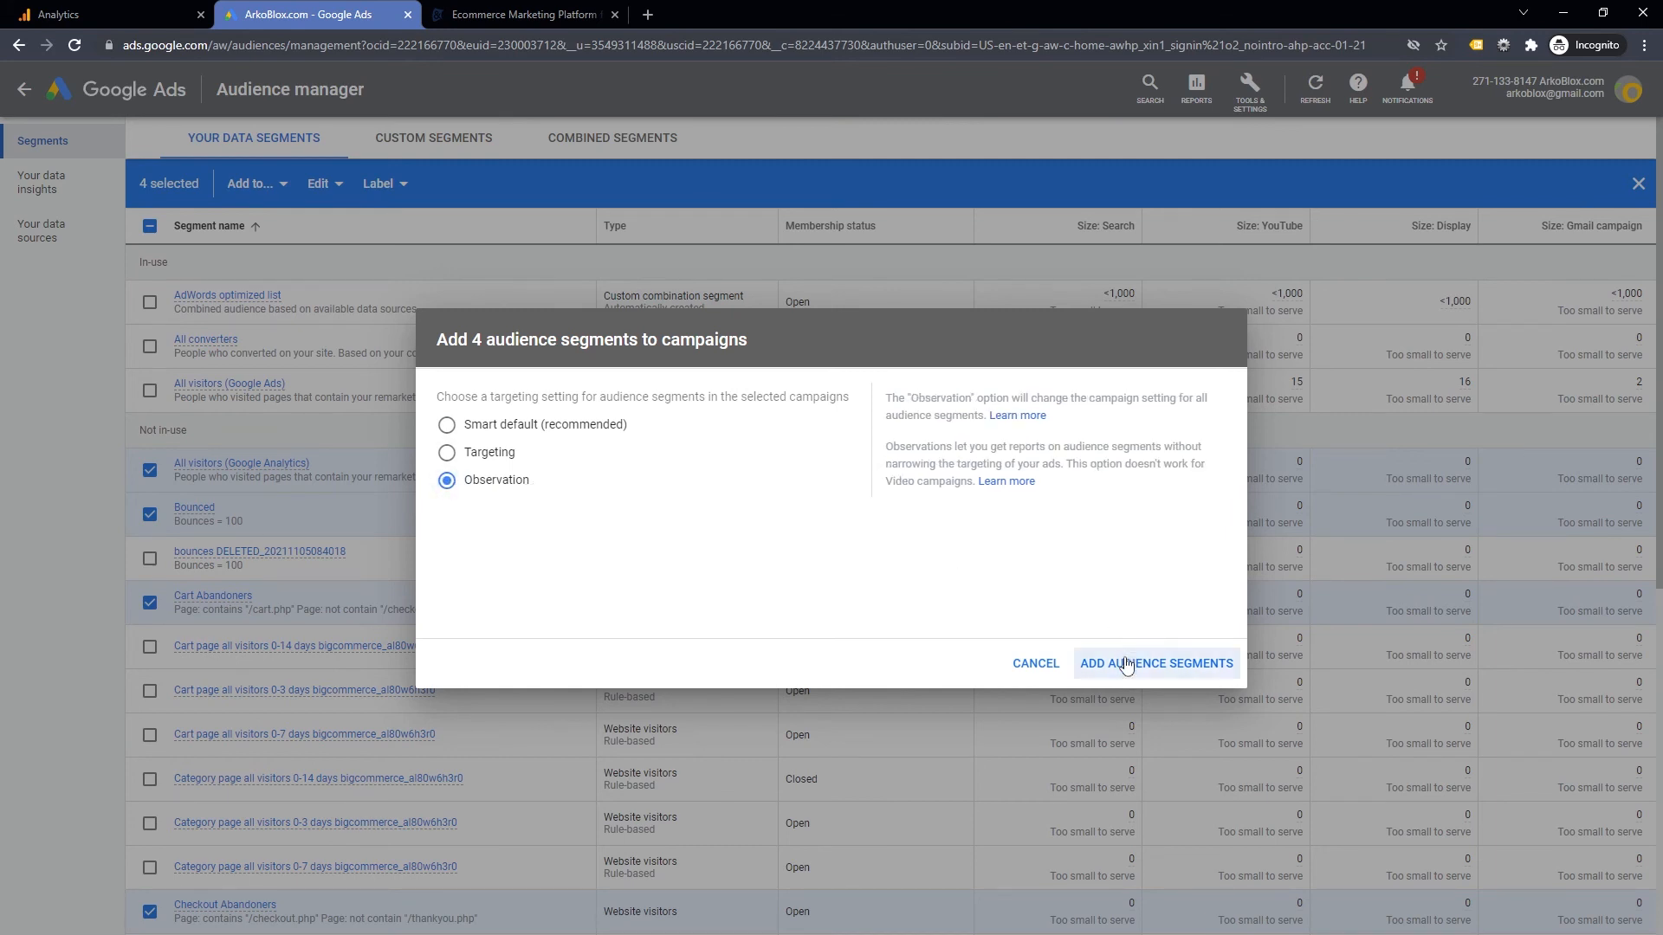
click(1154, 663)
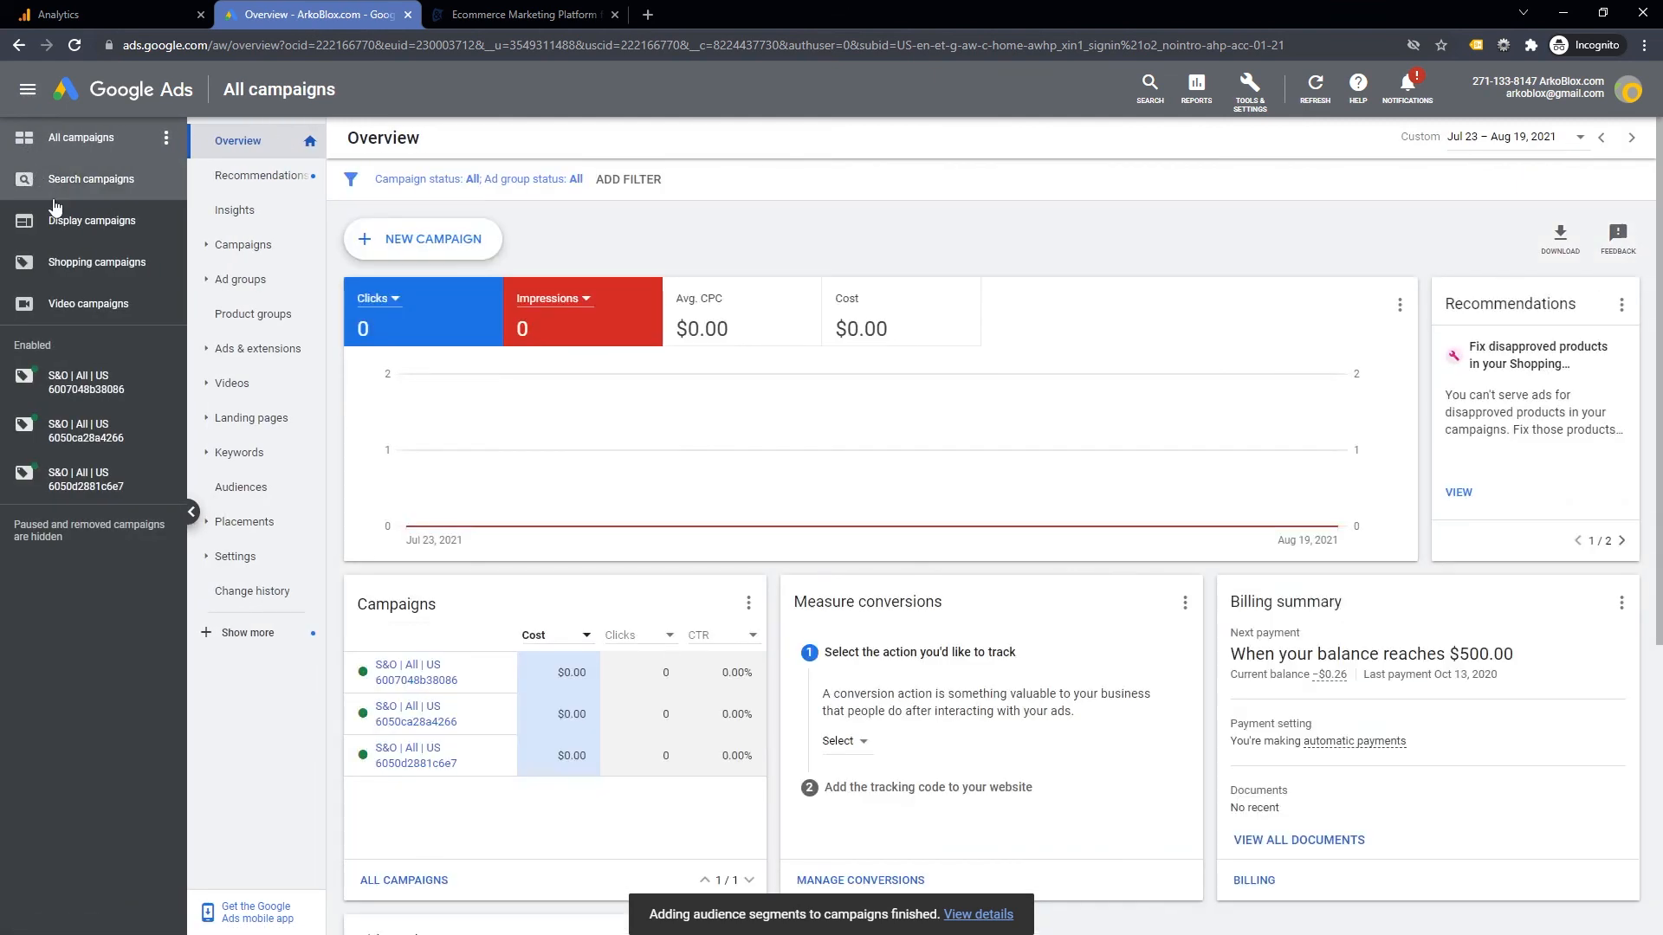
mouse_move(75, 387)
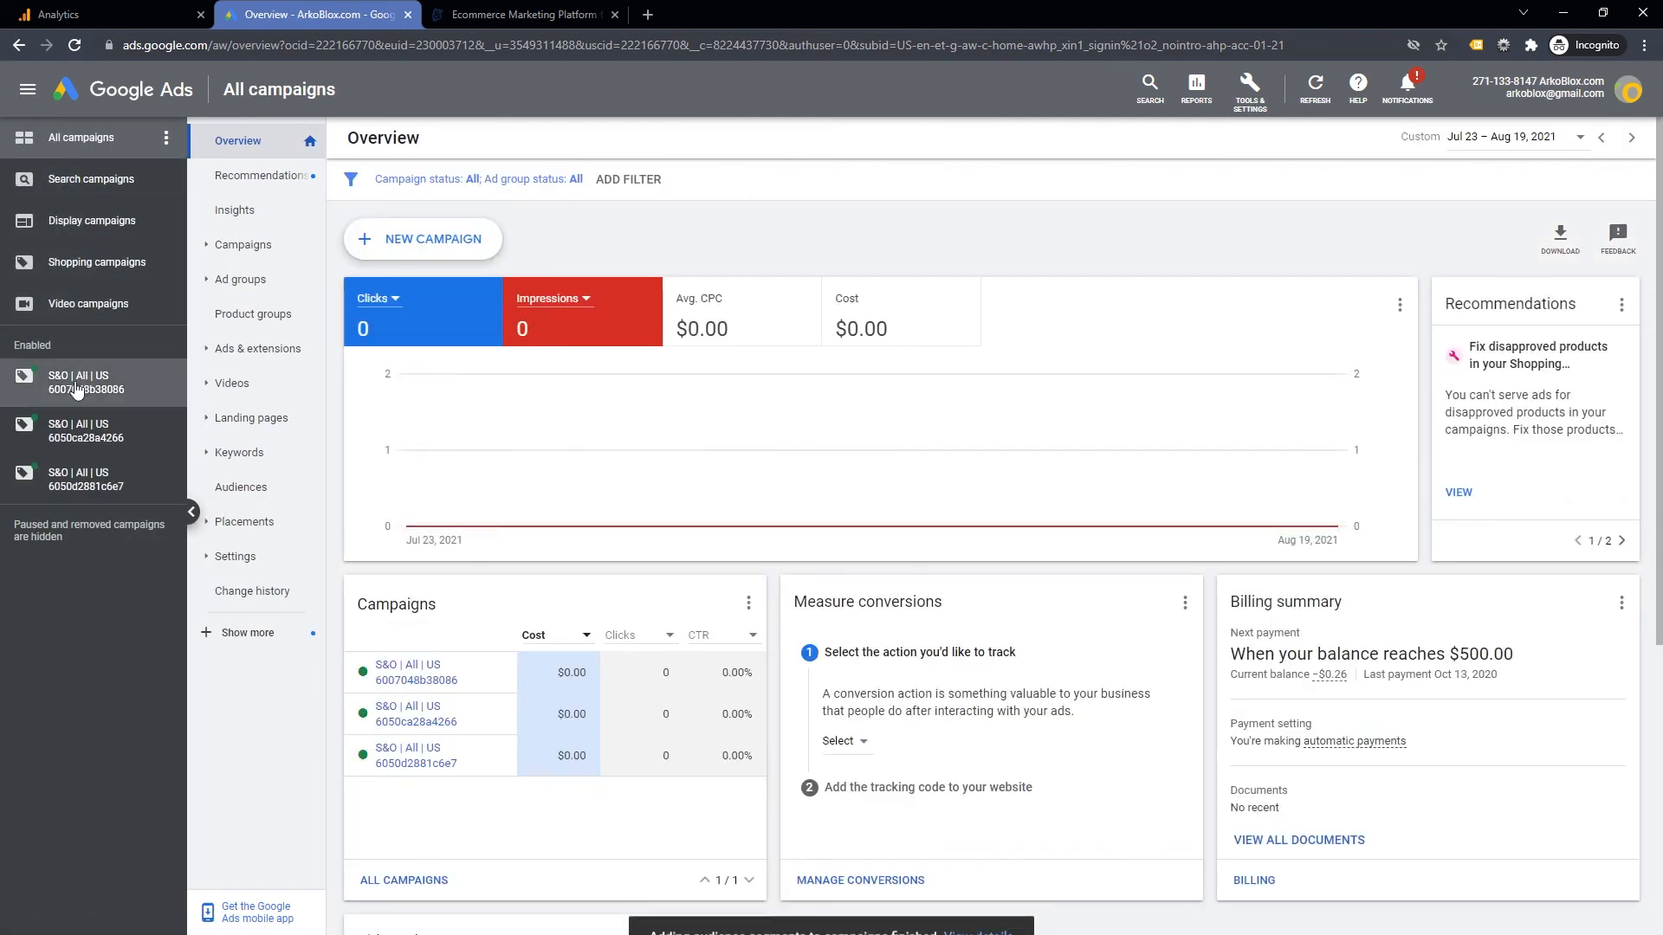
- In the S&O | All | US campaign's Audiences table, enter a 50% bid increase for Cart Abandoners
click(85, 382)
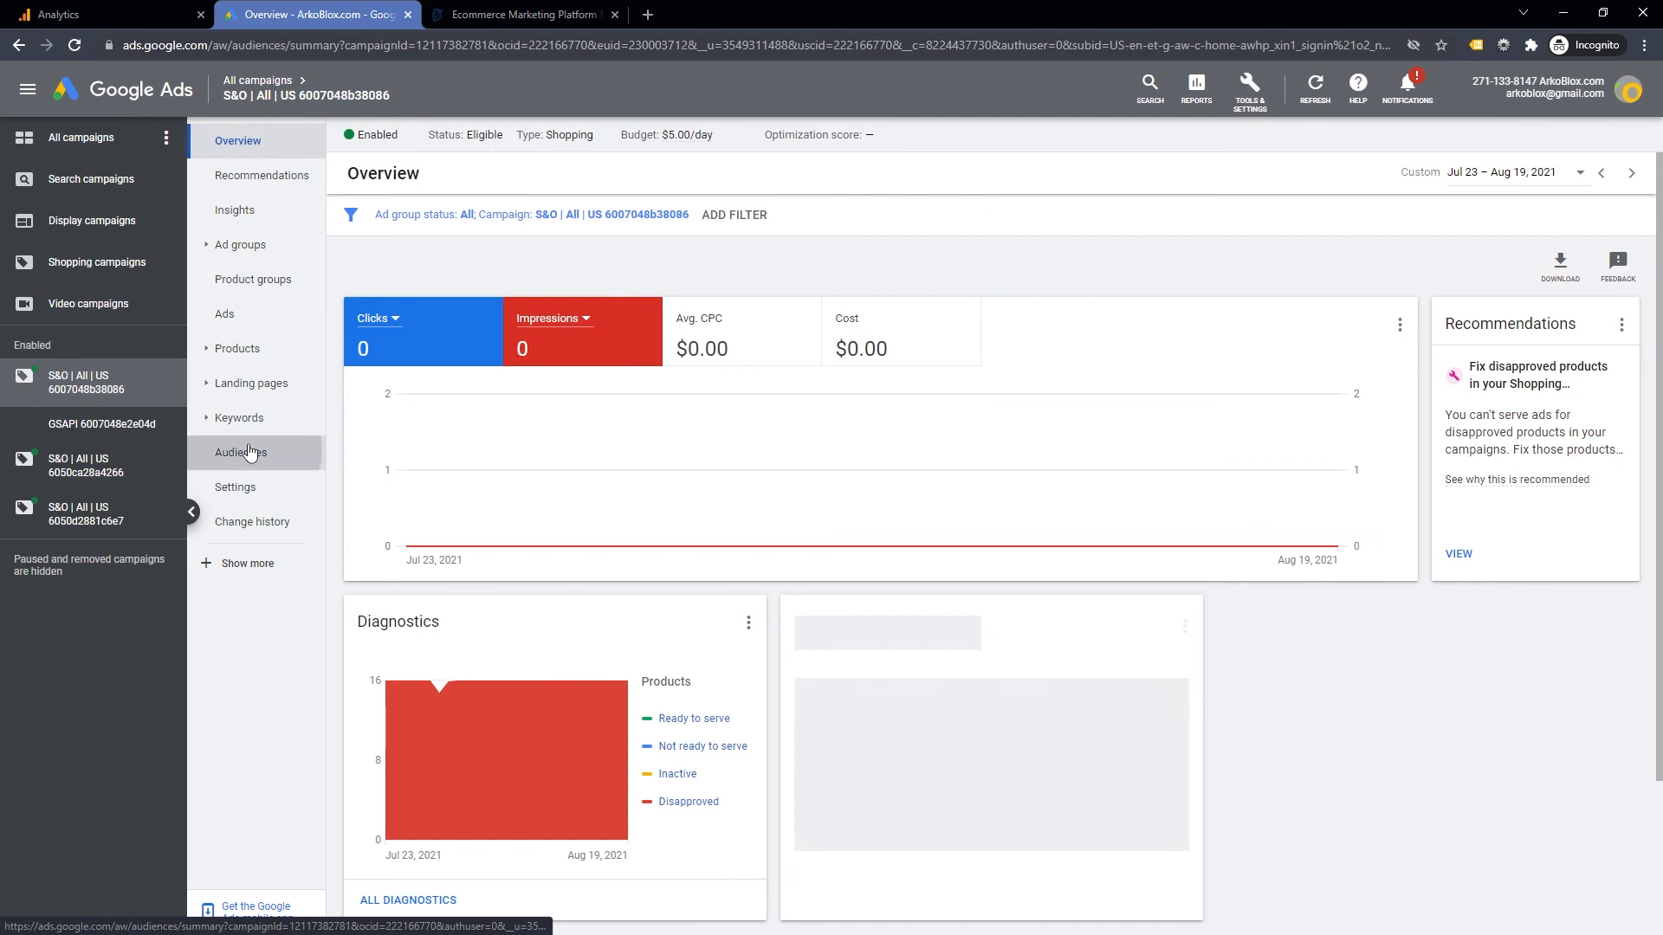
click(241, 453)
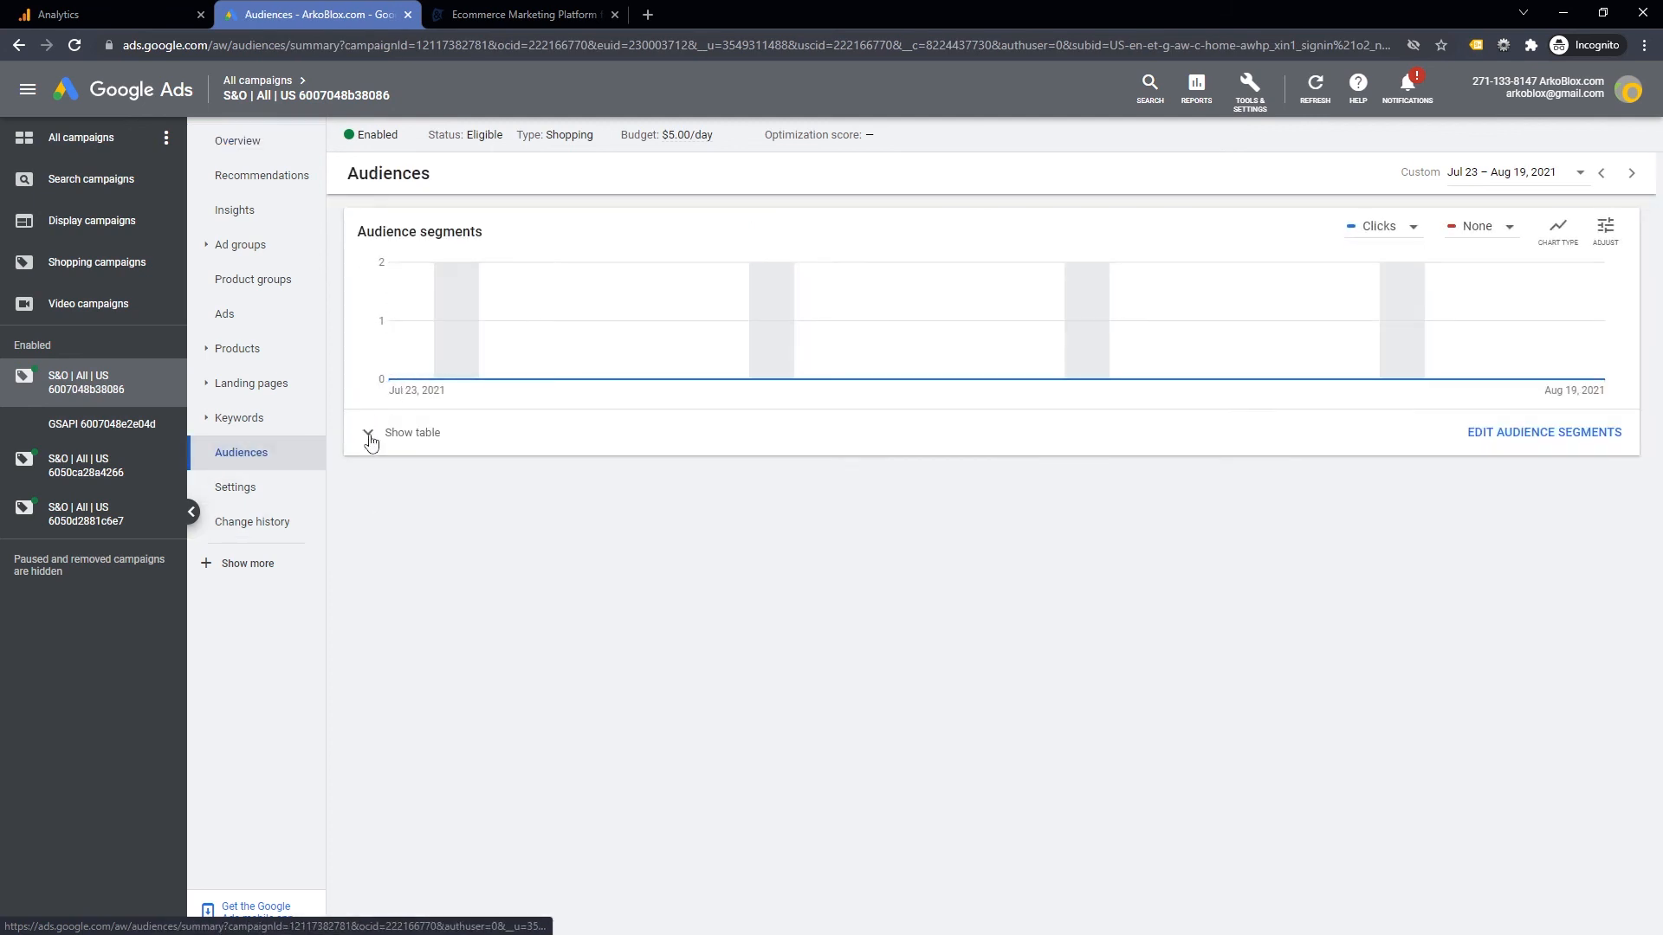
click(412, 433)
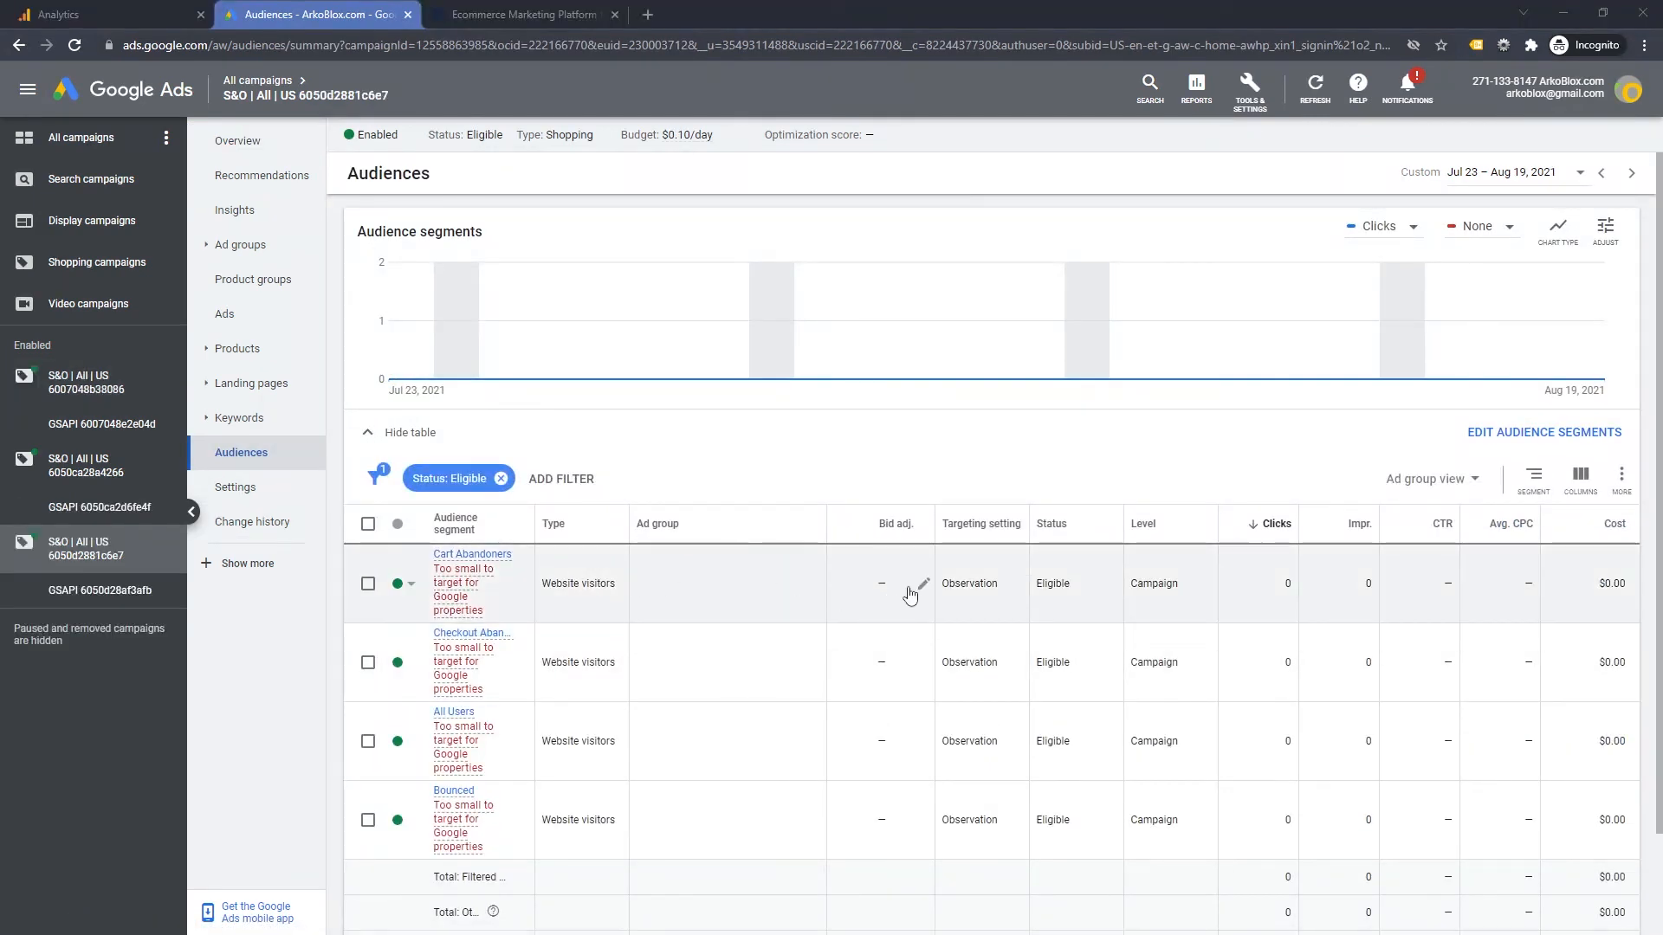
click(920, 585)
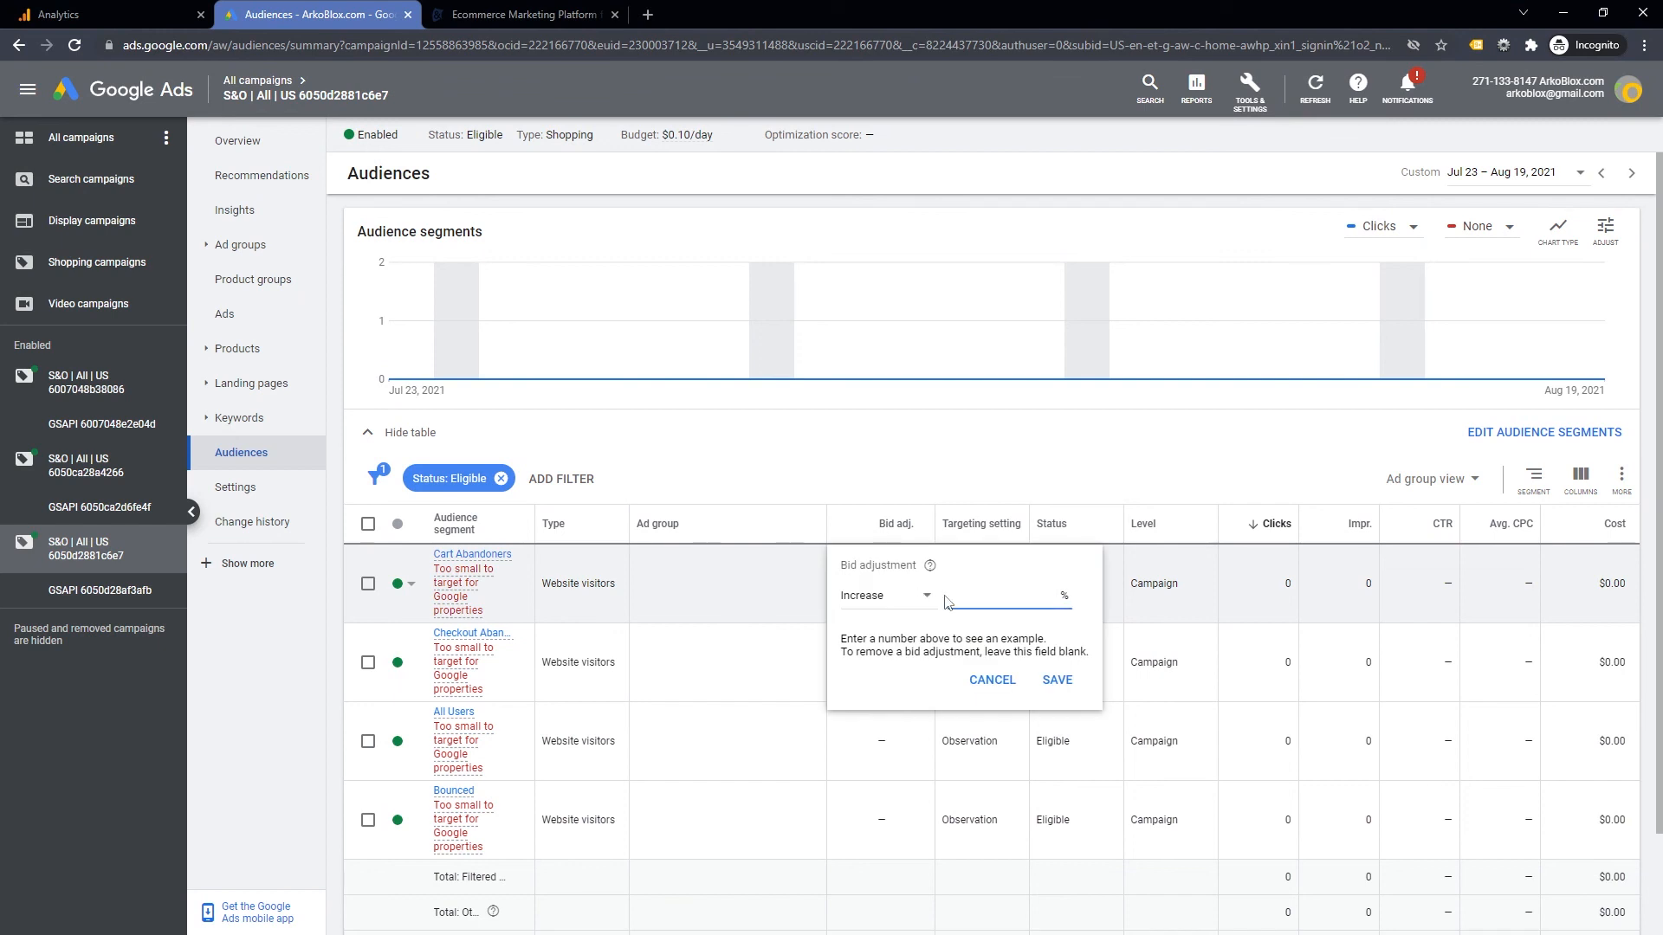
text(50)
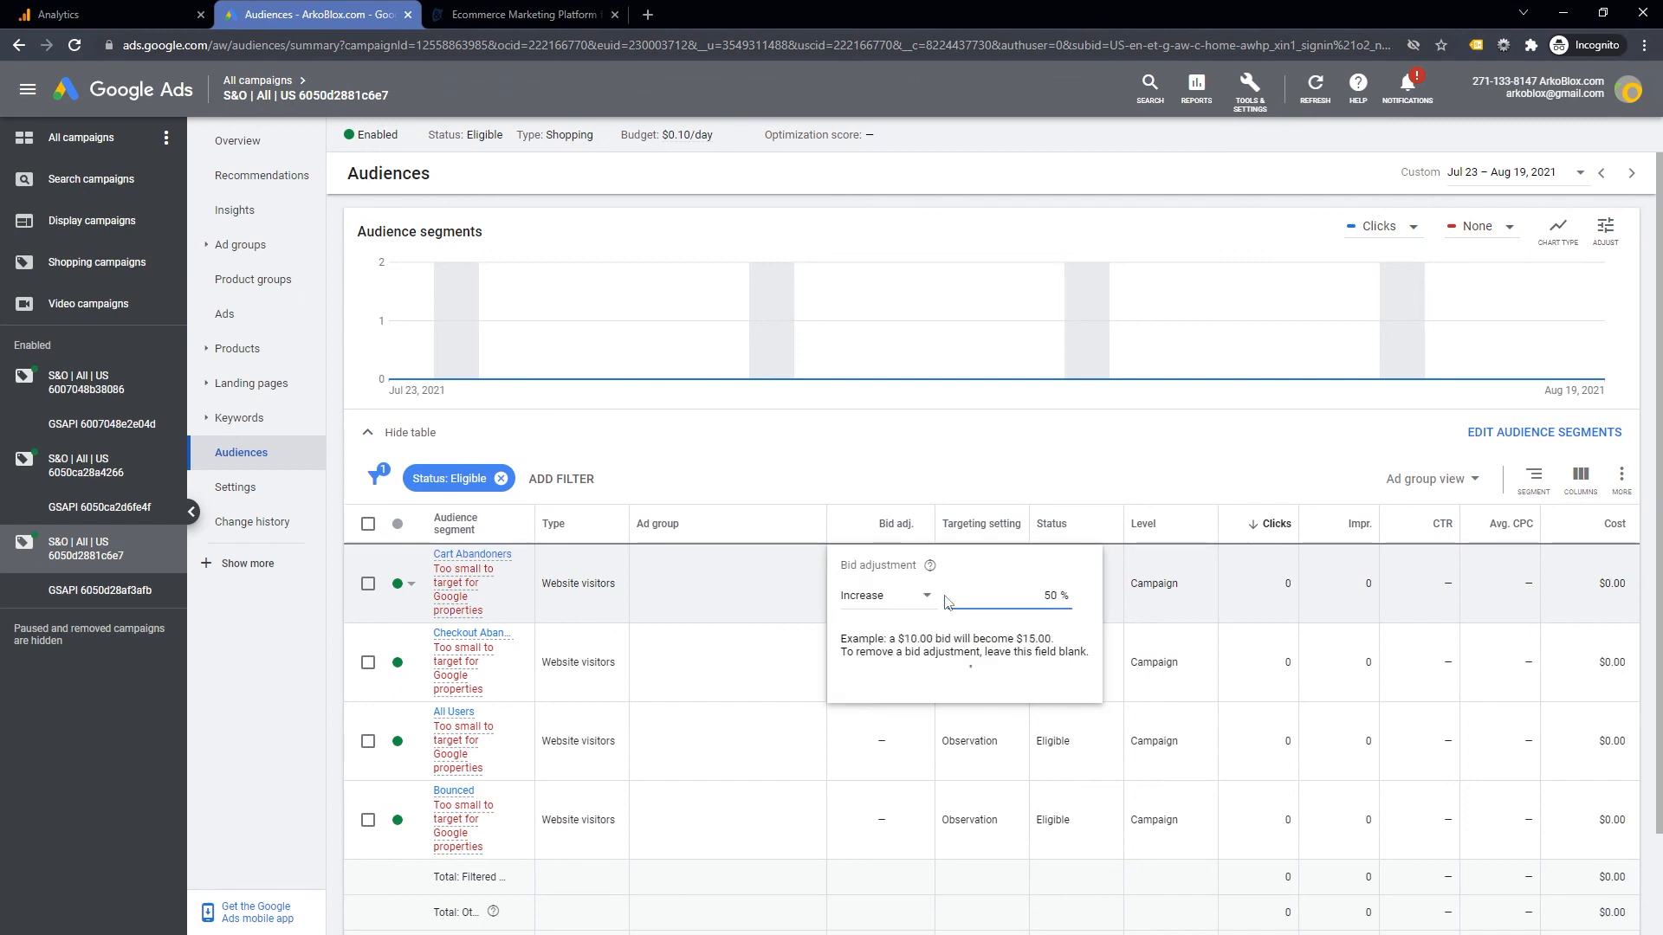